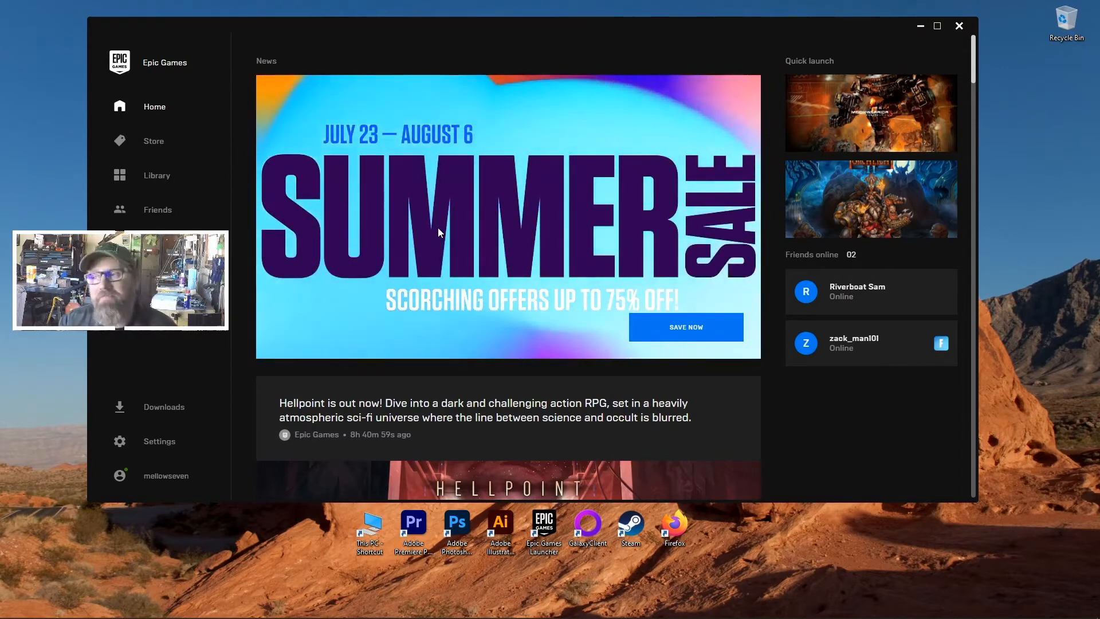
mouse_move(521, 220)
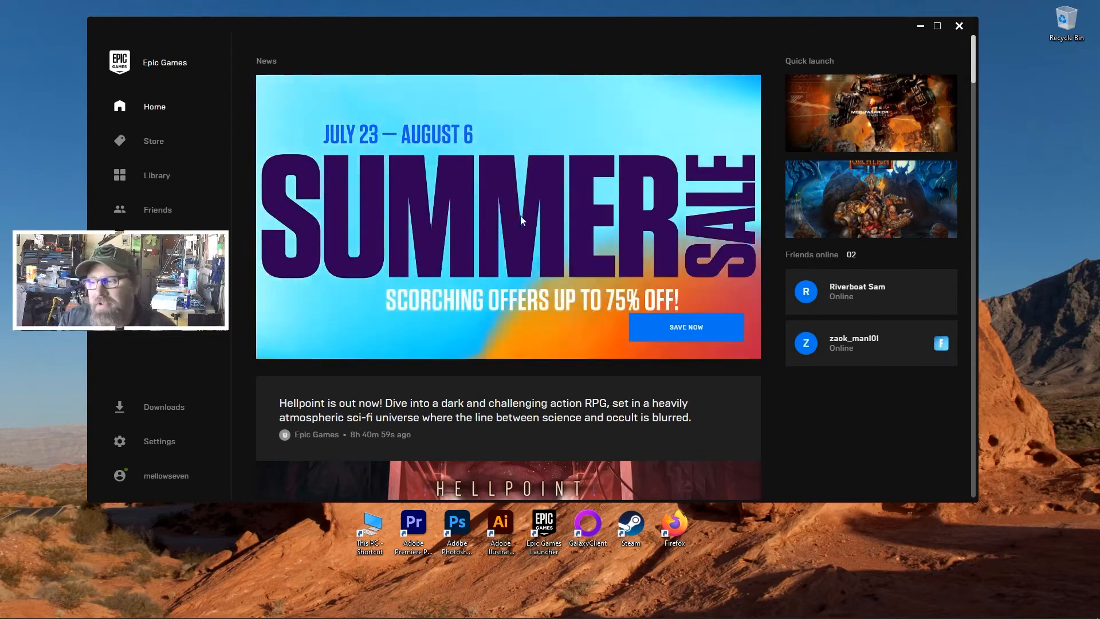
mouse_move(901, 315)
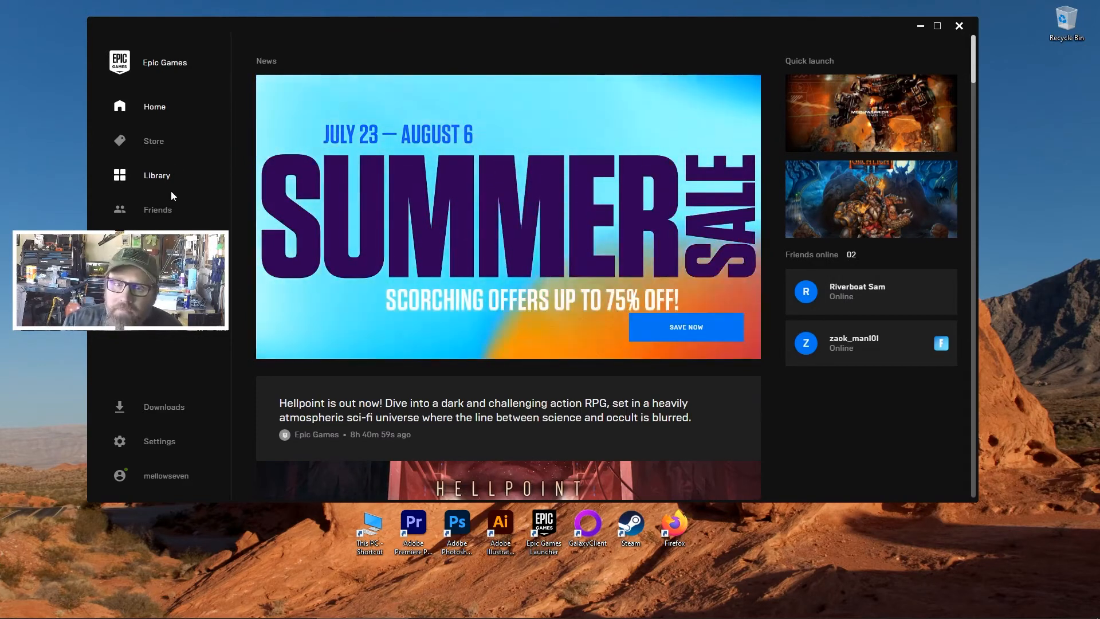
Step: Go to the Library and show MechWarrior 5 Mercenaries' options menu (Verify, Uninstall, Auto Update)
click(157, 176)
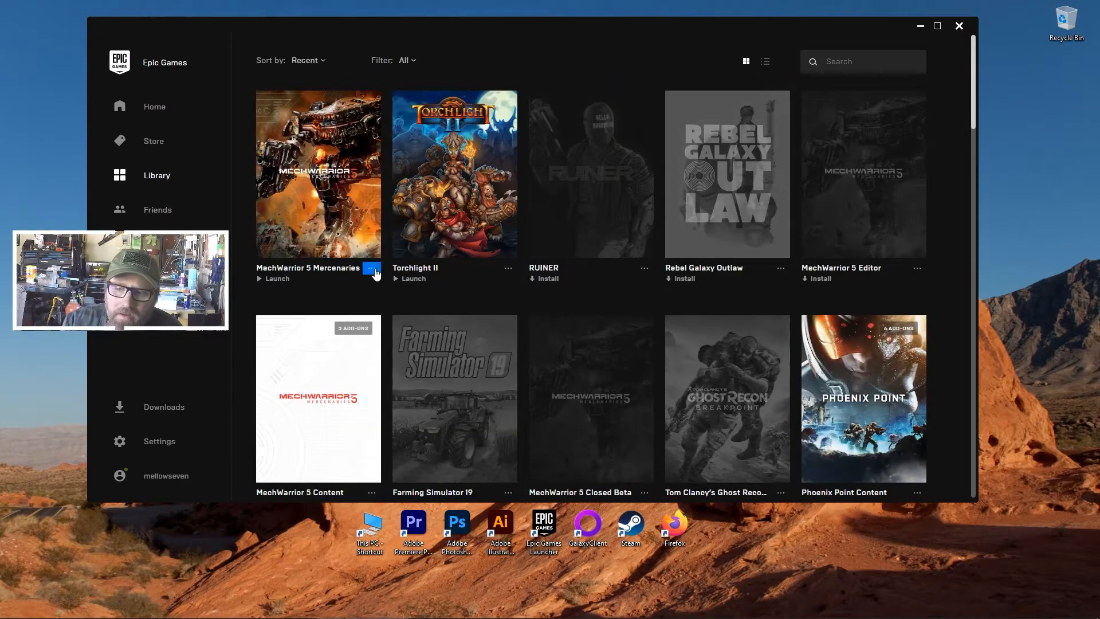
click(372, 270)
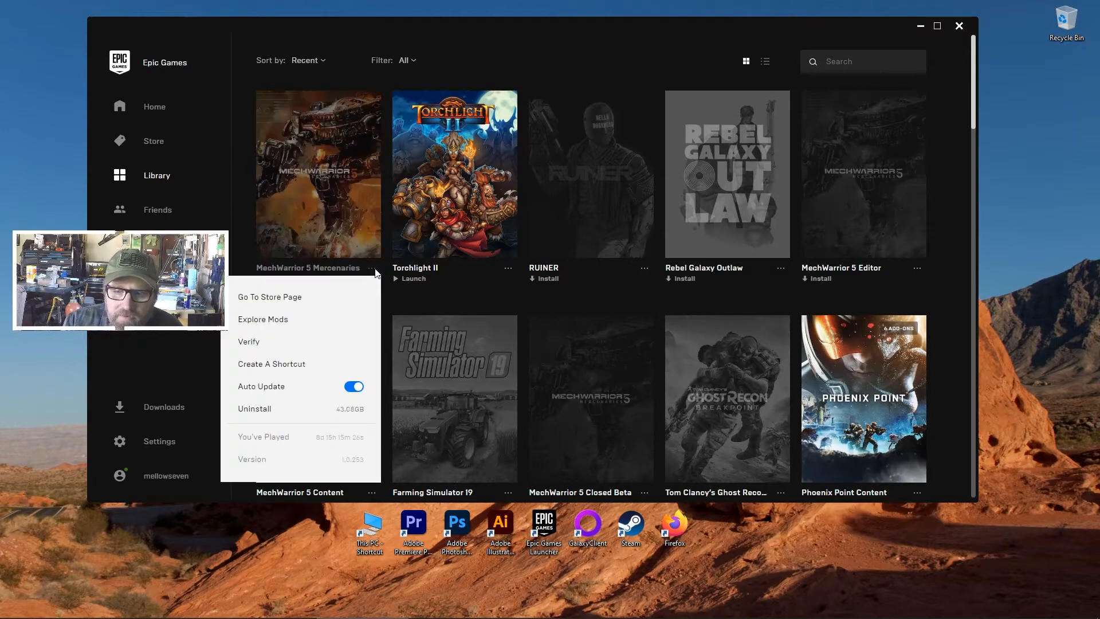
mouse_move(323, 283)
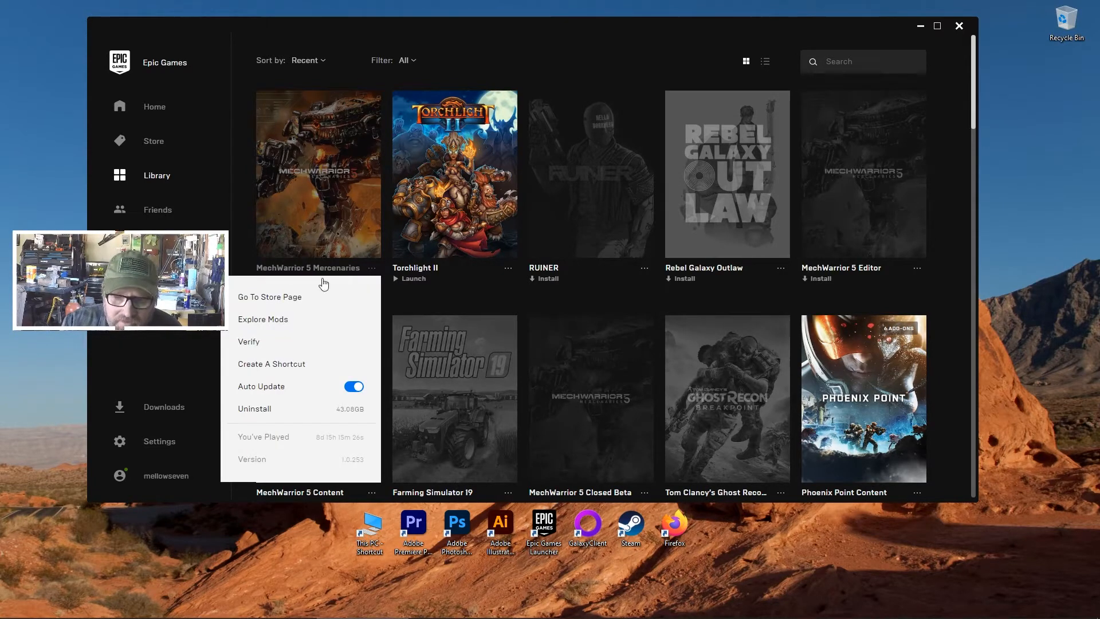
Step: Explore Mods for the game and scroll through the 12 mods sorted by installs
click(262, 319)
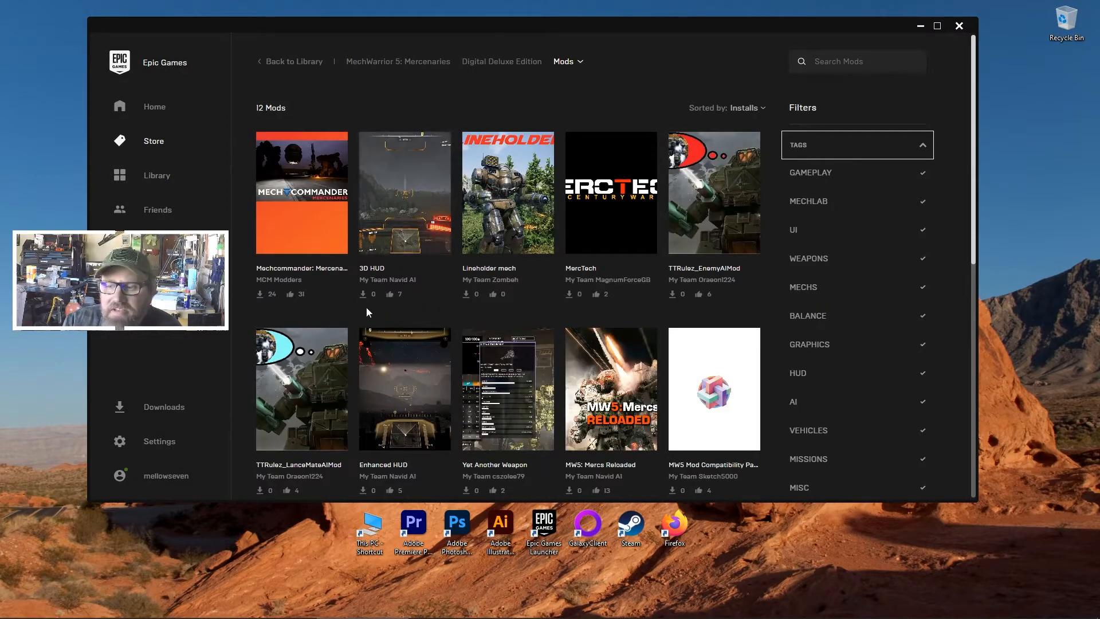
scroll(down, 3)
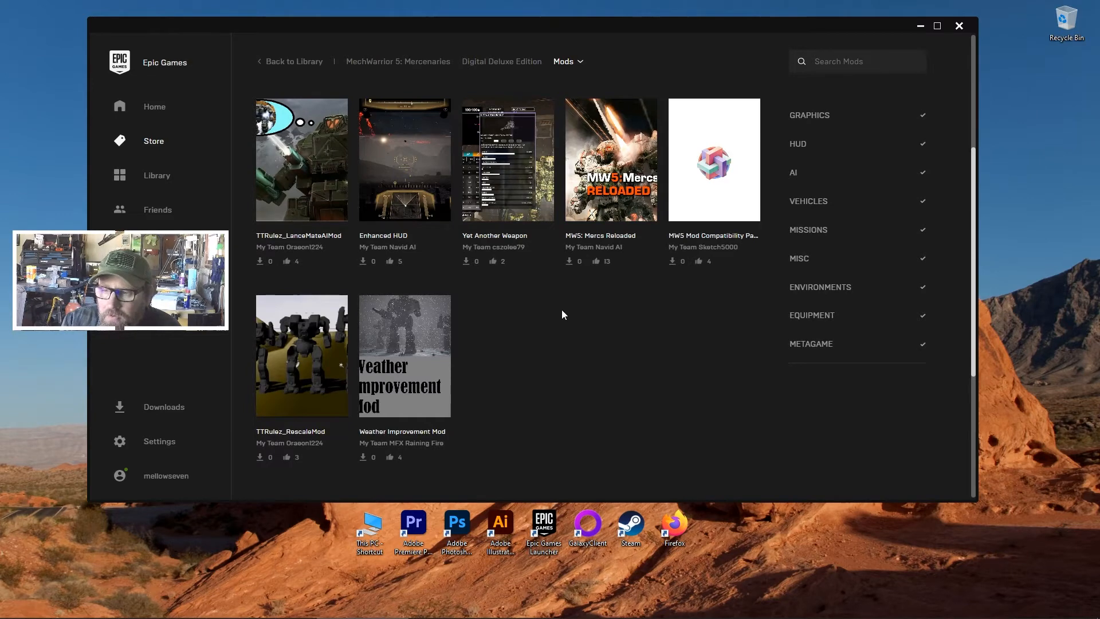
scroll(up, 3)
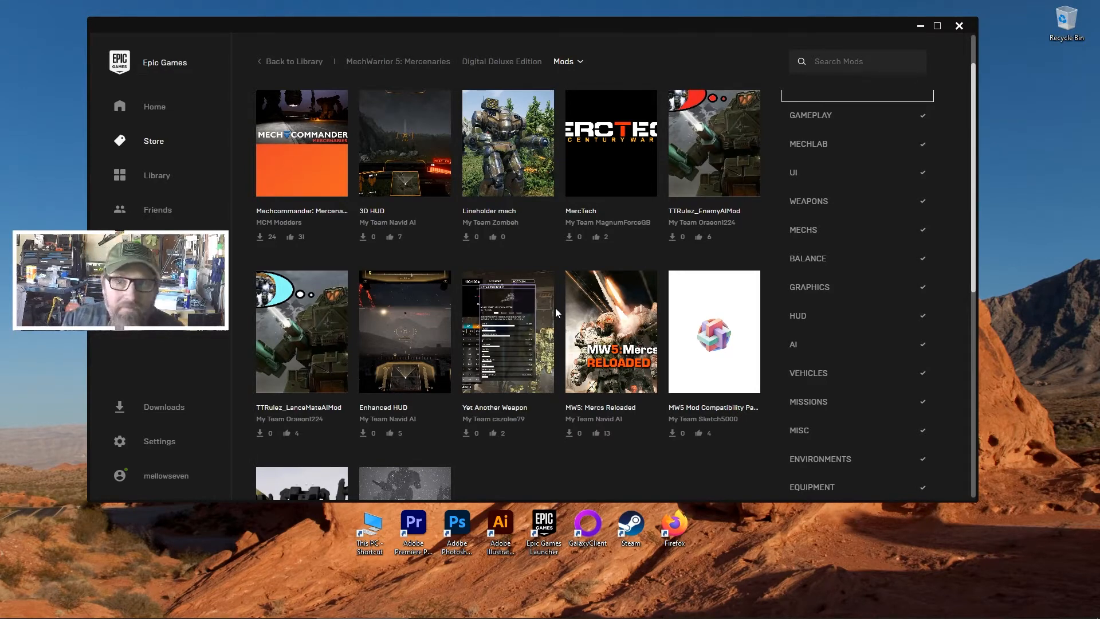
mouse_move(532, 454)
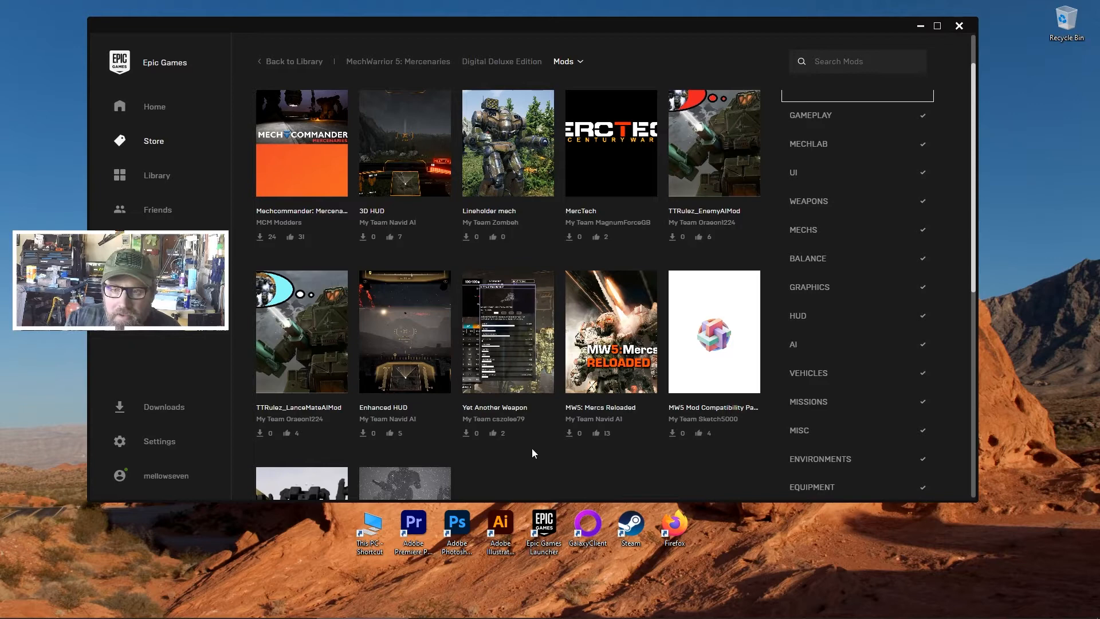
scroll(up, 3)
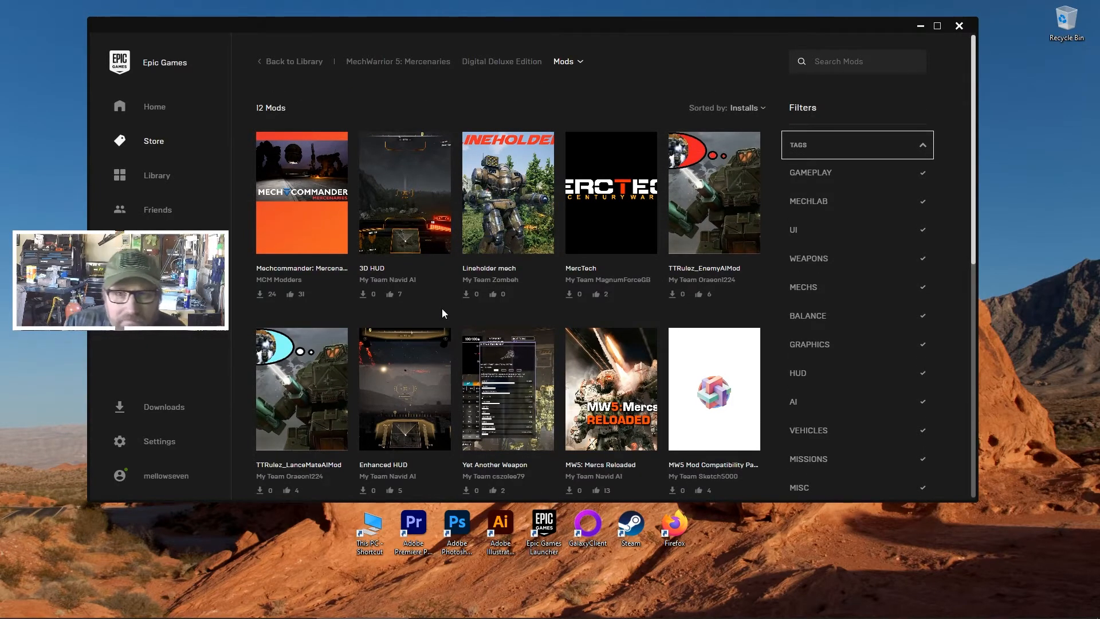
mouse_move(315, 228)
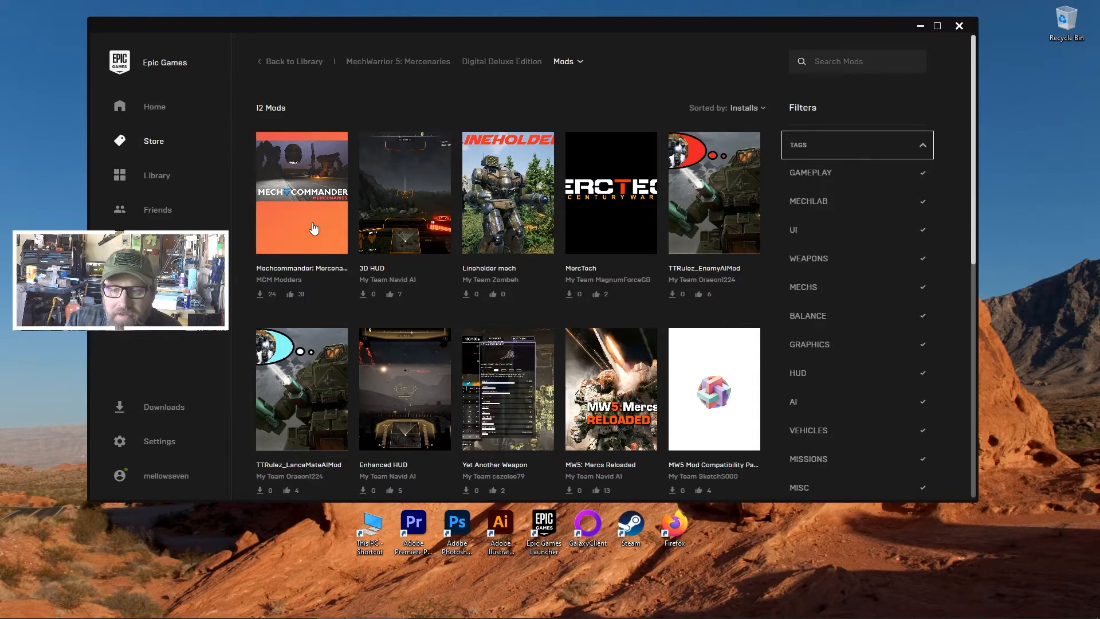
mouse_move(309, 233)
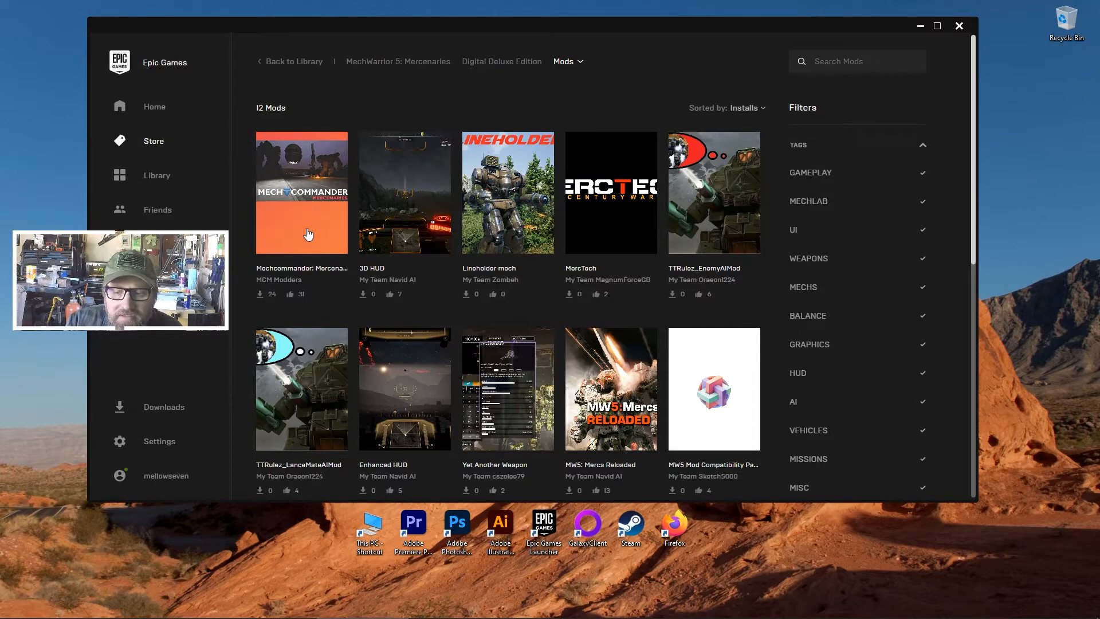
Step: Open the Mechcommander: Mercenaries mod page and scroll through its description and requirements
click(301, 192)
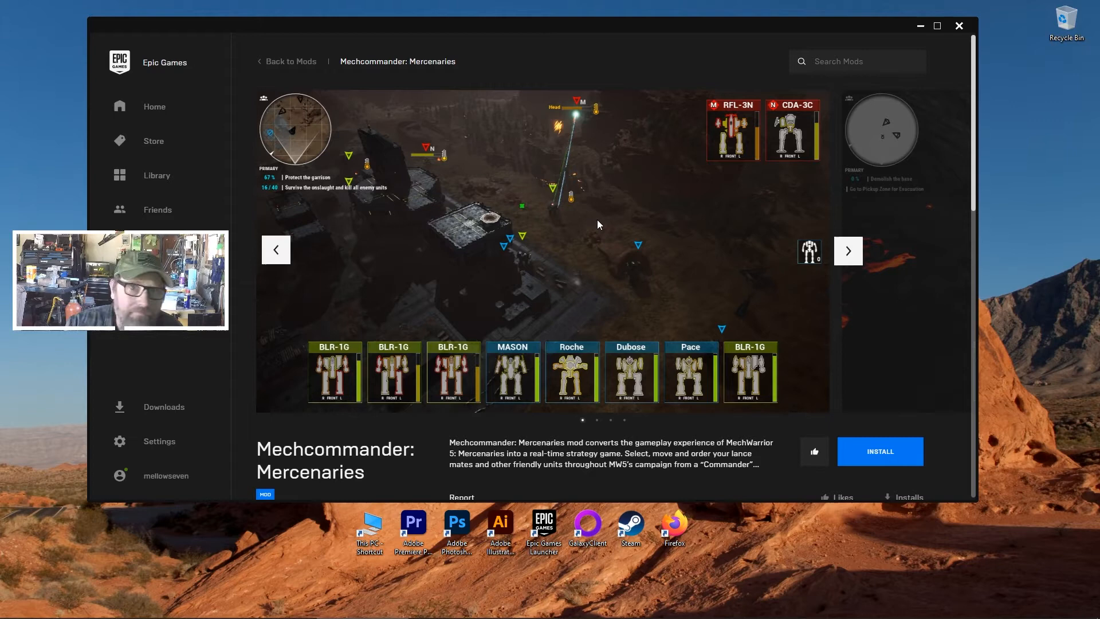
mouse_move(598, 203)
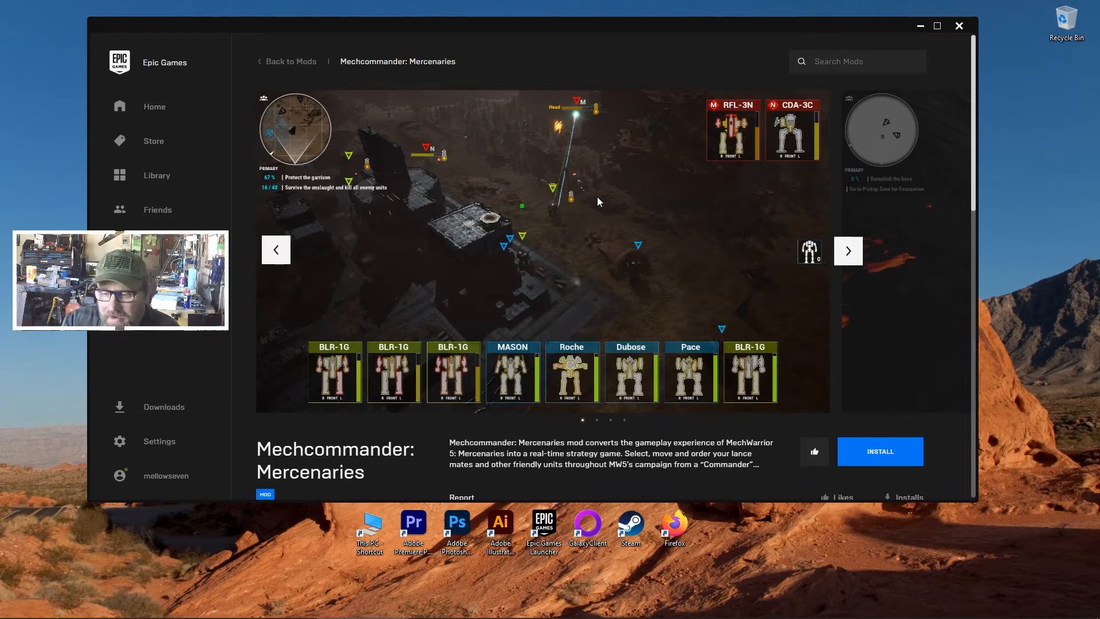
mouse_move(569, 240)
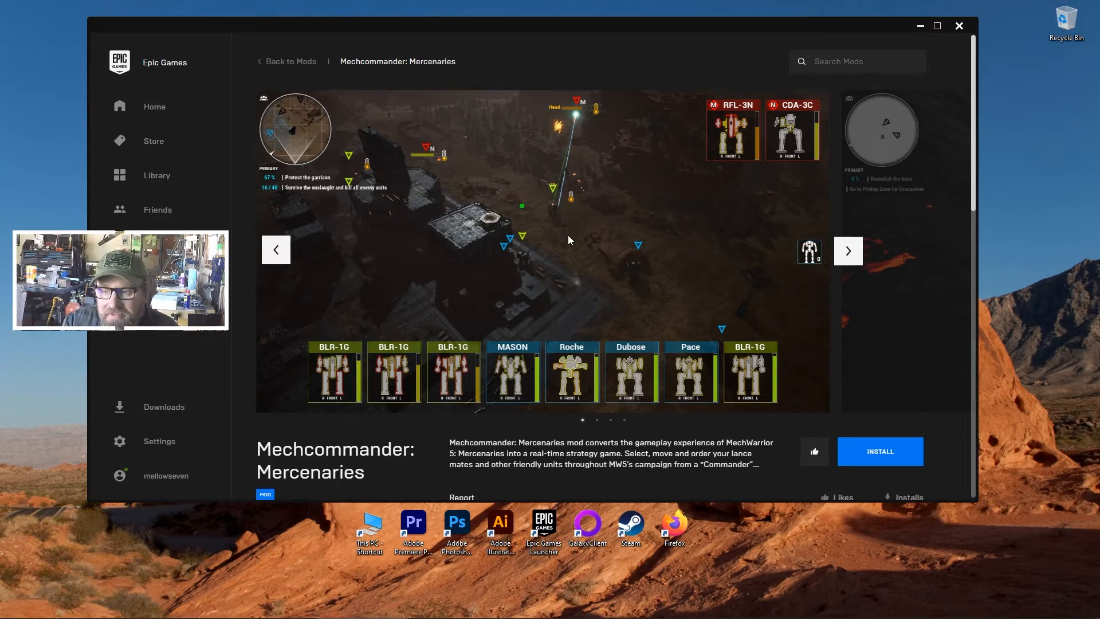
scroll(down, 3)
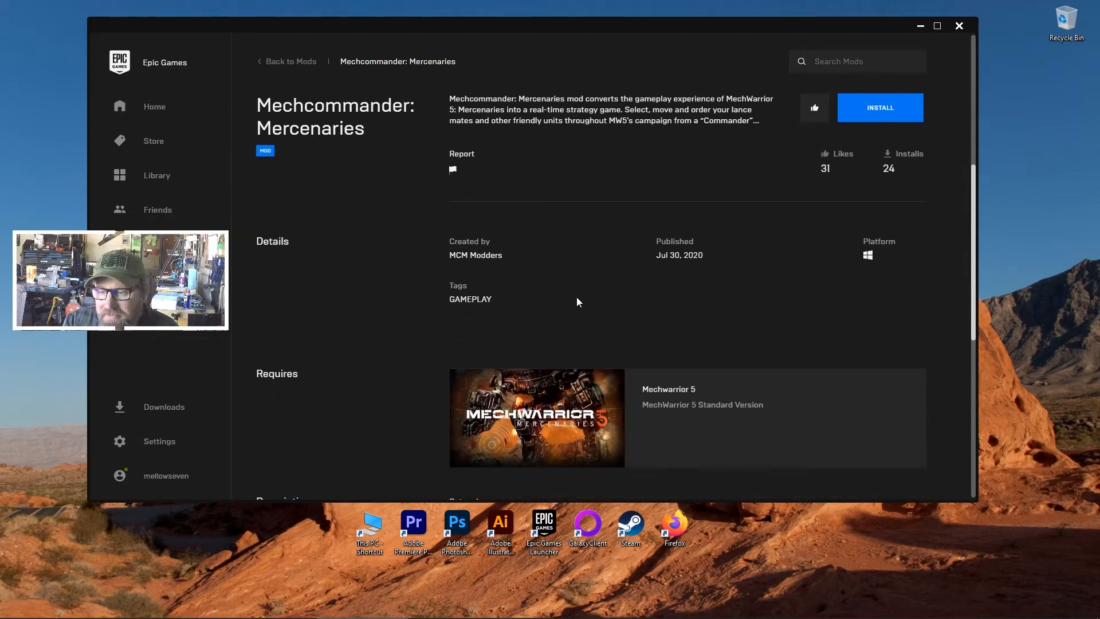
scroll(down, 3)
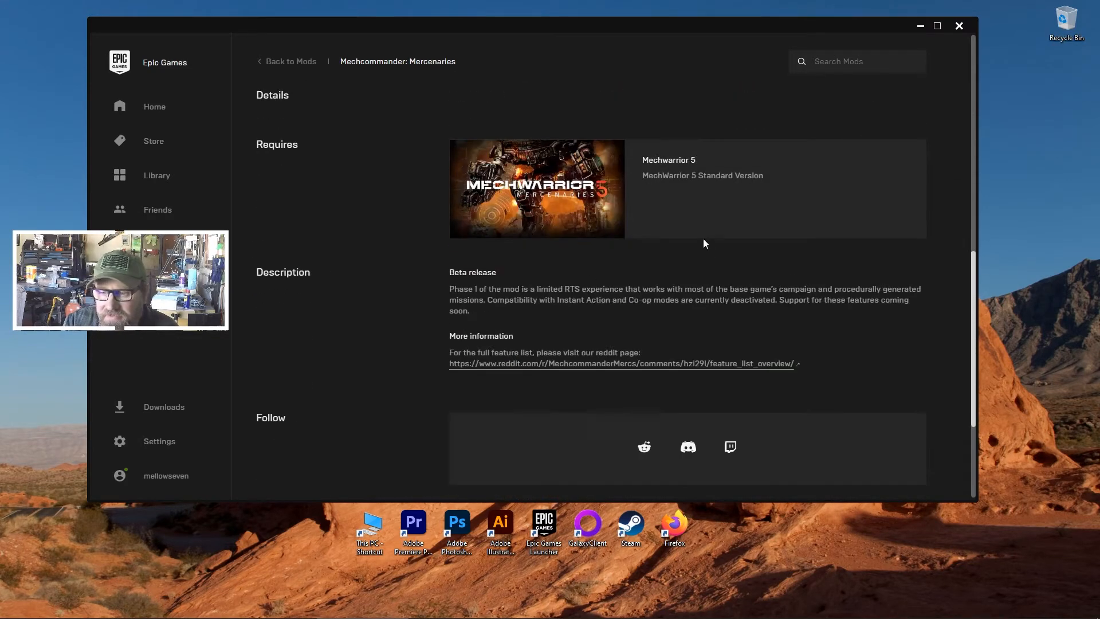
scroll(down, 3)
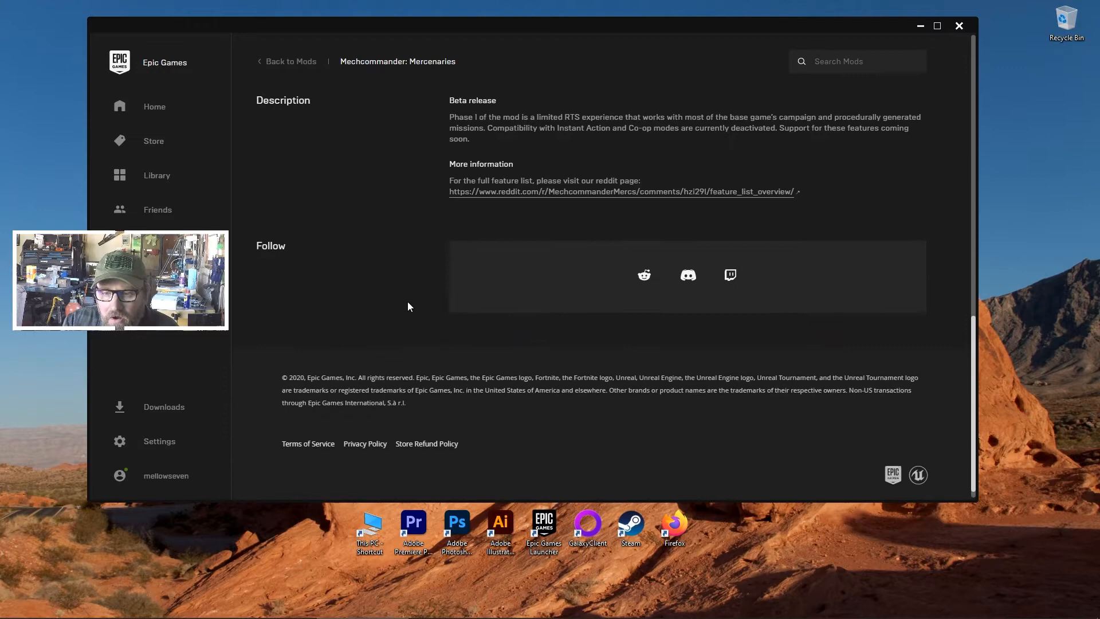
mouse_move(603, 312)
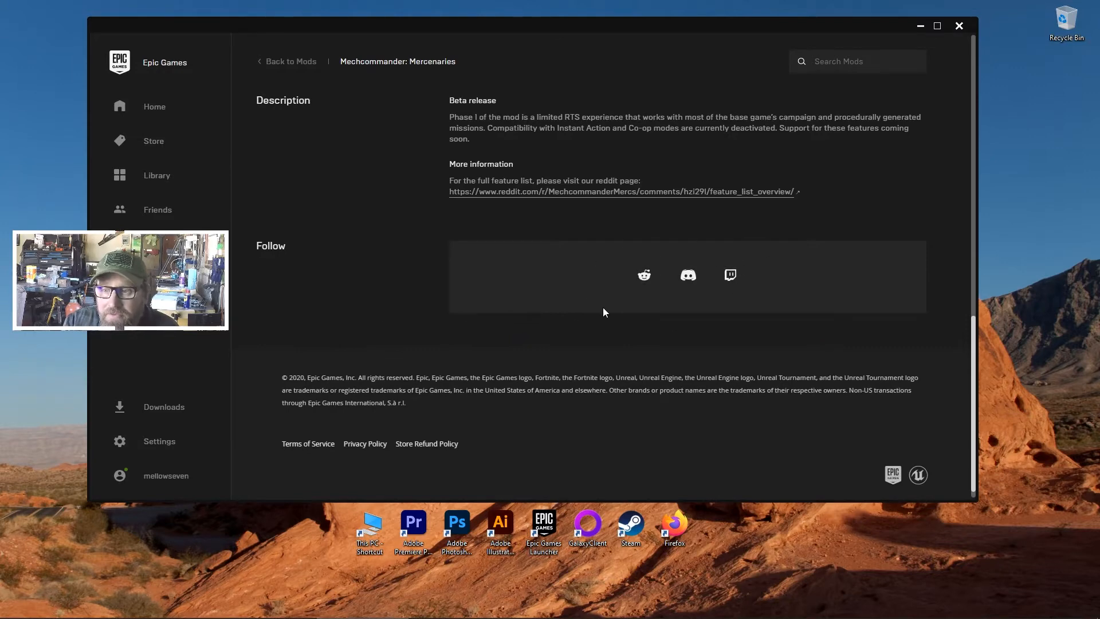
scroll(up, 3)
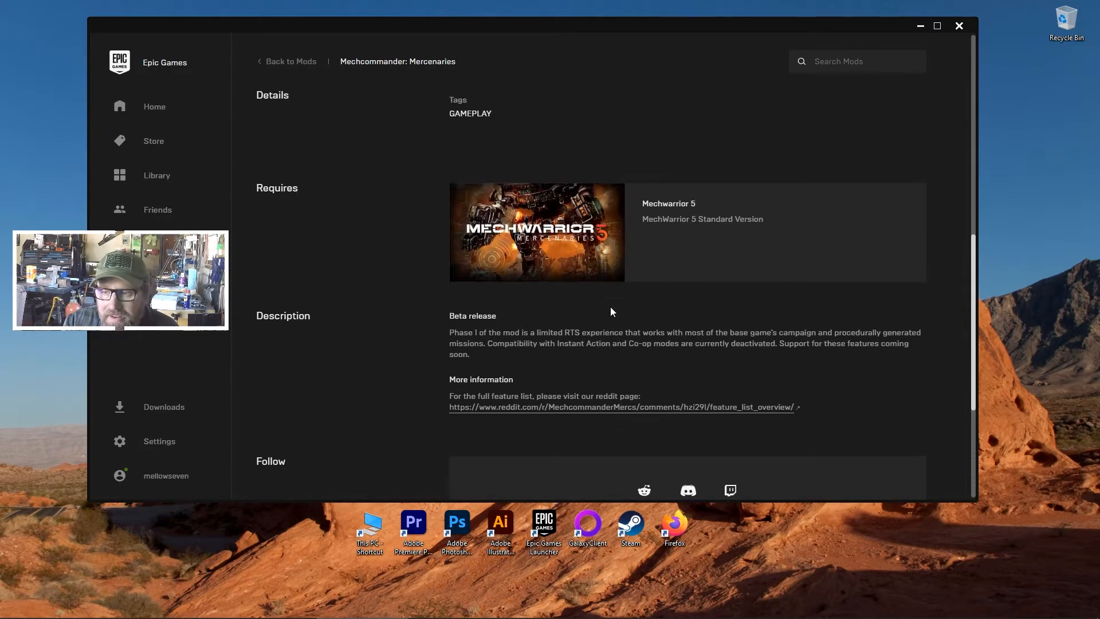
scroll(up, 3)
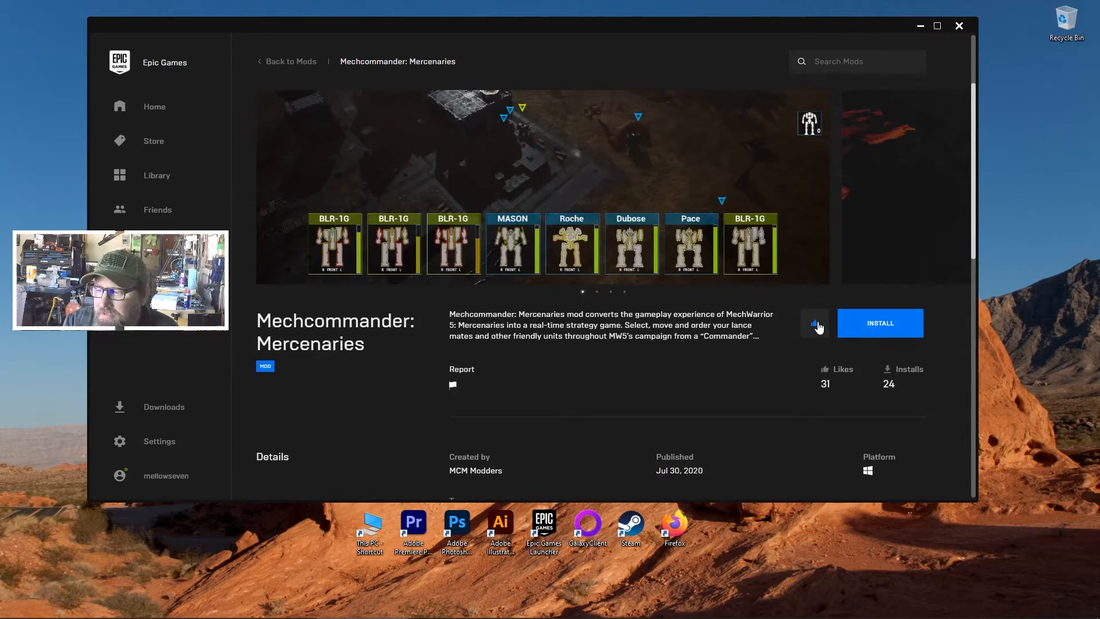
Step: Like Mechcommander: Mercenaries, raising likes to 32, and install the mod
click(813, 323)
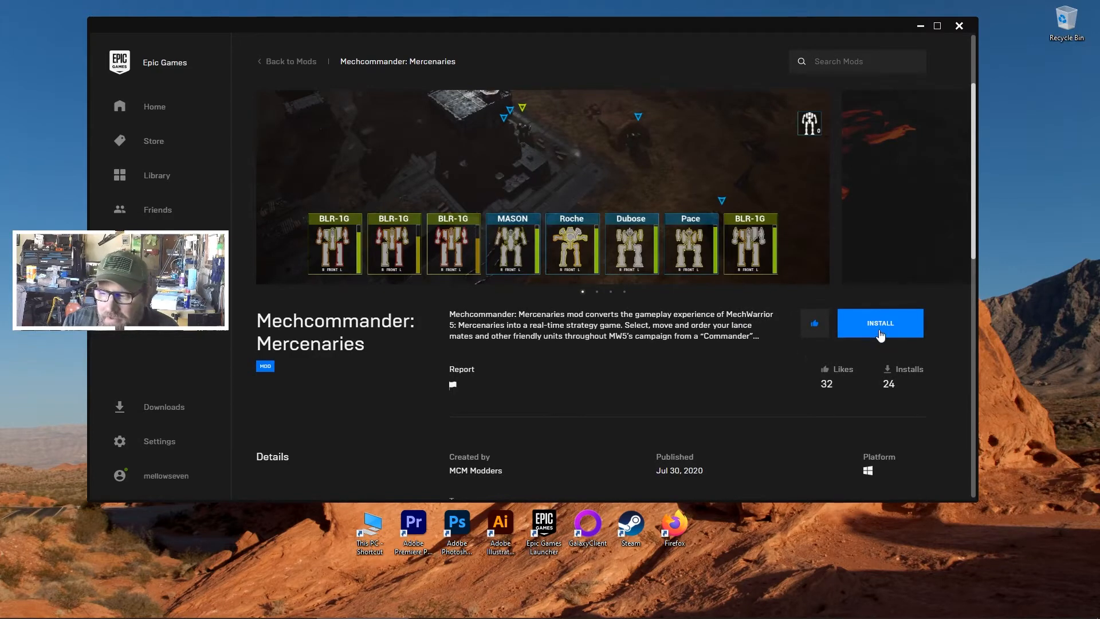
mouse_move(887, 333)
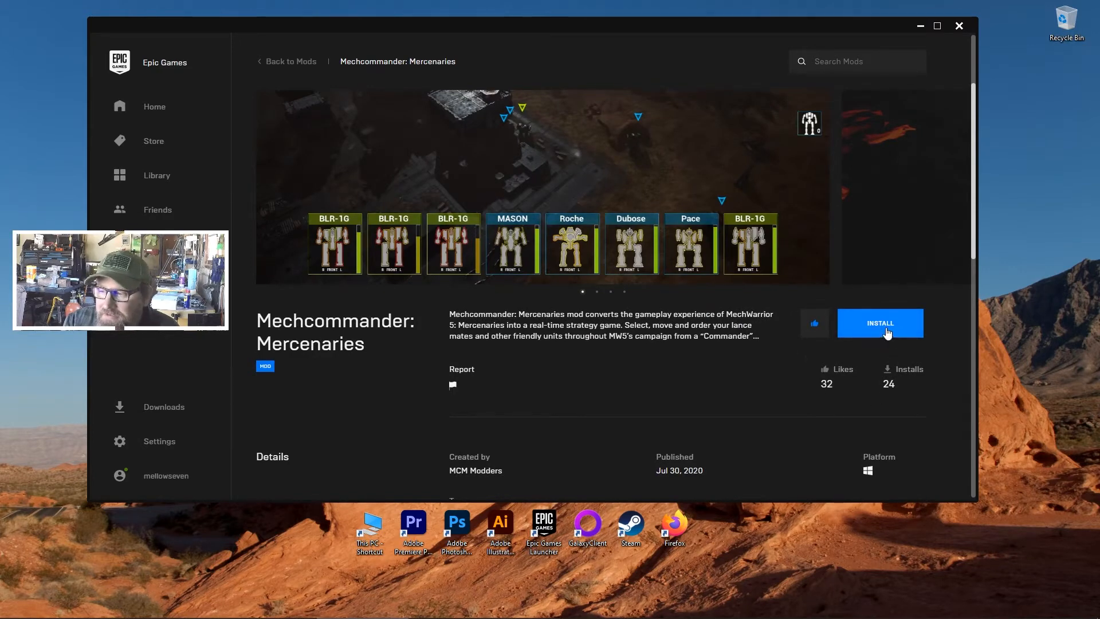
click(879, 322)
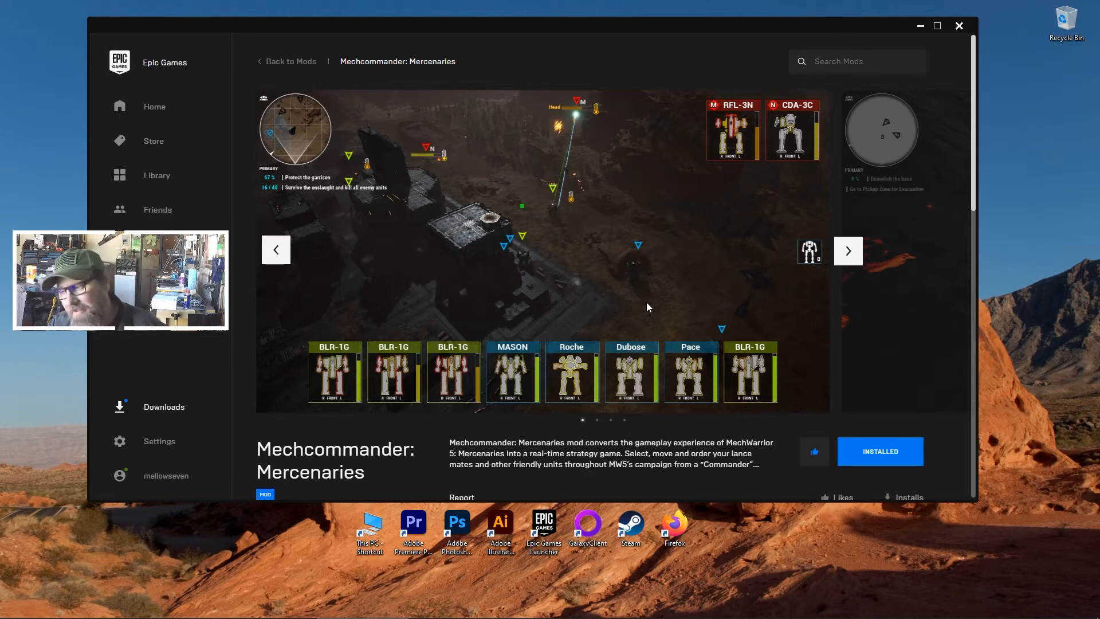
mouse_move(556, 420)
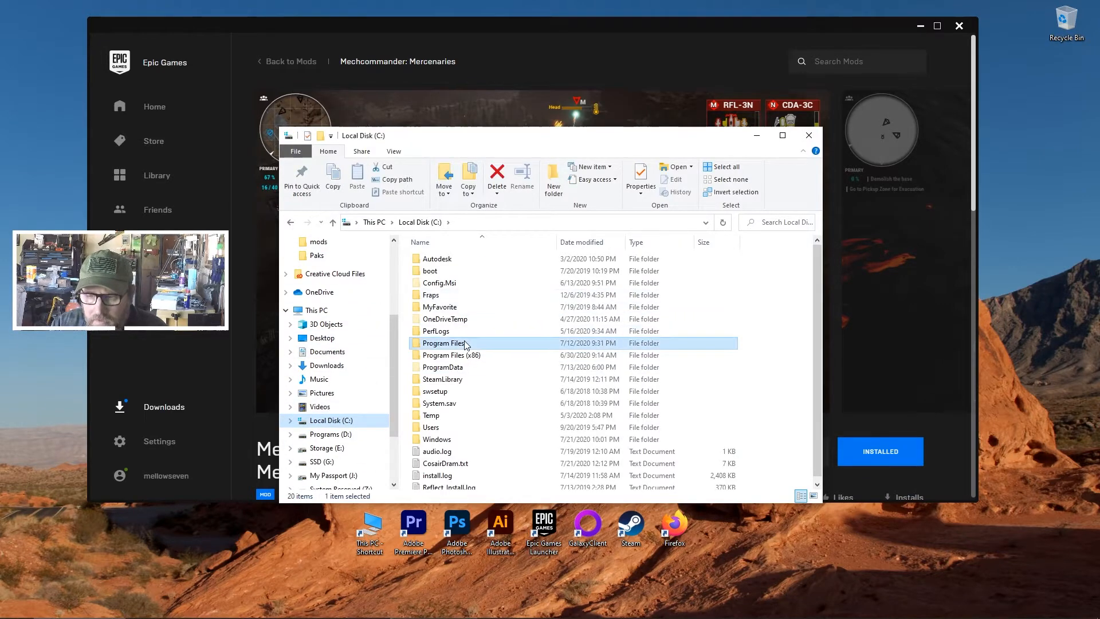
Step: Browse Program Files > Epic Games > MW5Mercs into the game's Content folder
double_click(443, 342)
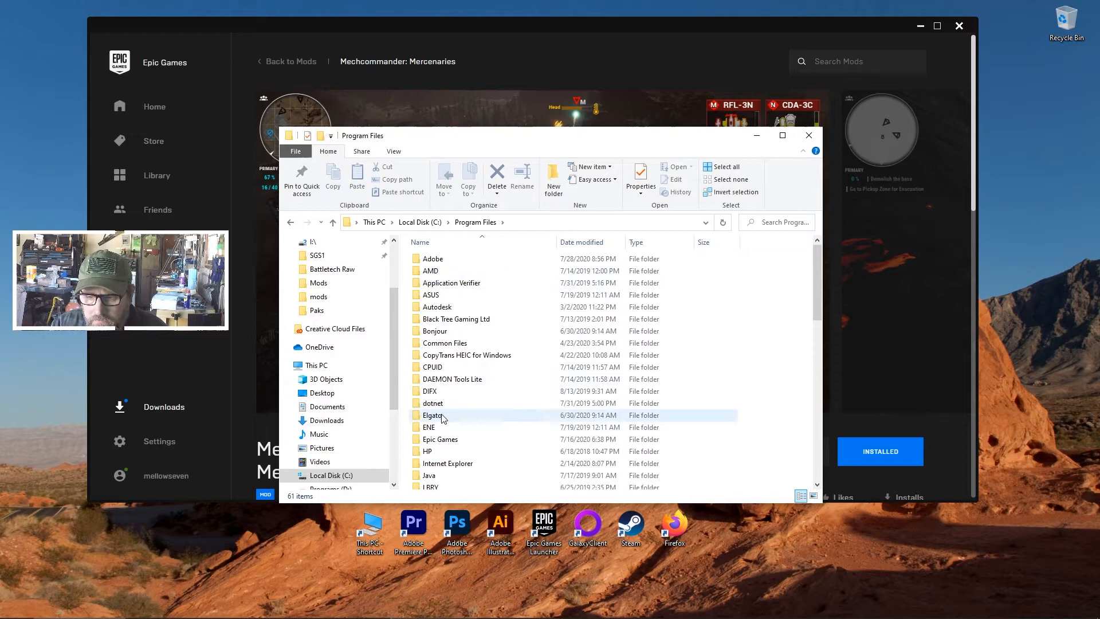
double_click(442, 438)
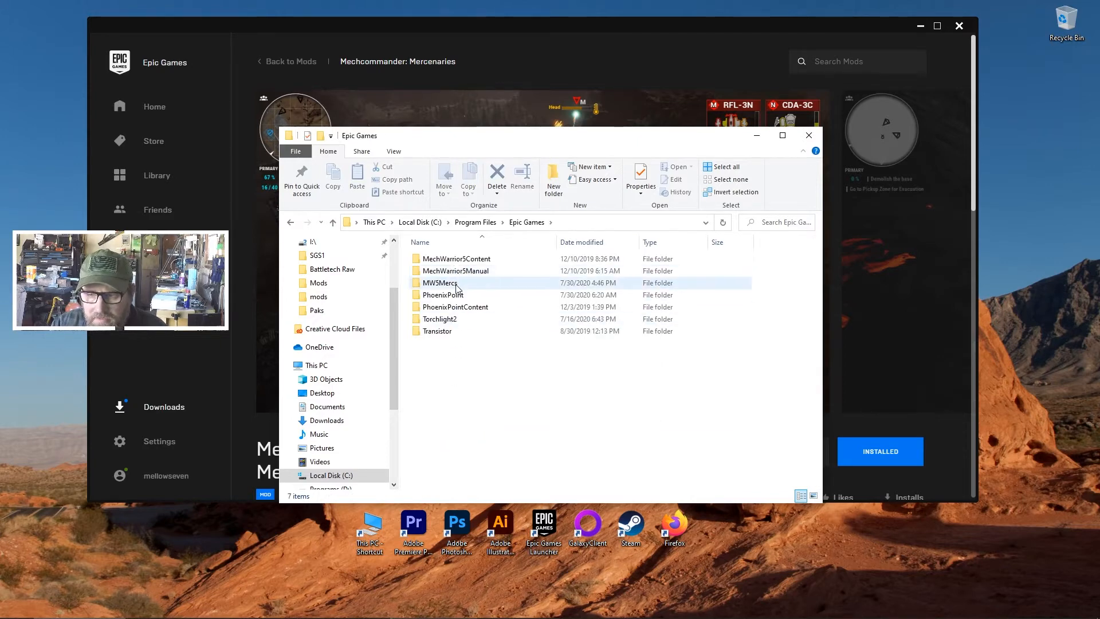
double_click(440, 283)
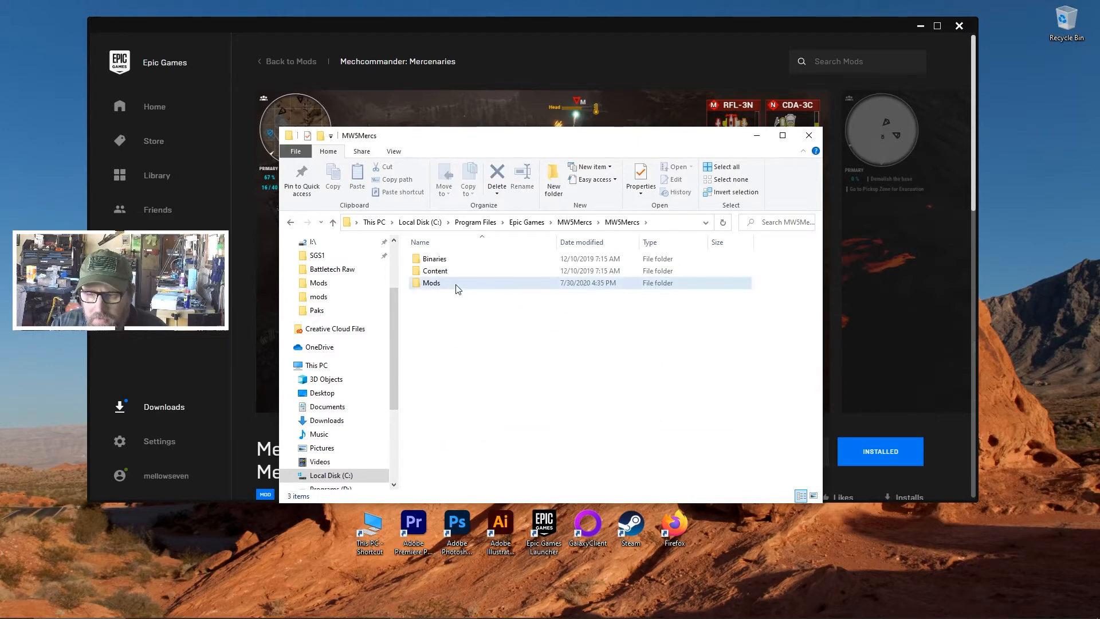
double_click(430, 282)
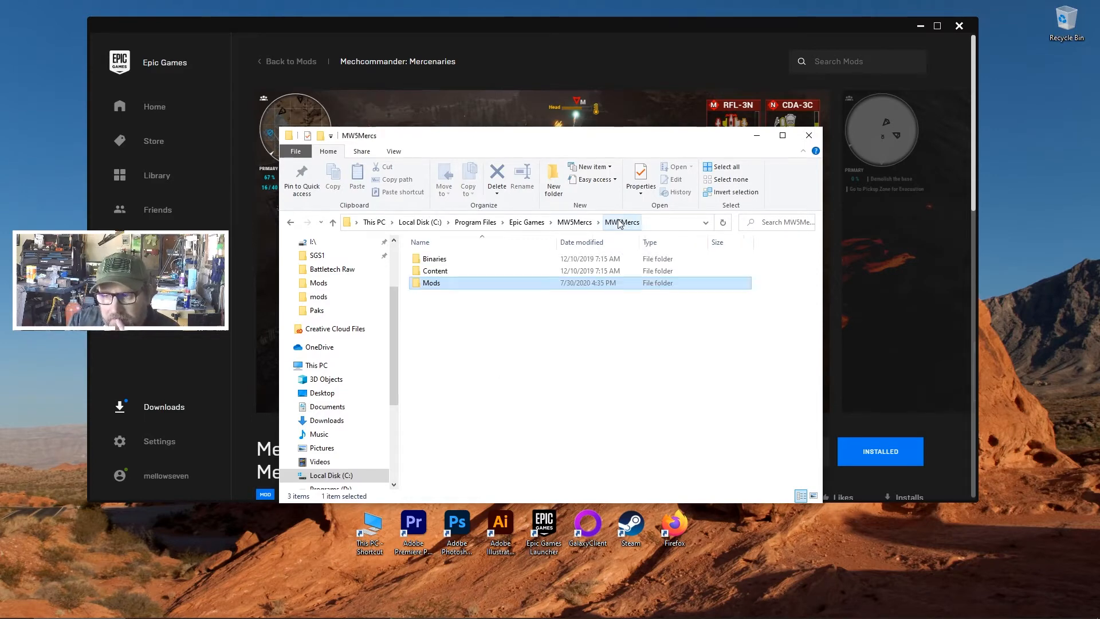
double_click(434, 269)
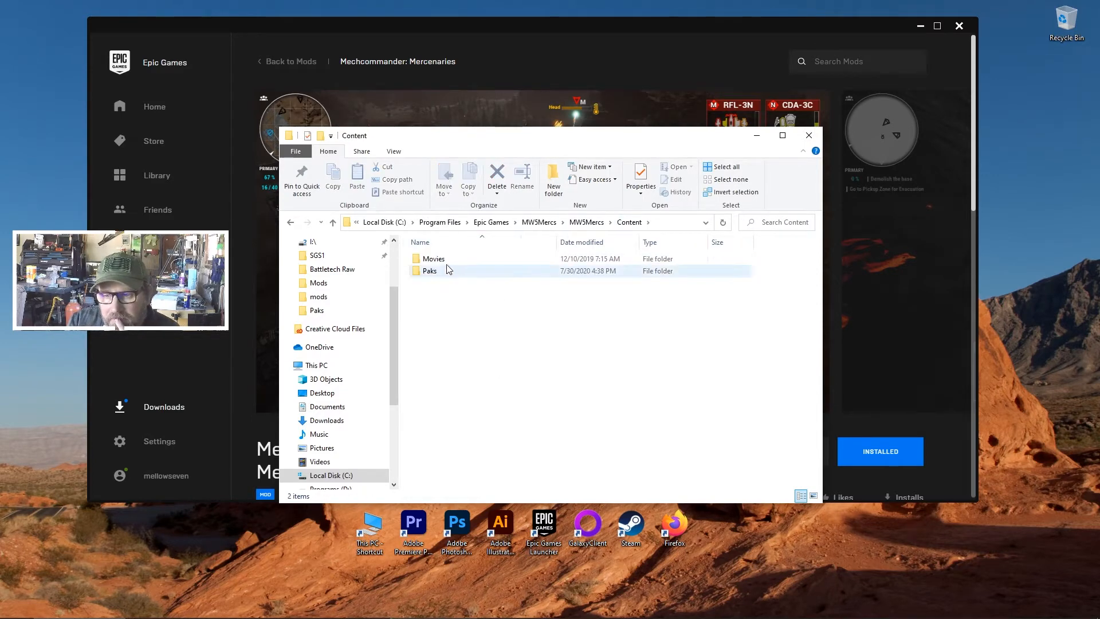
Step: Find the Paks folder empty, view Engine Content, then close File Explorer
click(434, 258)
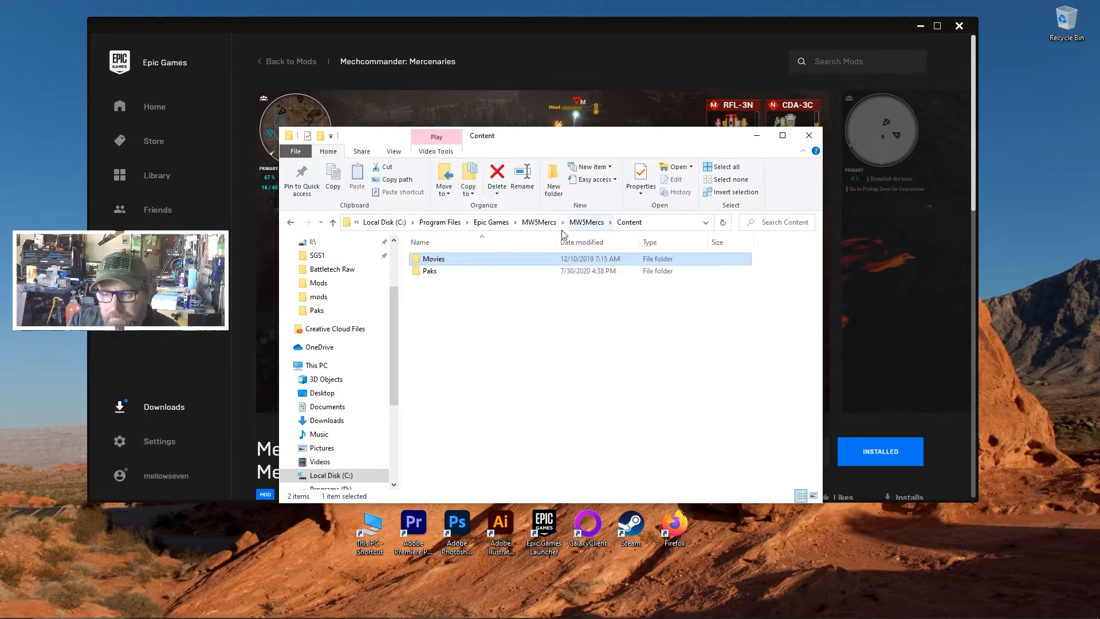
double_click(426, 270)
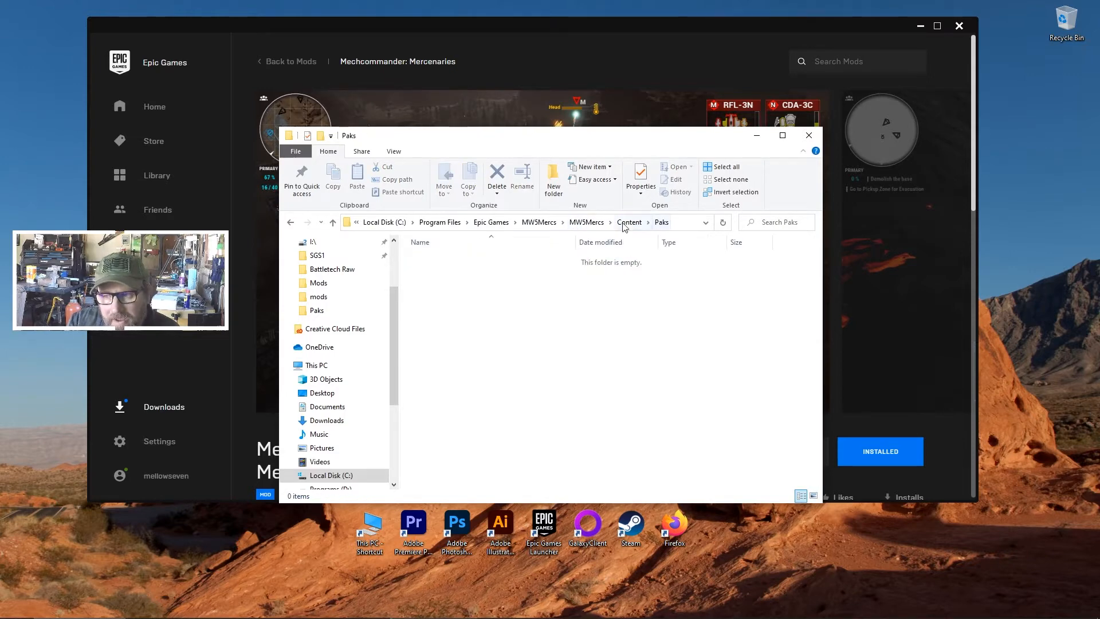
click(574, 222)
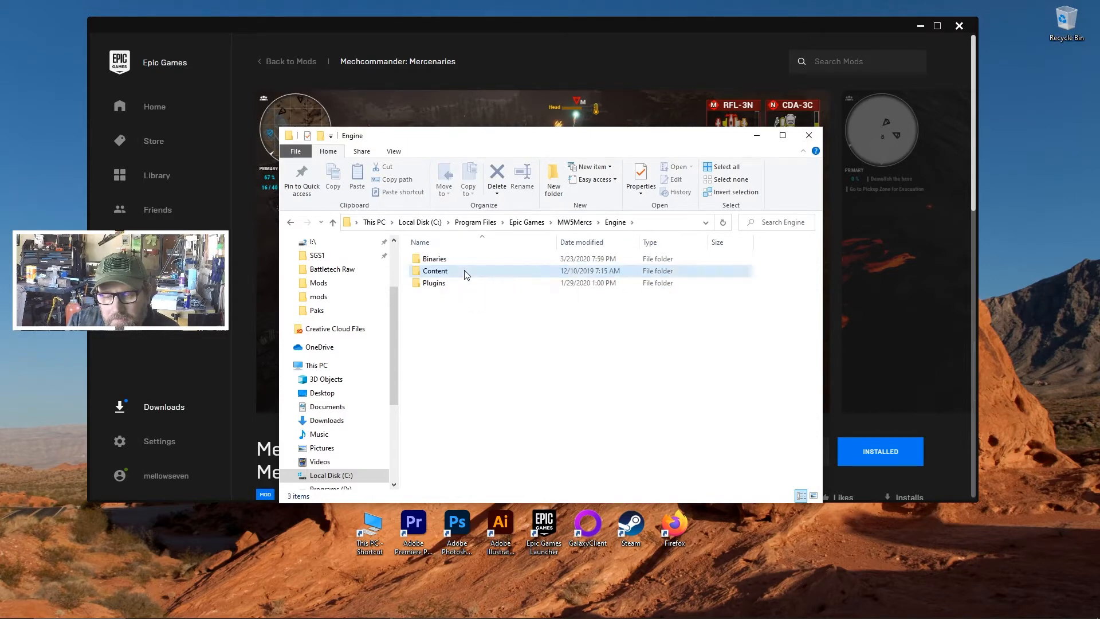
double_click(435, 271)
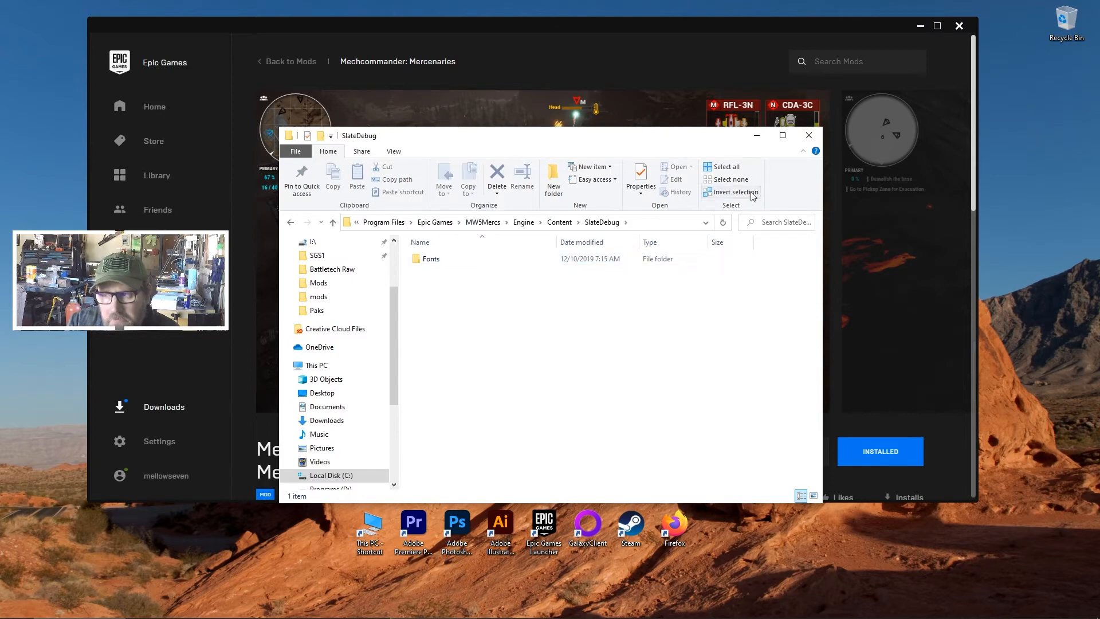
click(808, 135)
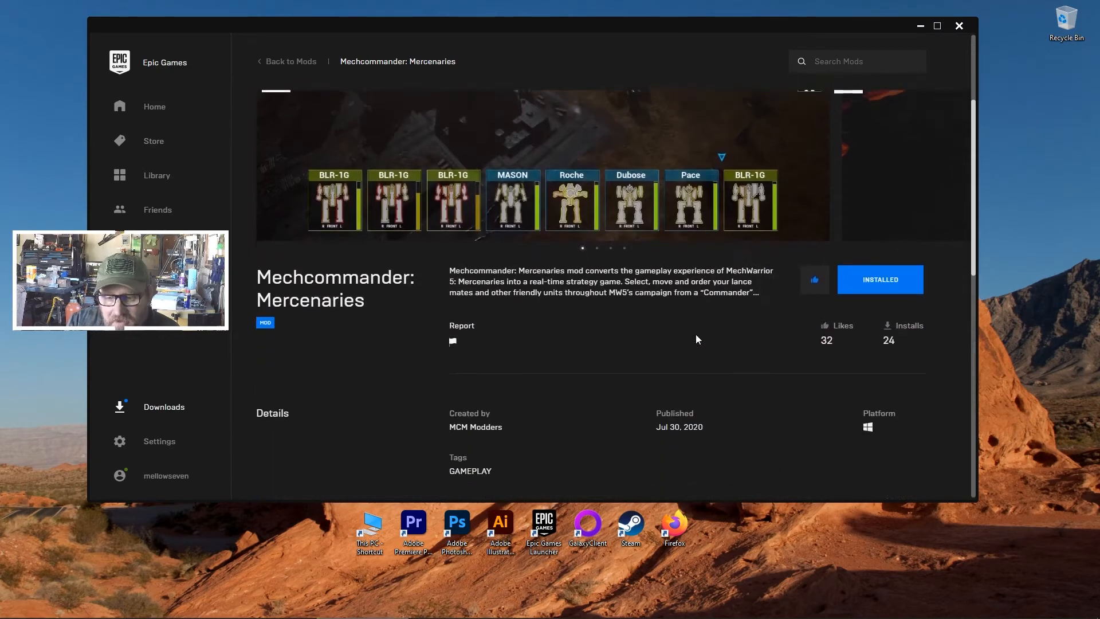
Step: Leave the Mechcommander page via Back to Mods to the 12-mod list
scroll(down, 3)
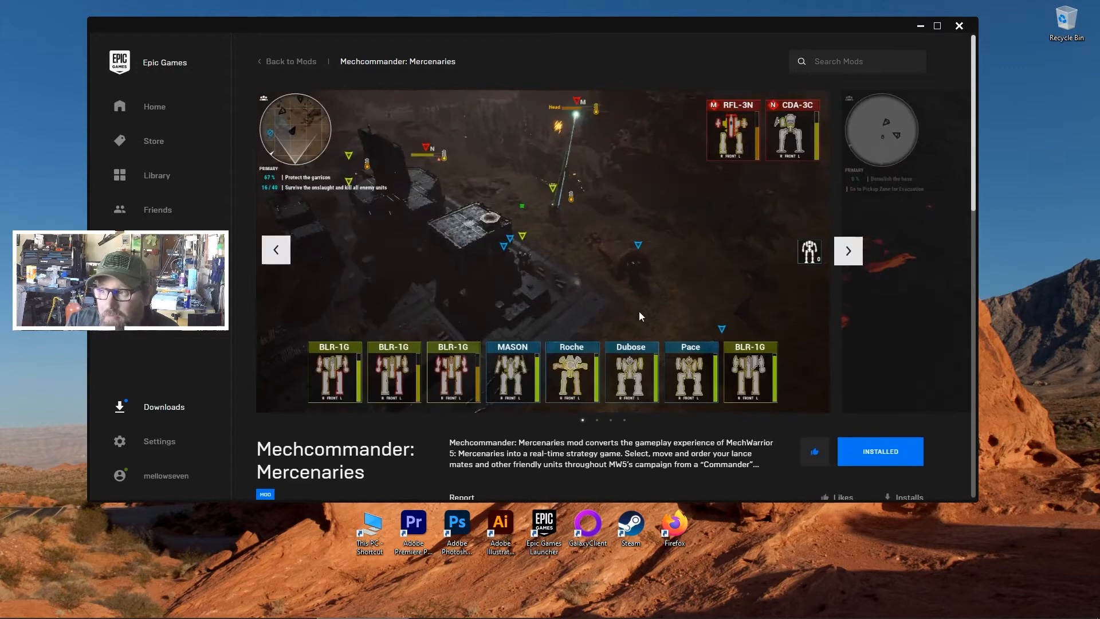
mouse_move(455, 243)
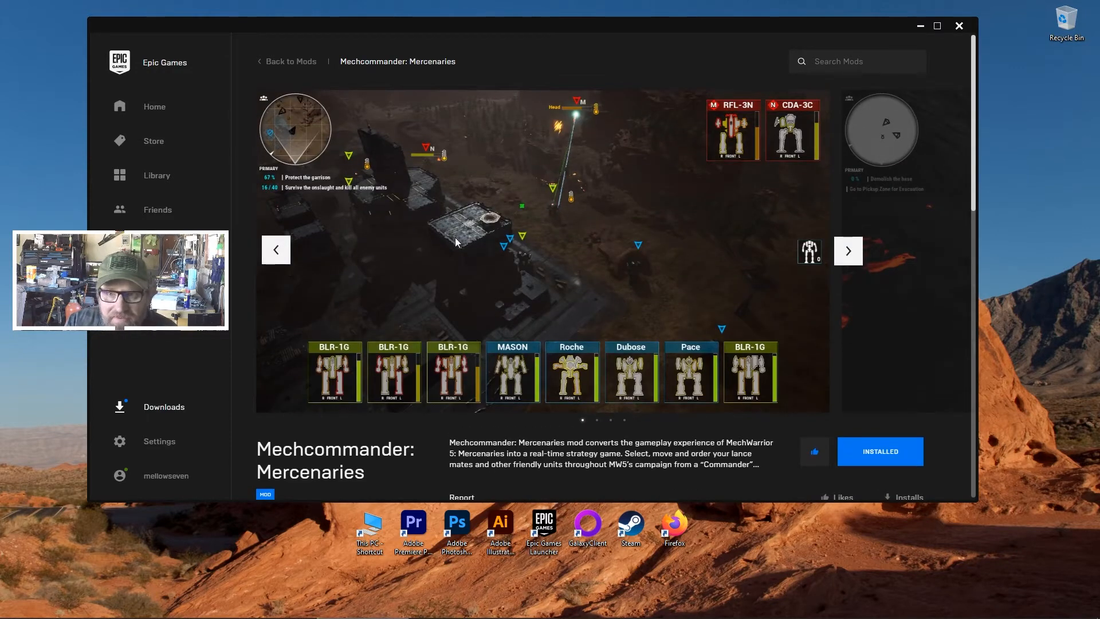
click(291, 61)
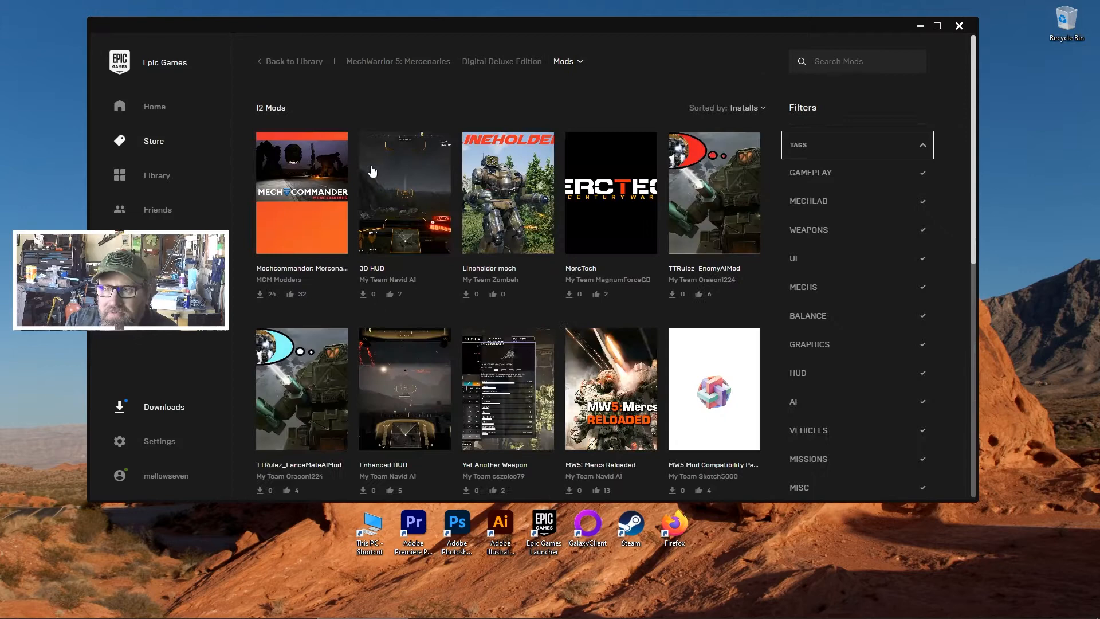
Step: Open Modding Toolkit from the Mods dropdown and scroll through the Mod Editor details
click(567, 62)
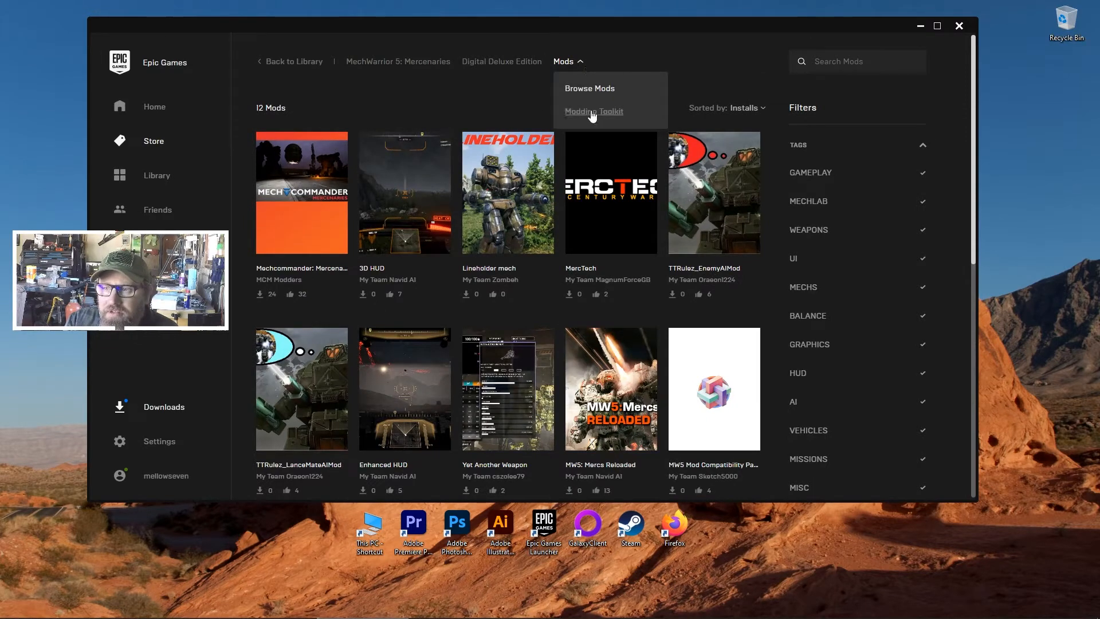
click(594, 110)
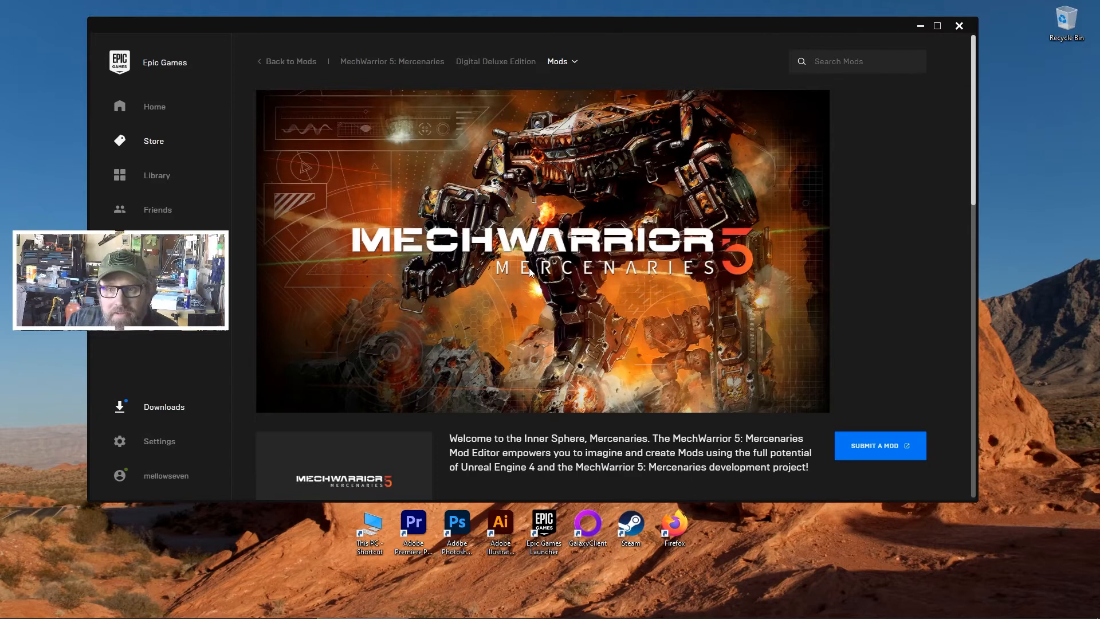
scroll(down, 3)
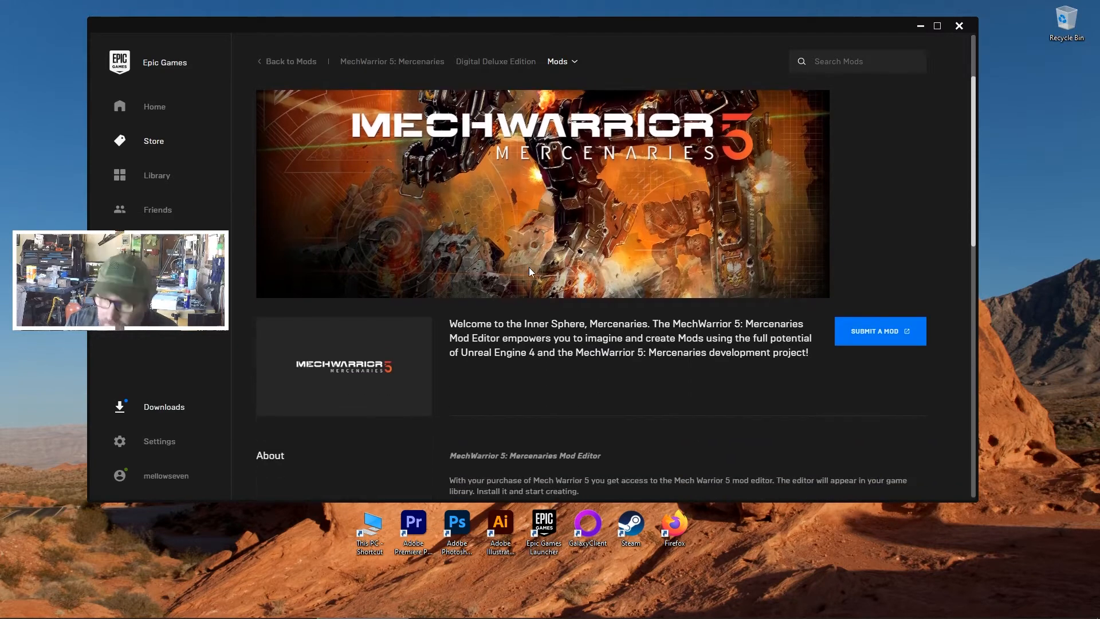
mouse_move(810, 353)
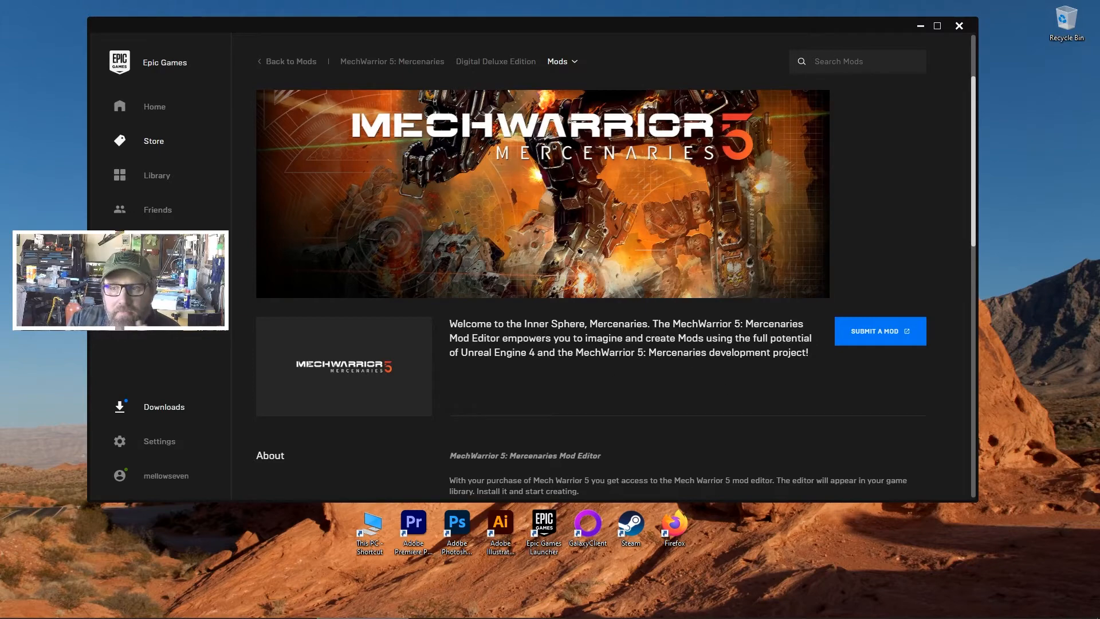
scroll(down, 3)
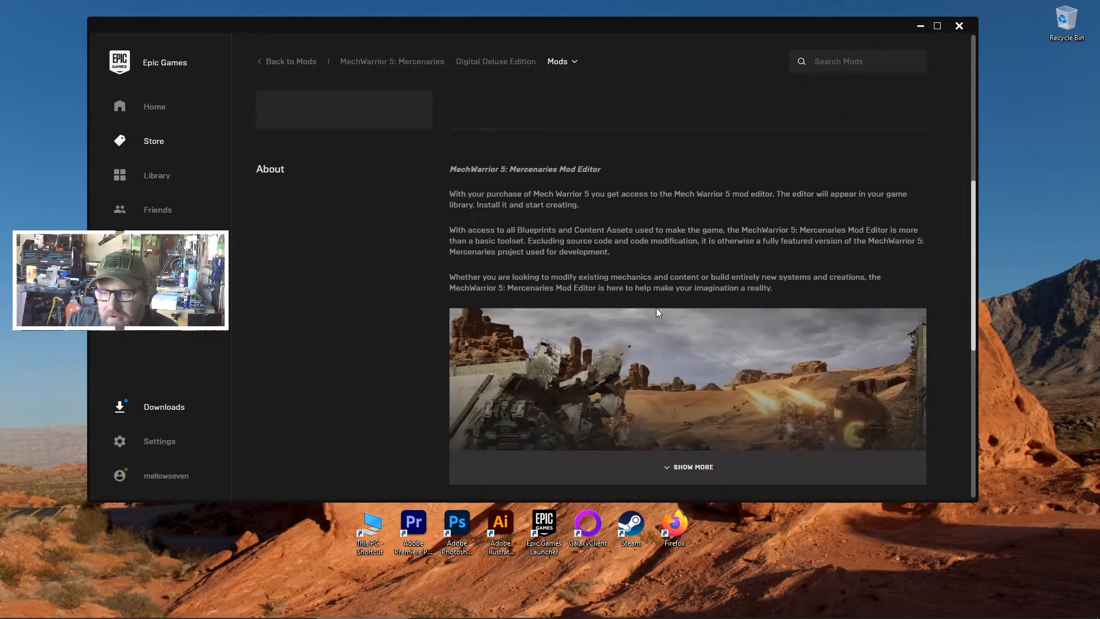
scroll(down, 3)
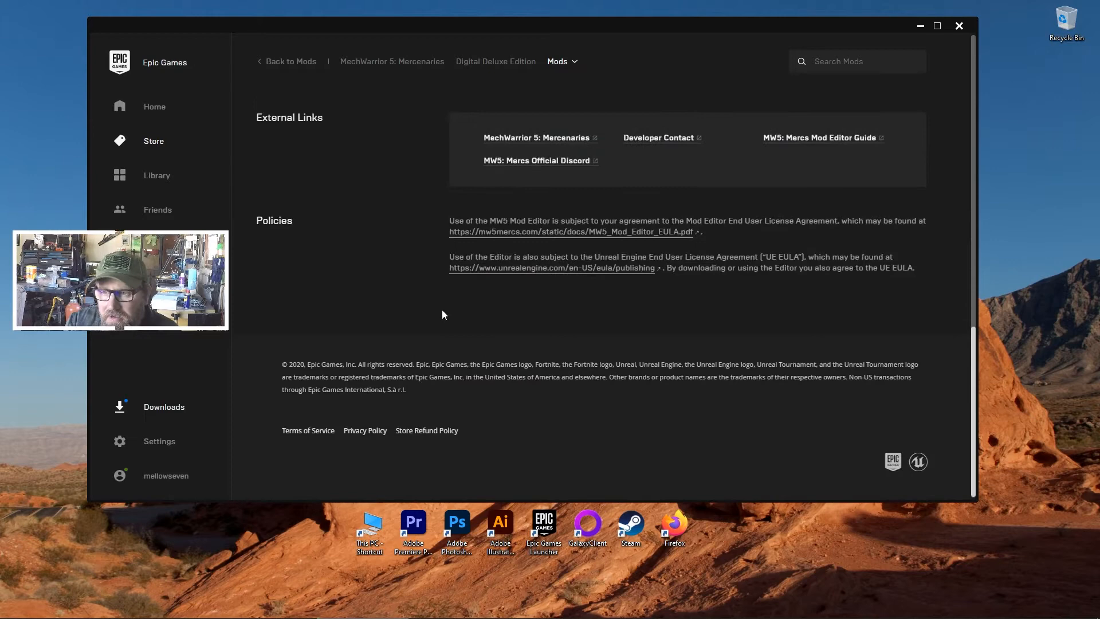
scroll(up, 3)
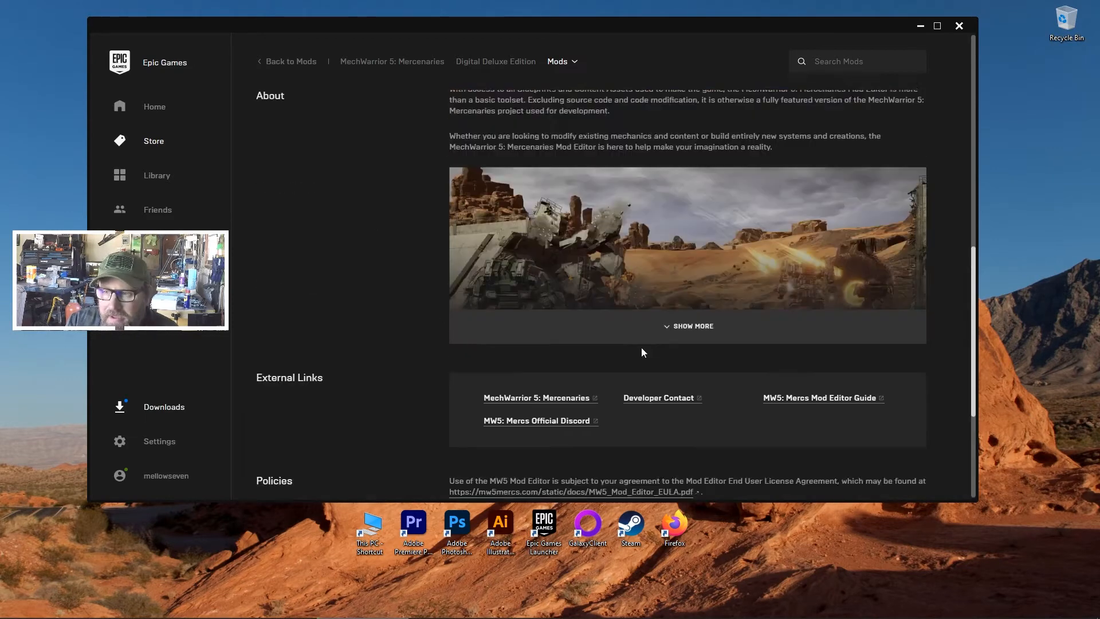
scroll(up, 3)
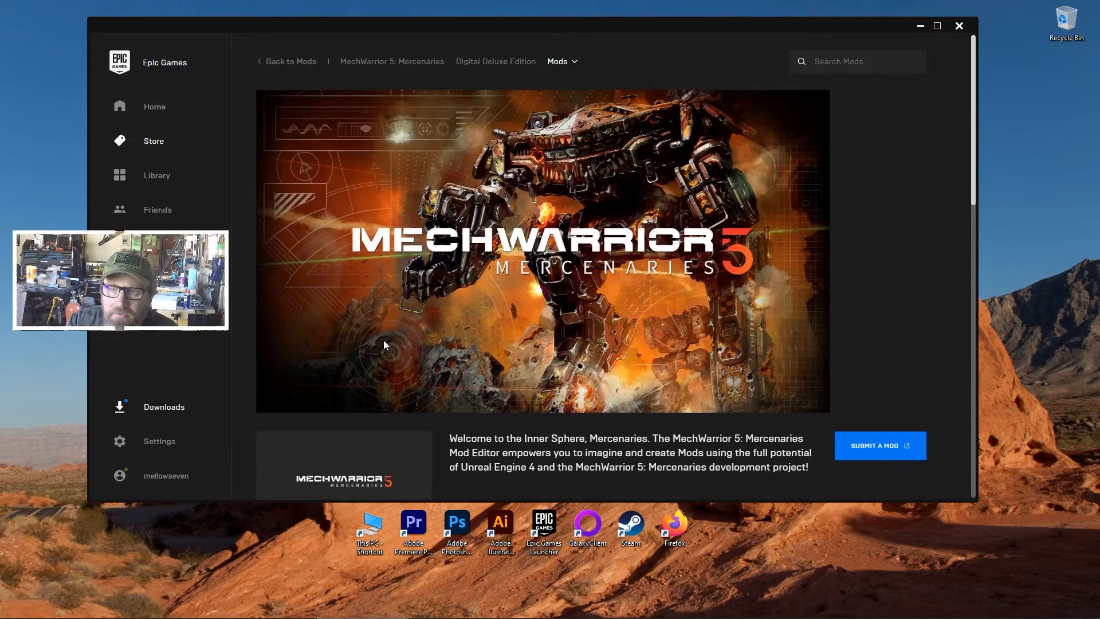
Step: Search the store for 'mechw' and browse MechWarrior 5: Mercenaries' mods
click(154, 106)
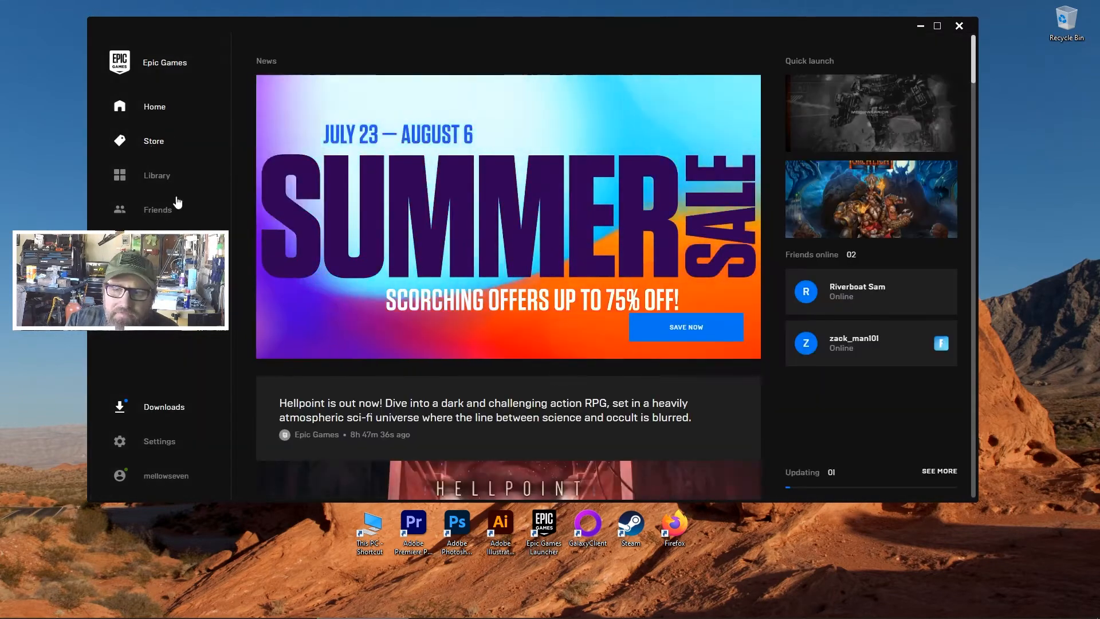
click(153, 141)
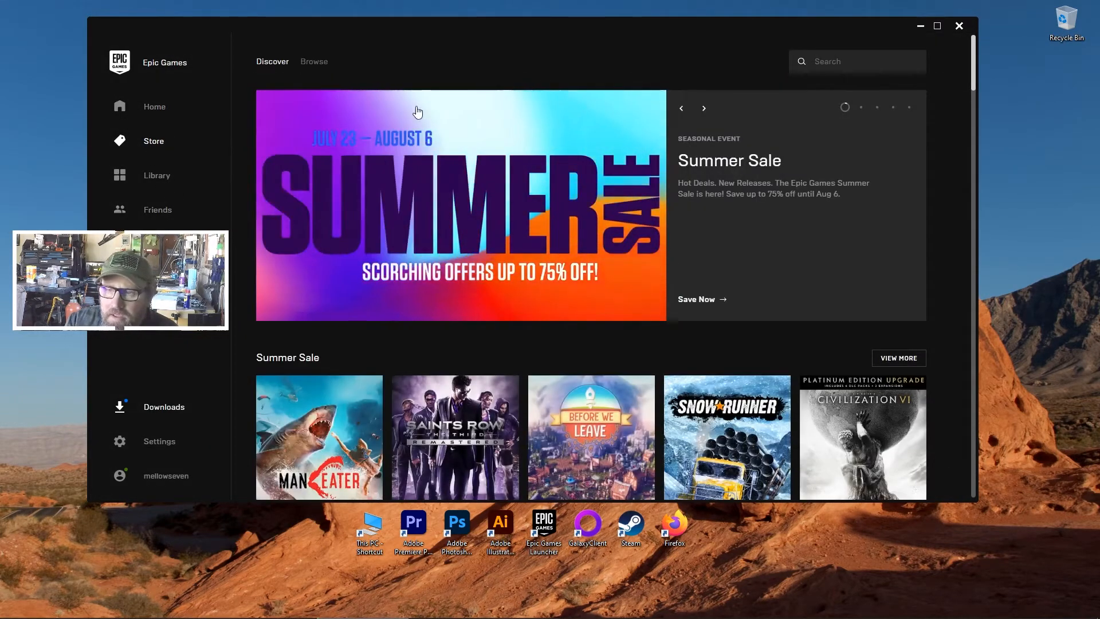
text(ma)
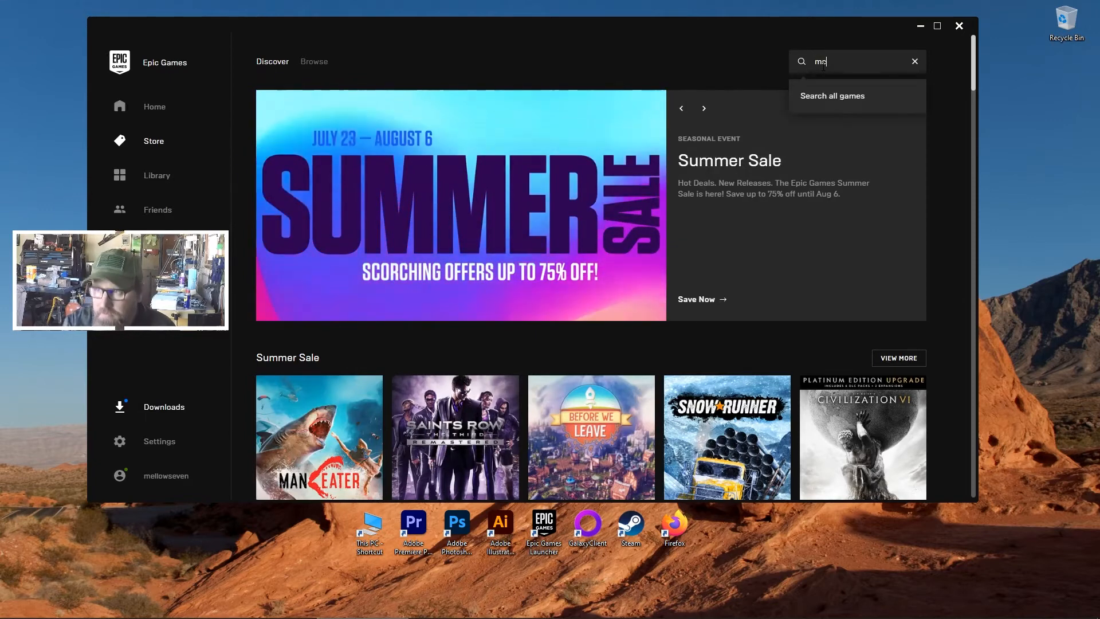
text(echw)
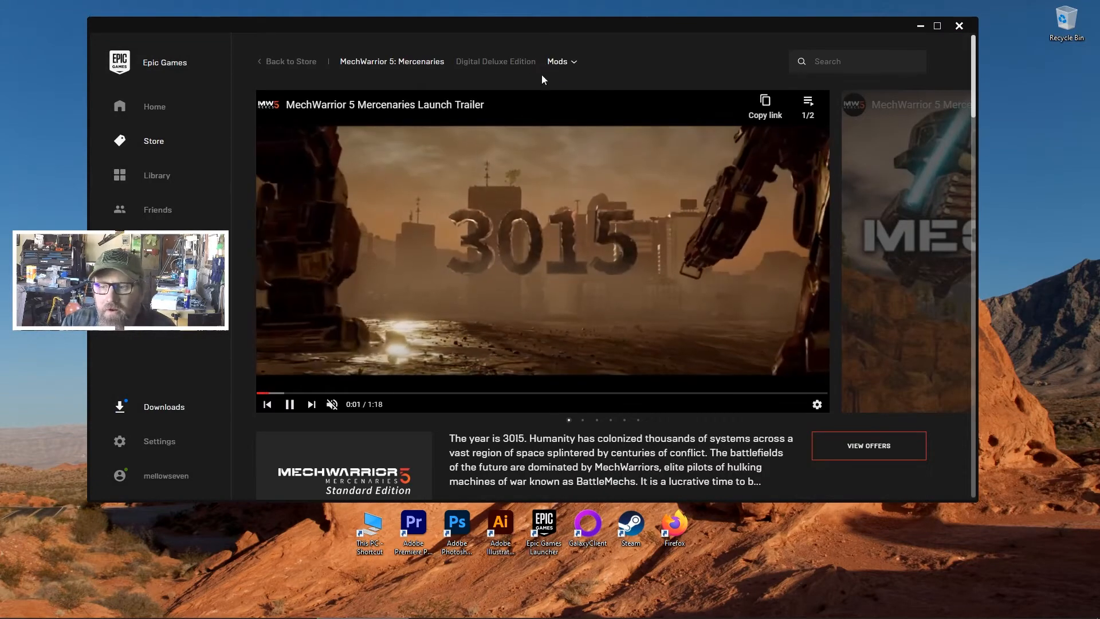
click(560, 61)
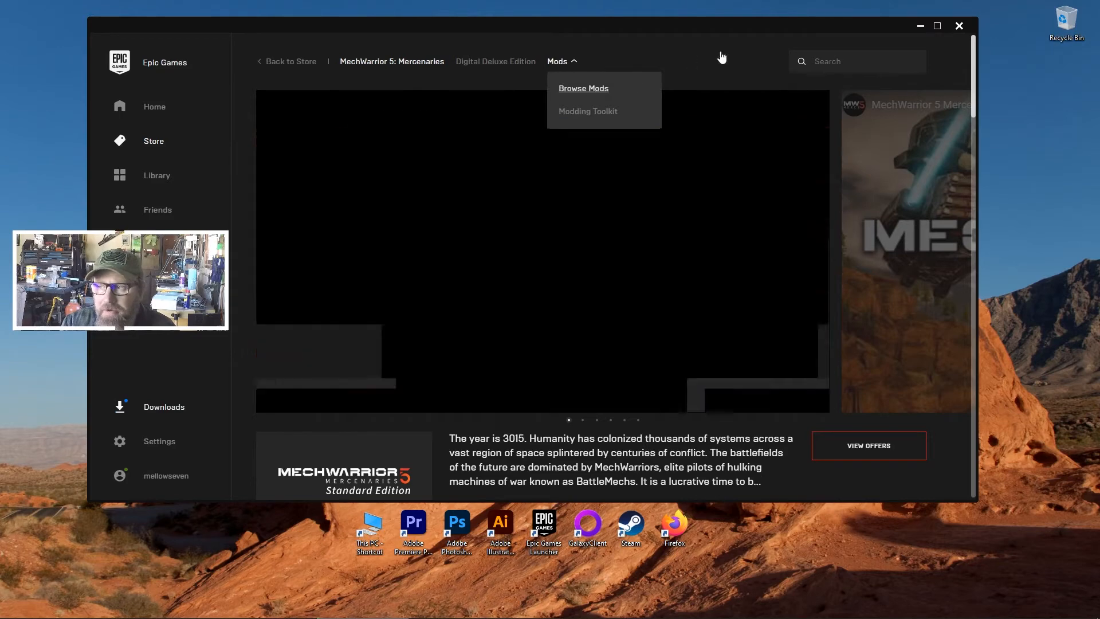
click(583, 87)
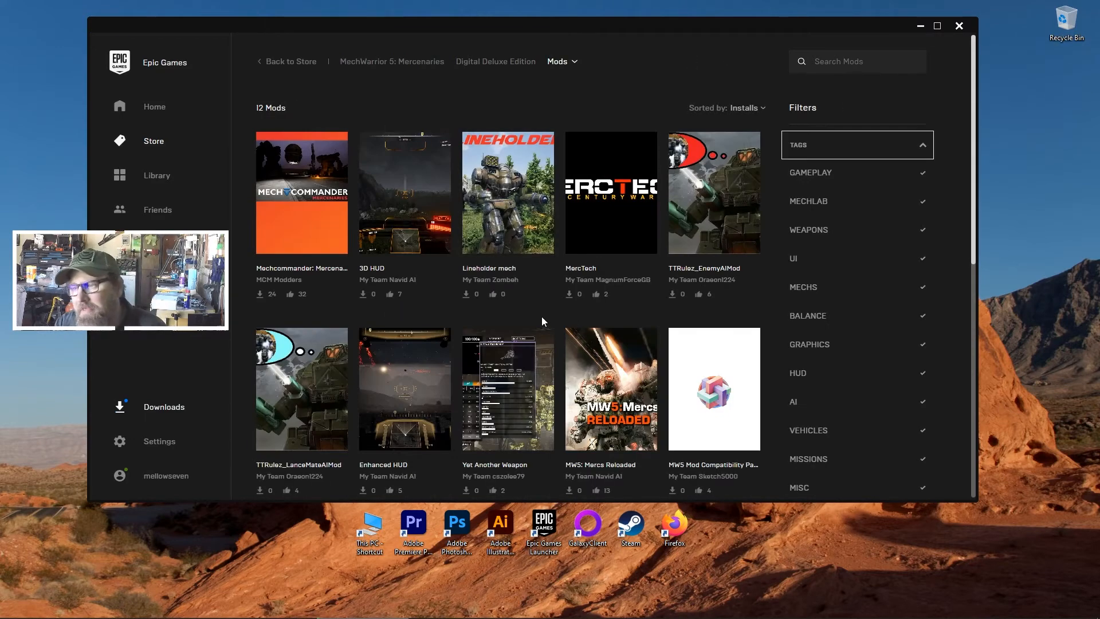
mouse_move(760, 171)
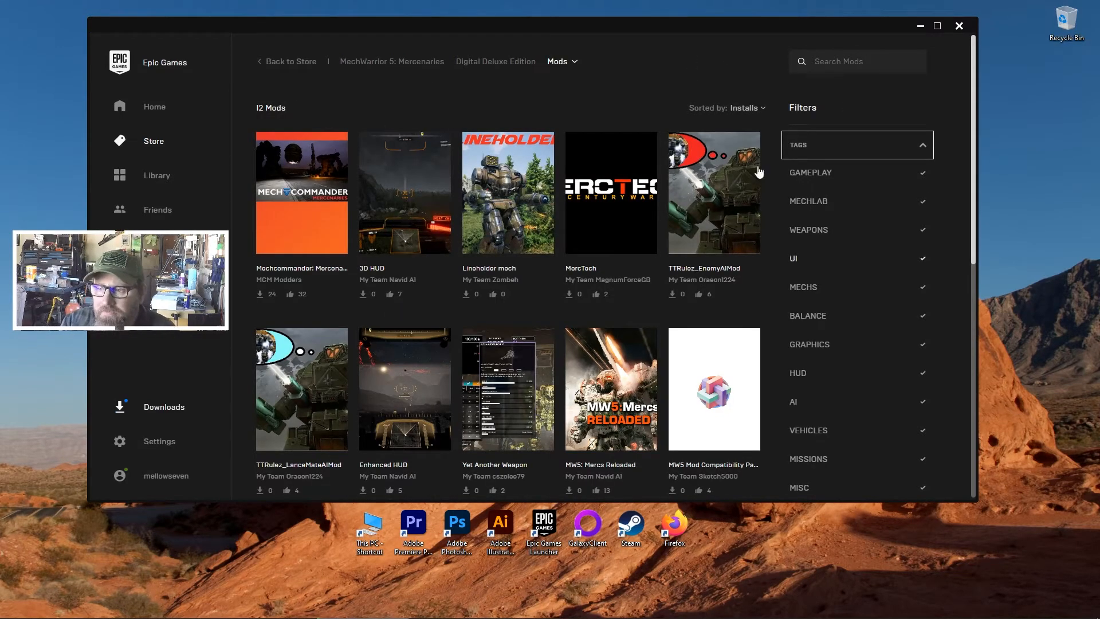
mouse_move(923, 41)
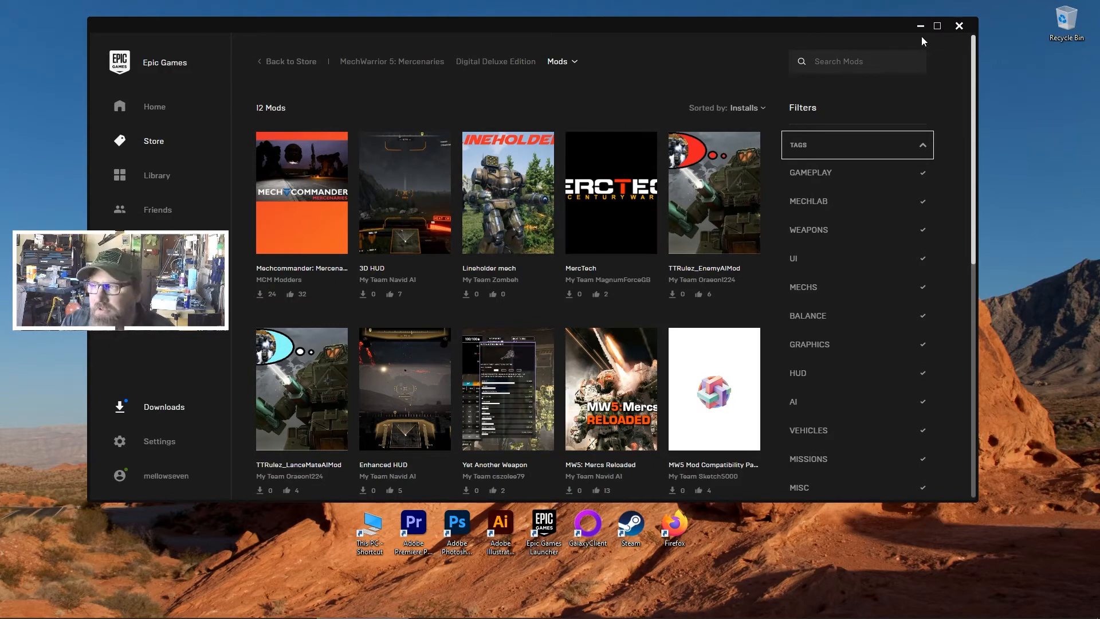
Step: Minimize and restore the launcher, then view Downloads showing no pending tasks
click(919, 26)
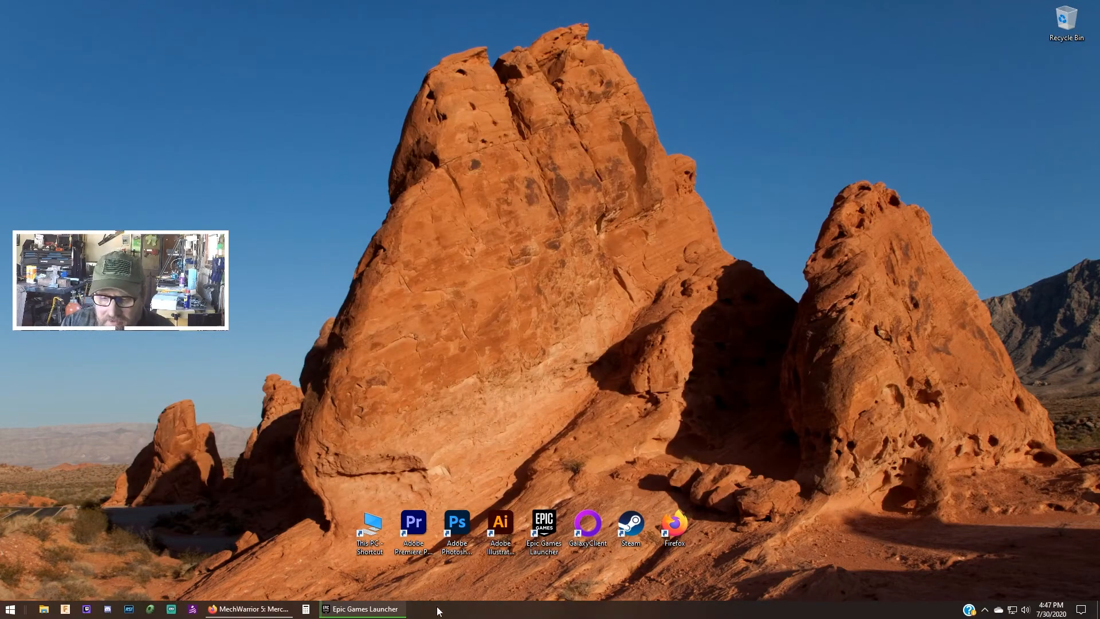
click(362, 608)
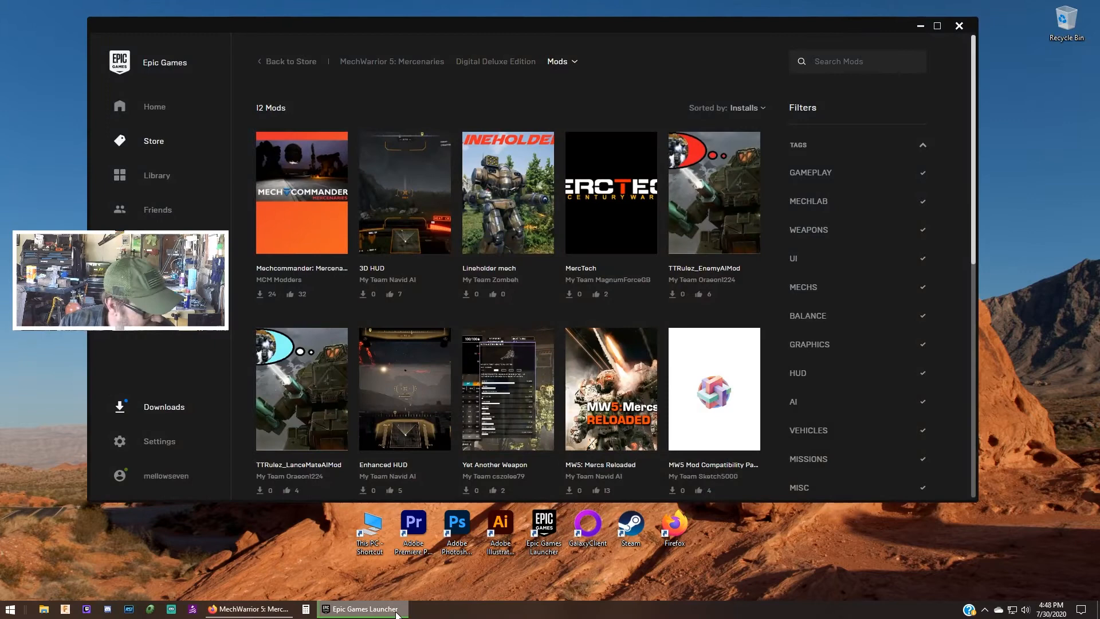
click(164, 406)
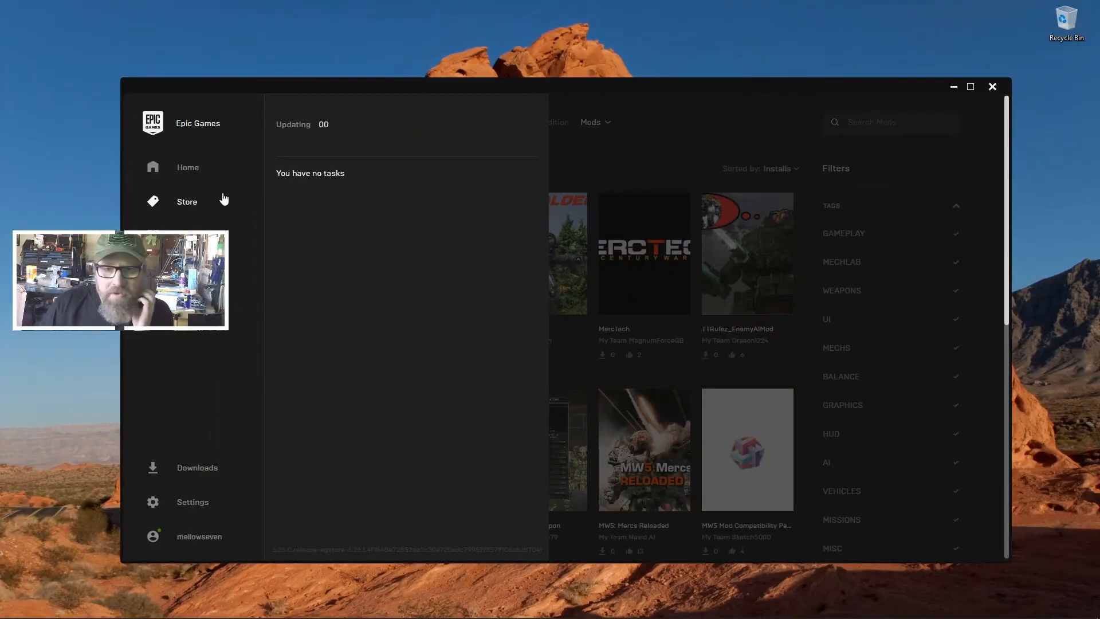
Step: Return to the Library and open MechWarrior 5 Mercenaries' options menu
click(187, 167)
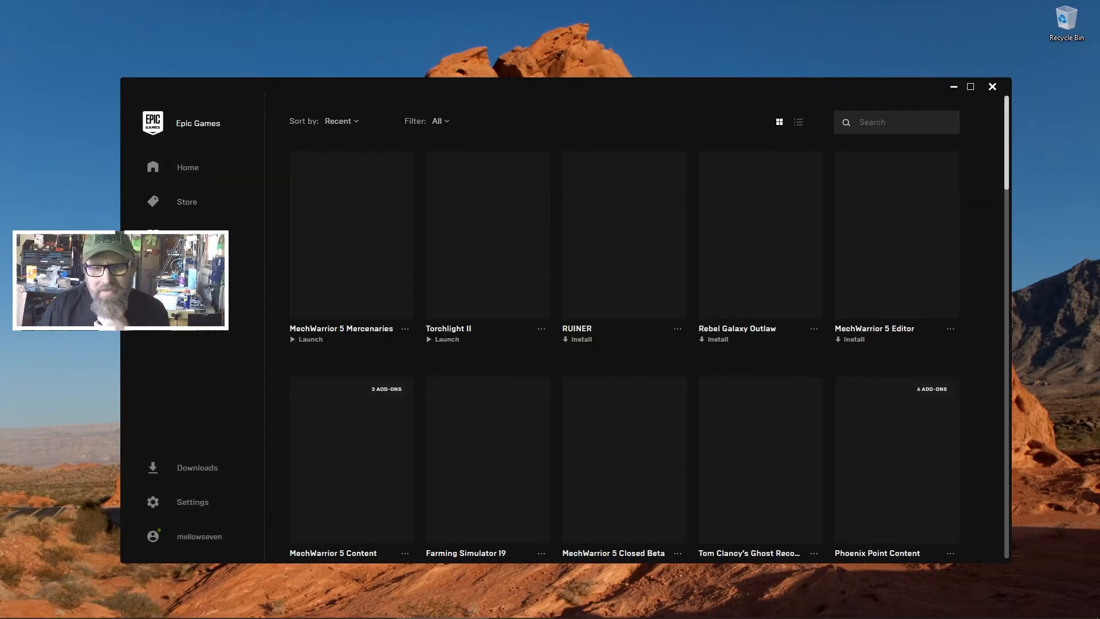
click(403, 328)
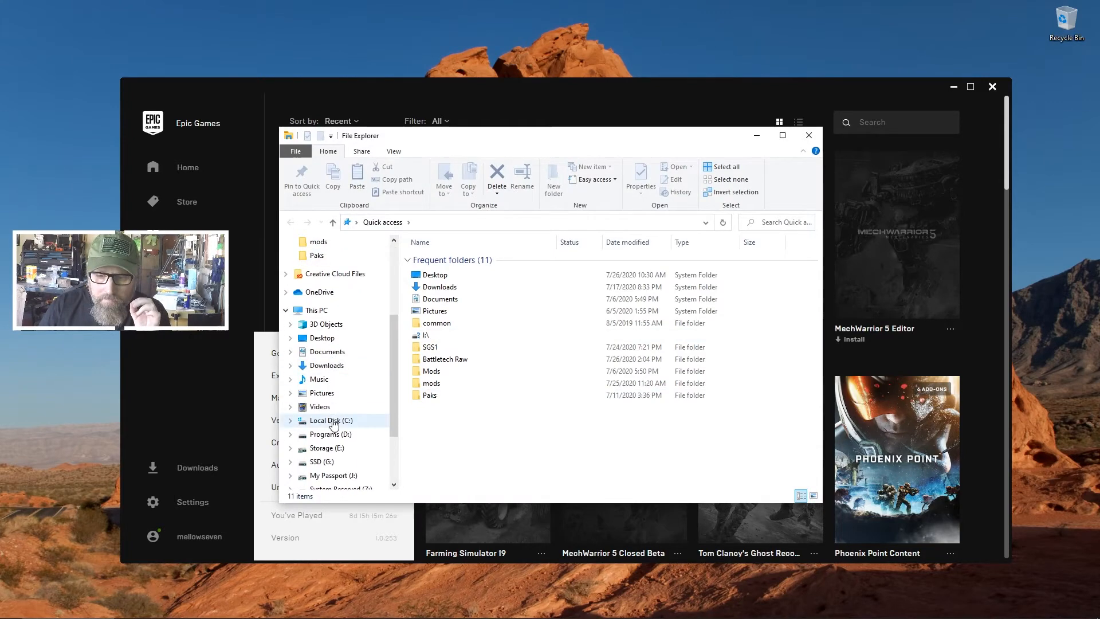
Step: Browse C: > Program Files > Epic Games > MW5Mercs > MW5Mercs > EpicMods, then close Explorer
click(331, 420)
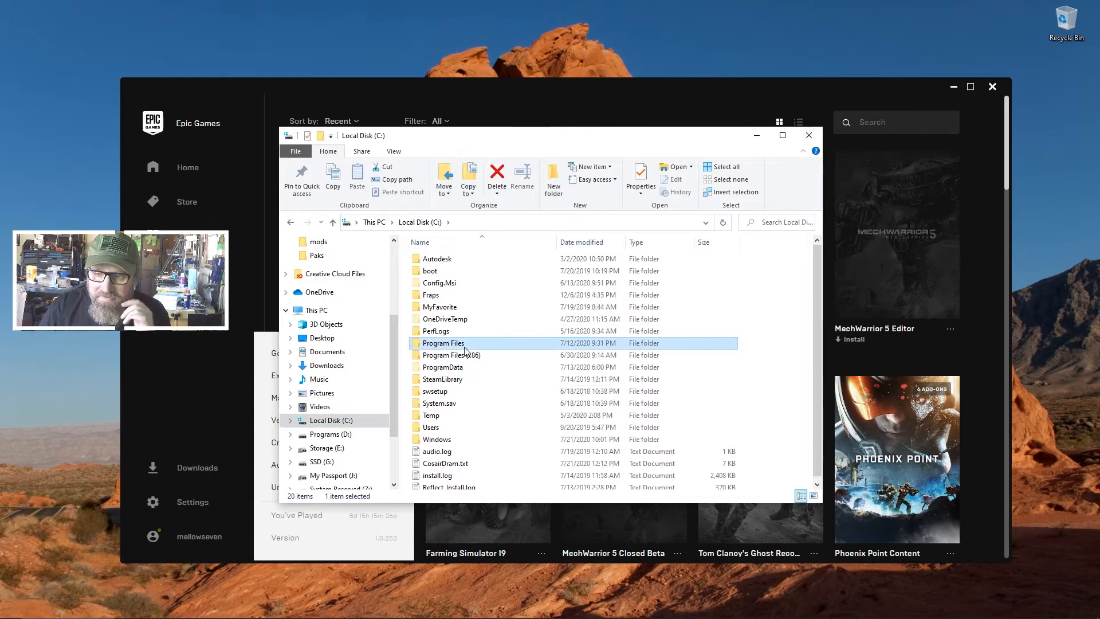
double_click(441, 343)
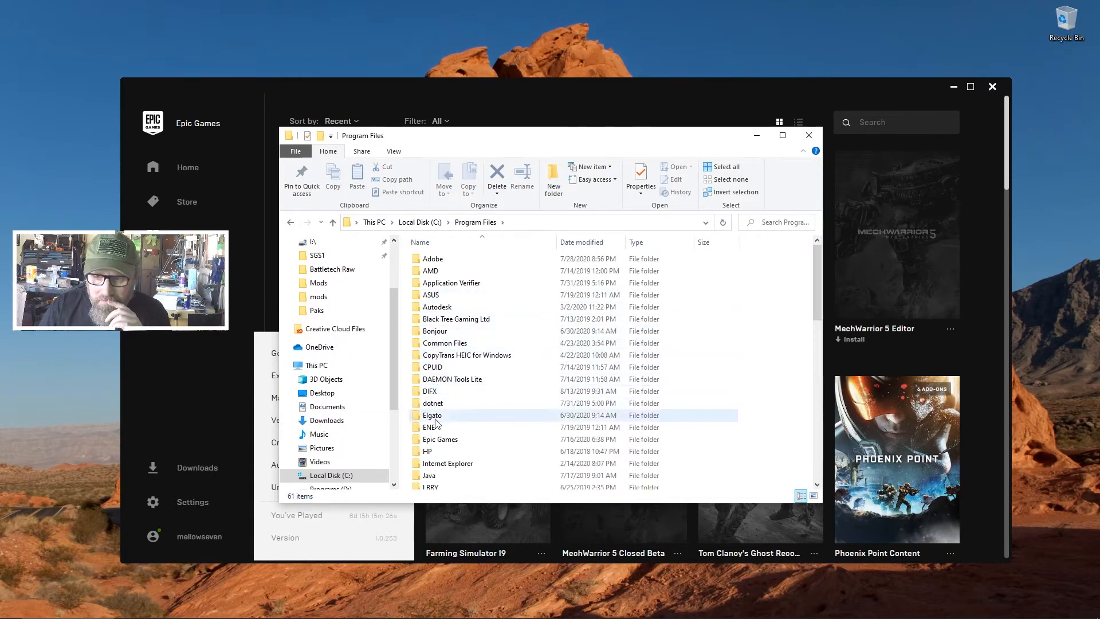
double_click(441, 438)
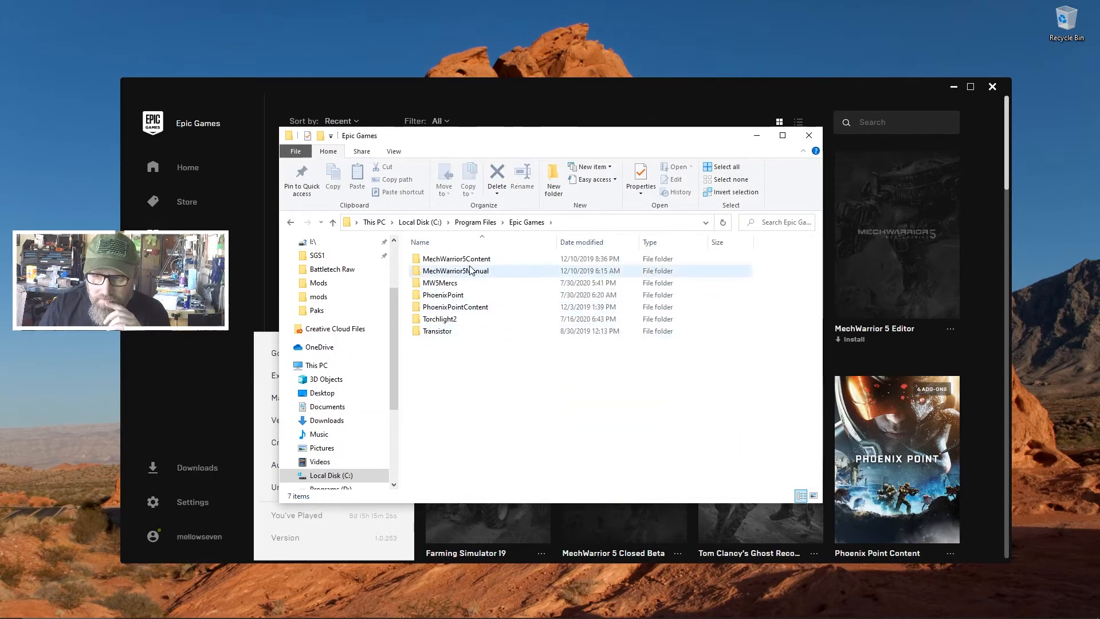
double_click(439, 282)
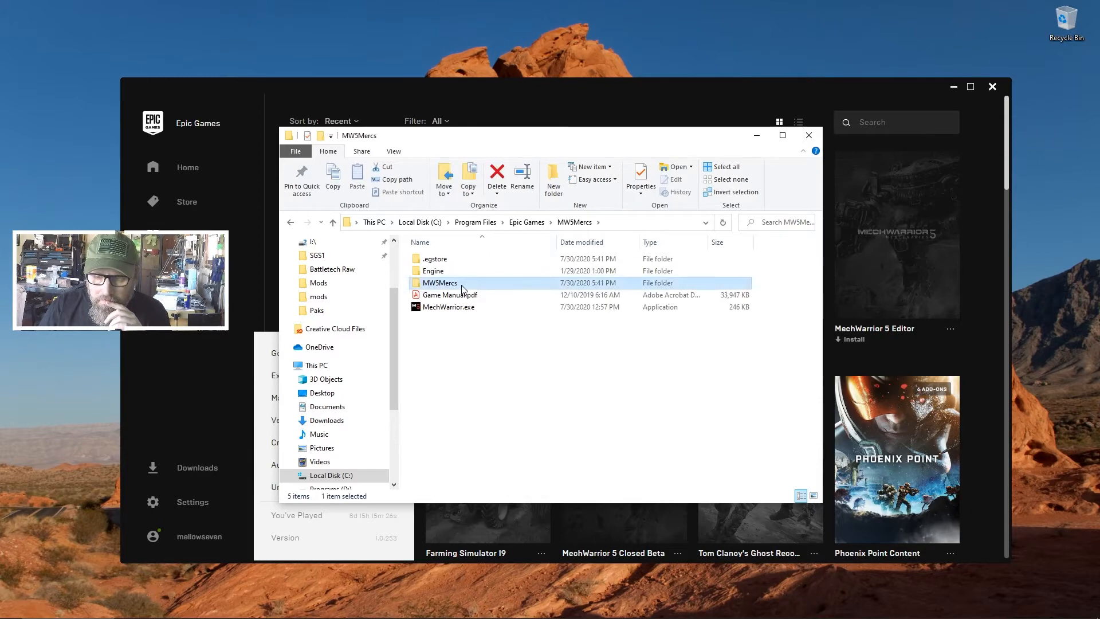
double_click(440, 283)
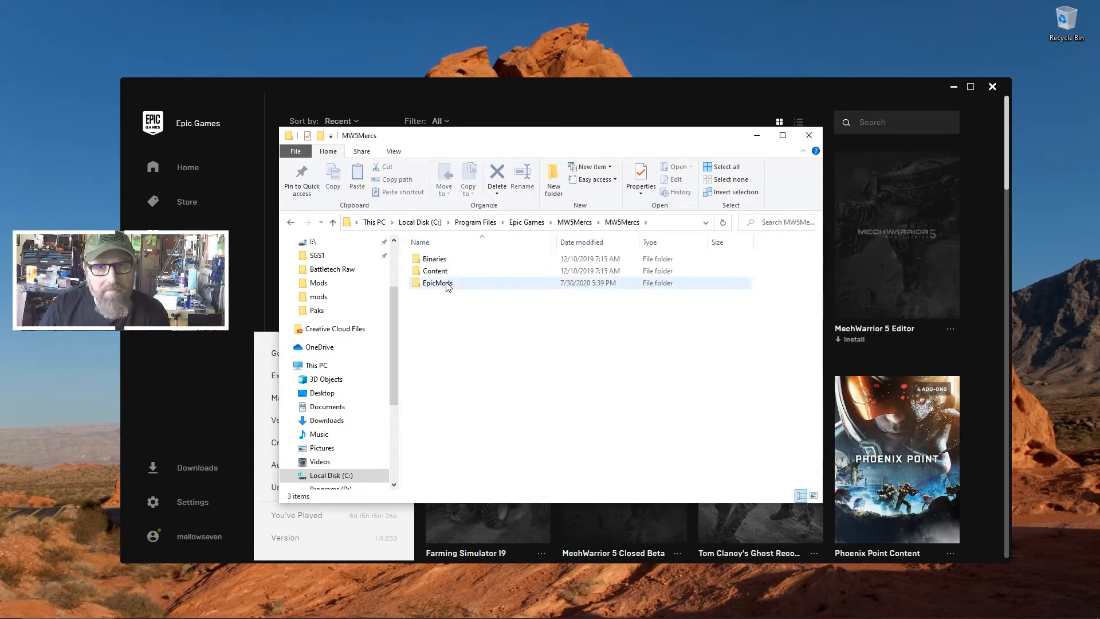
double_click(437, 283)
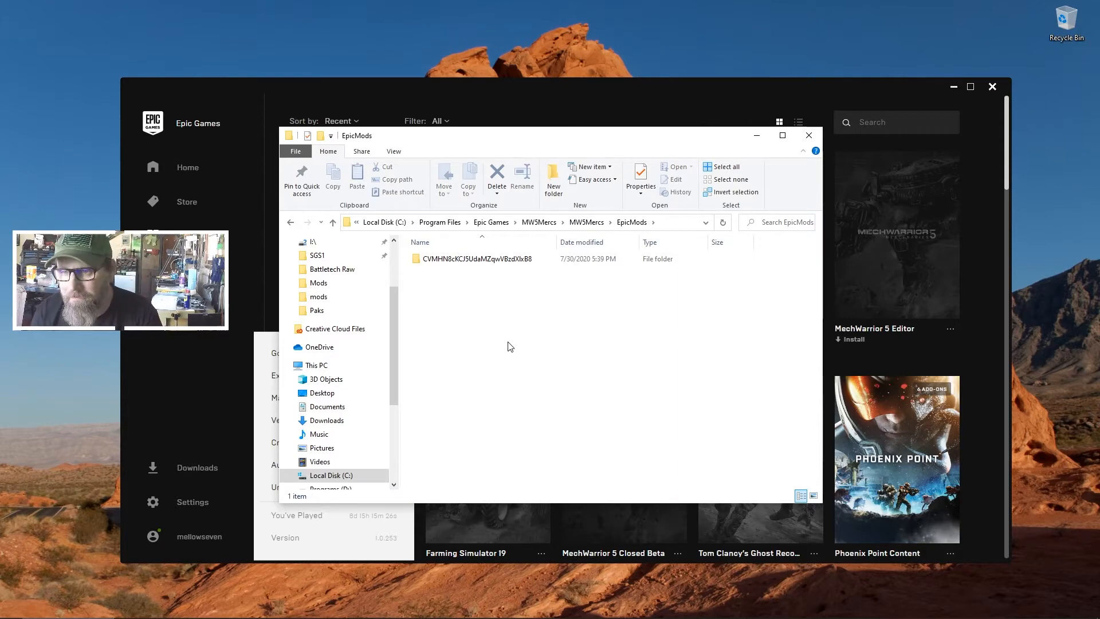
click(808, 135)
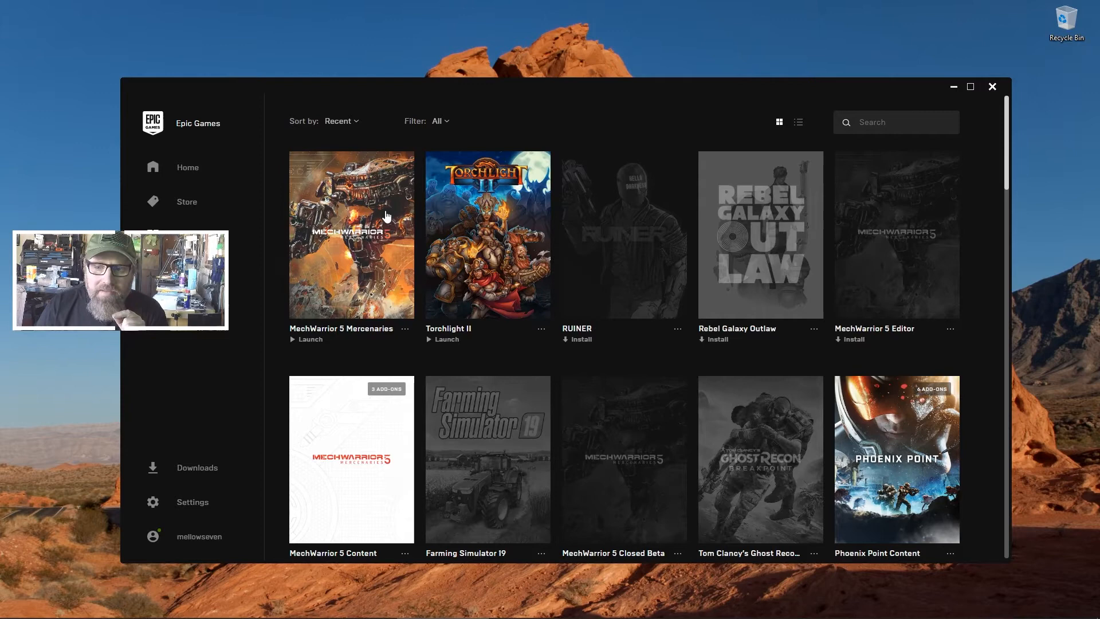
Step: Launch MechWarrior 5 Mercenaries from its Epic Games library tile
click(306, 338)
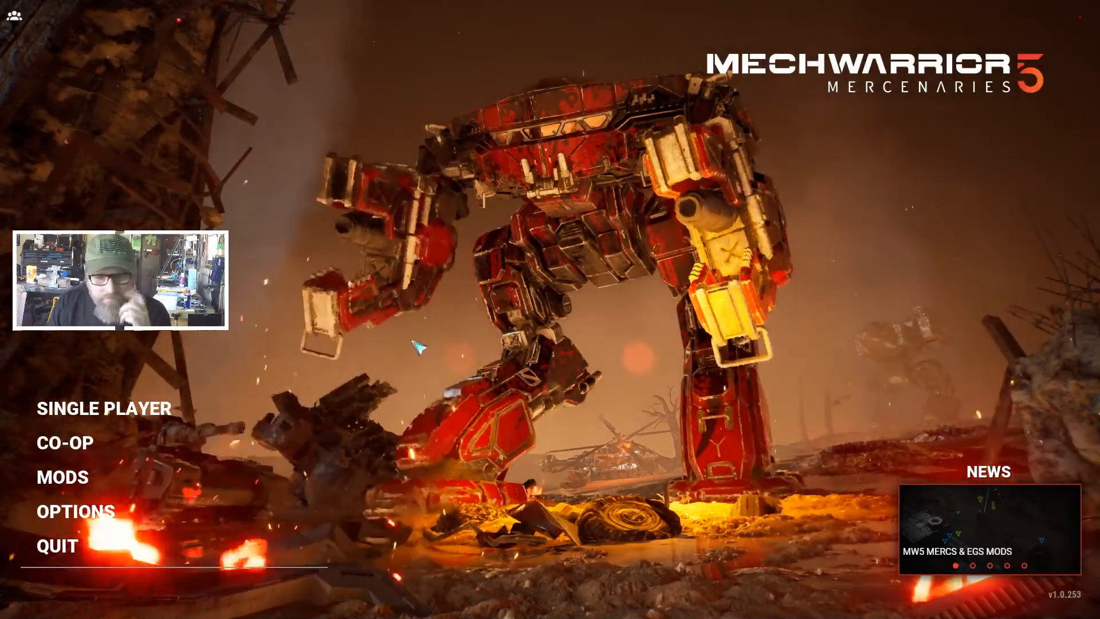
Step: Enable the Mechcommander: Mercenaries mod in MODS and open the mod folder on disk
click(62, 476)
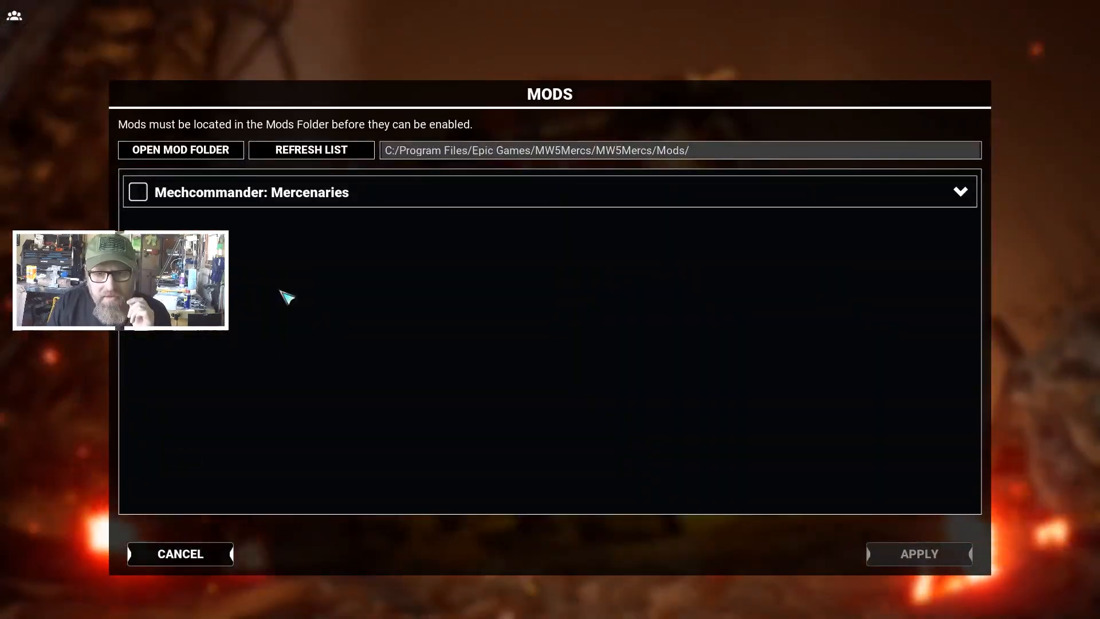
click(138, 192)
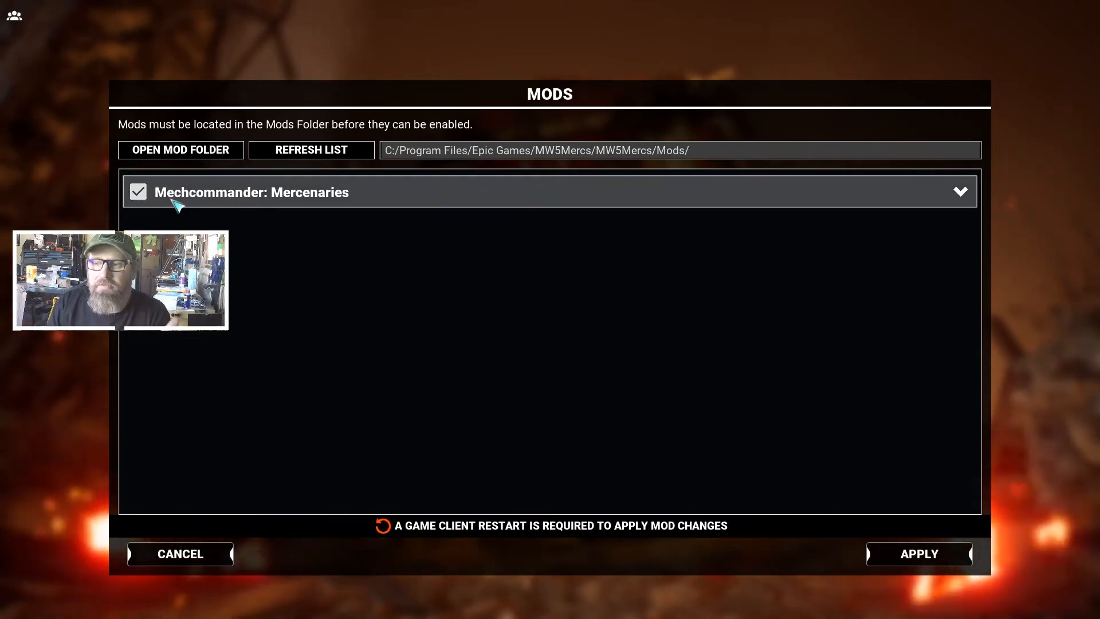
mouse_move(341, 254)
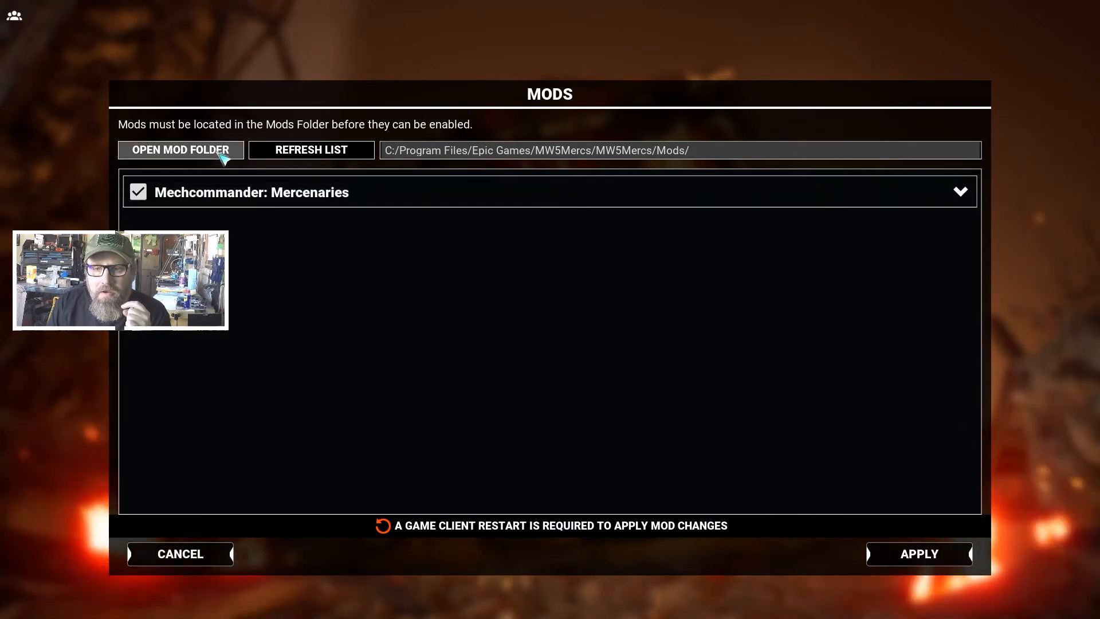
click(180, 149)
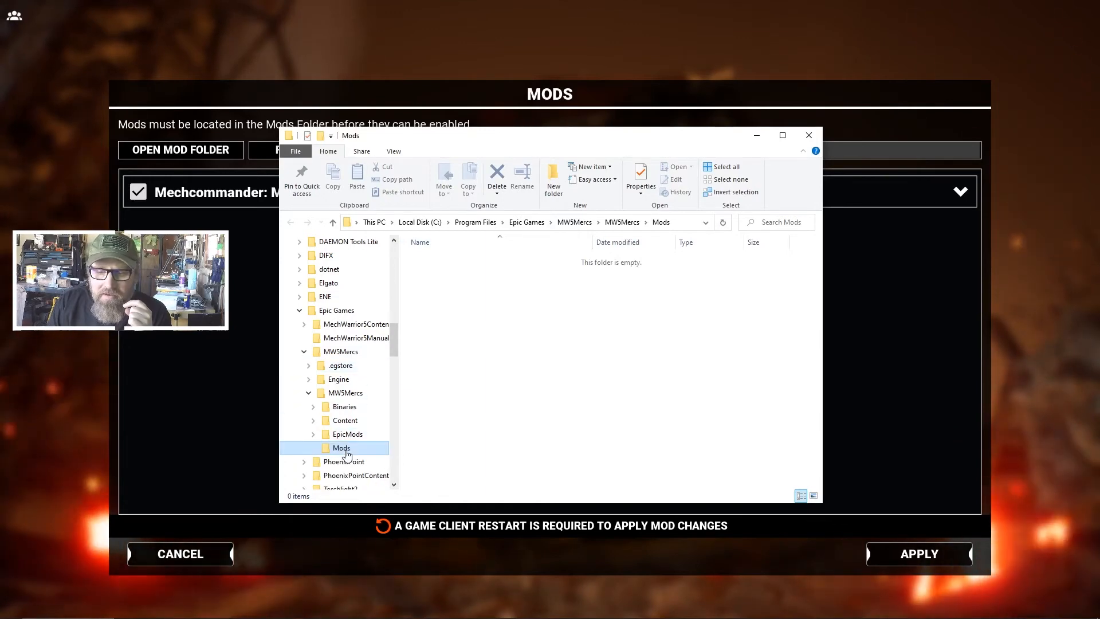
Step: Check EpicMods' single mod folder against the empty Mods folder, then close Explorer
click(347, 434)
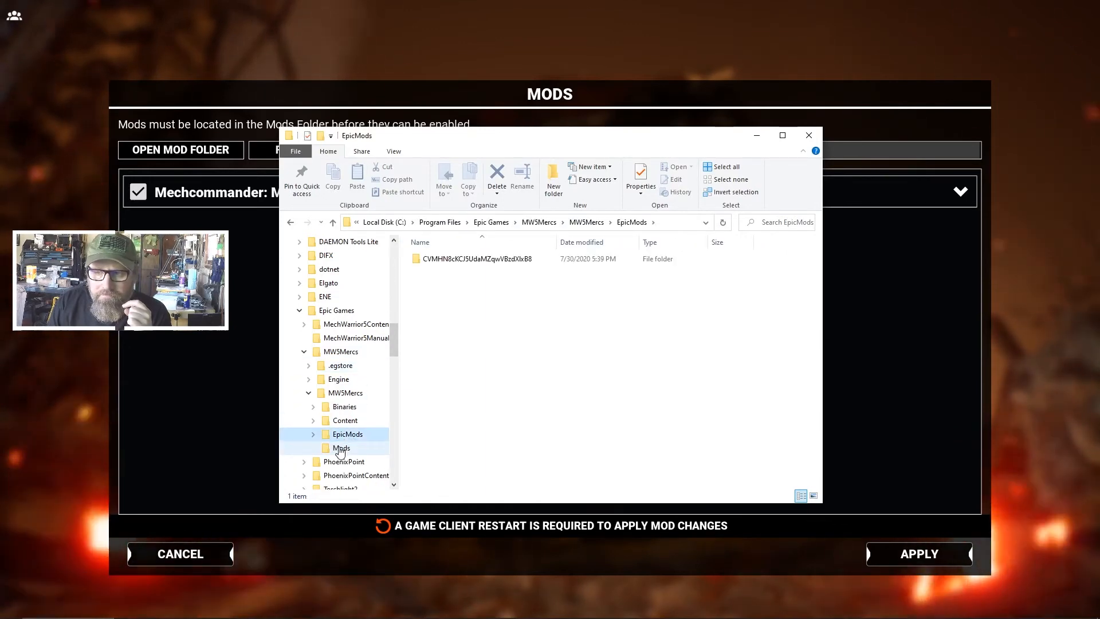
click(341, 448)
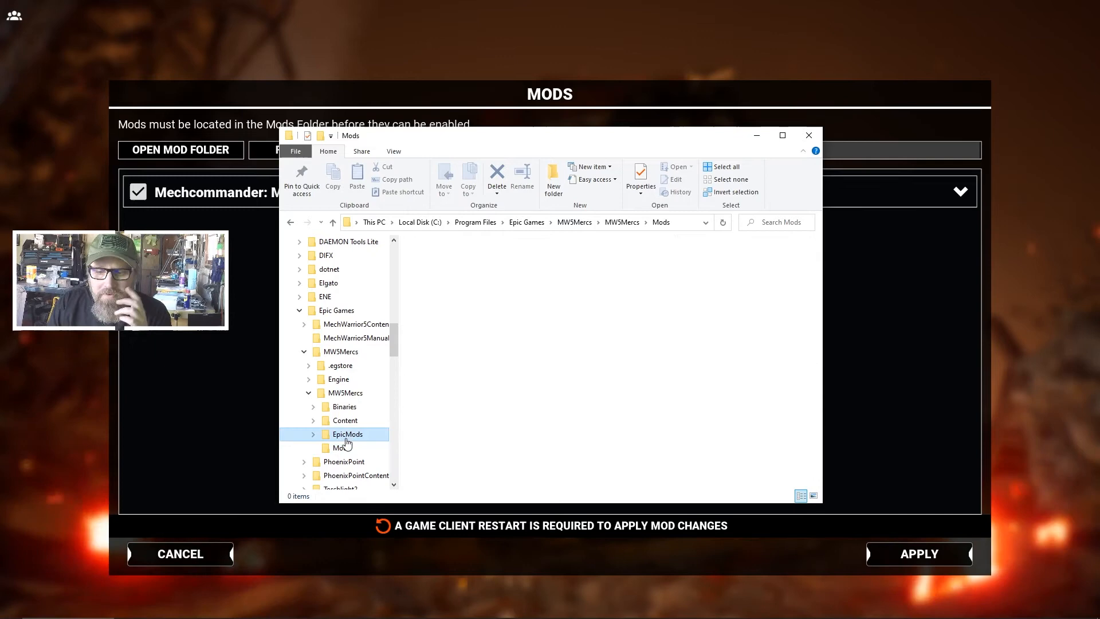
click(341, 447)
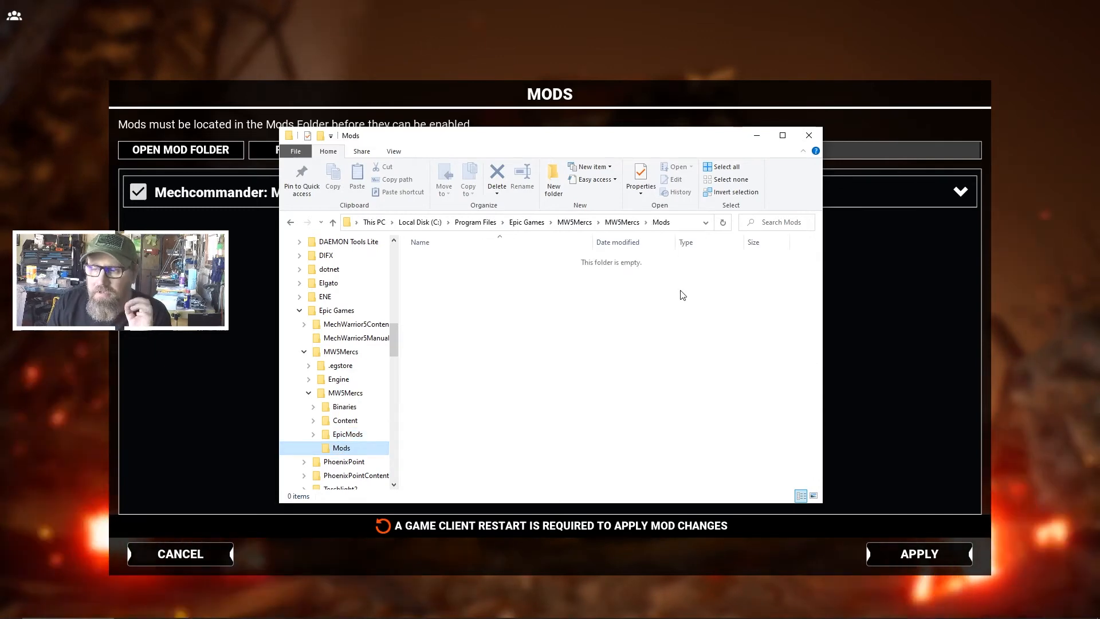
click(807, 135)
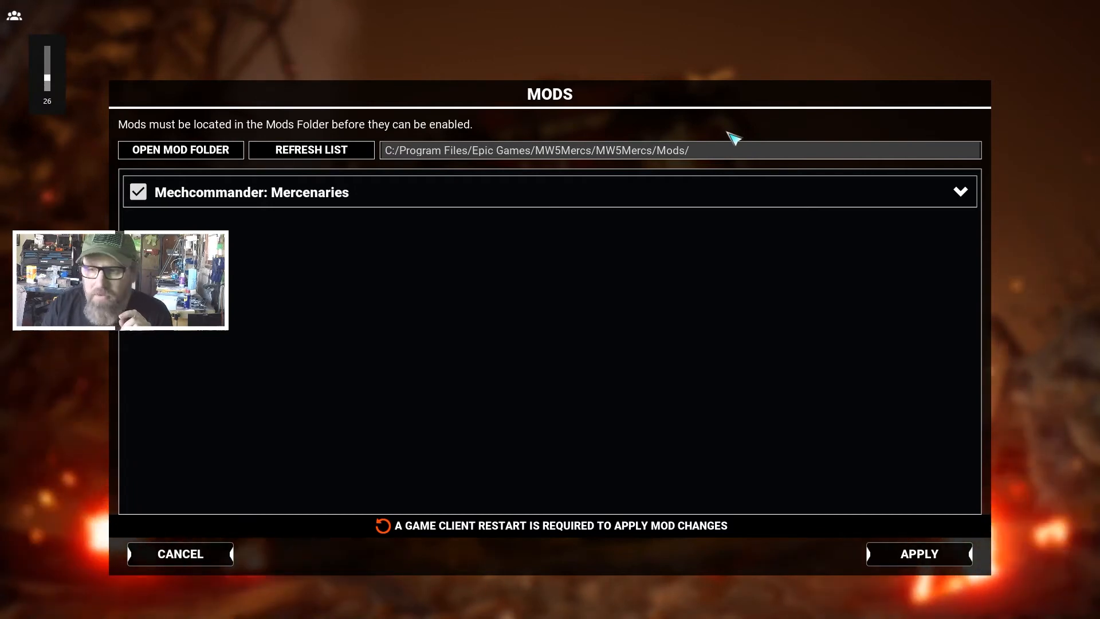
mouse_move(571, 229)
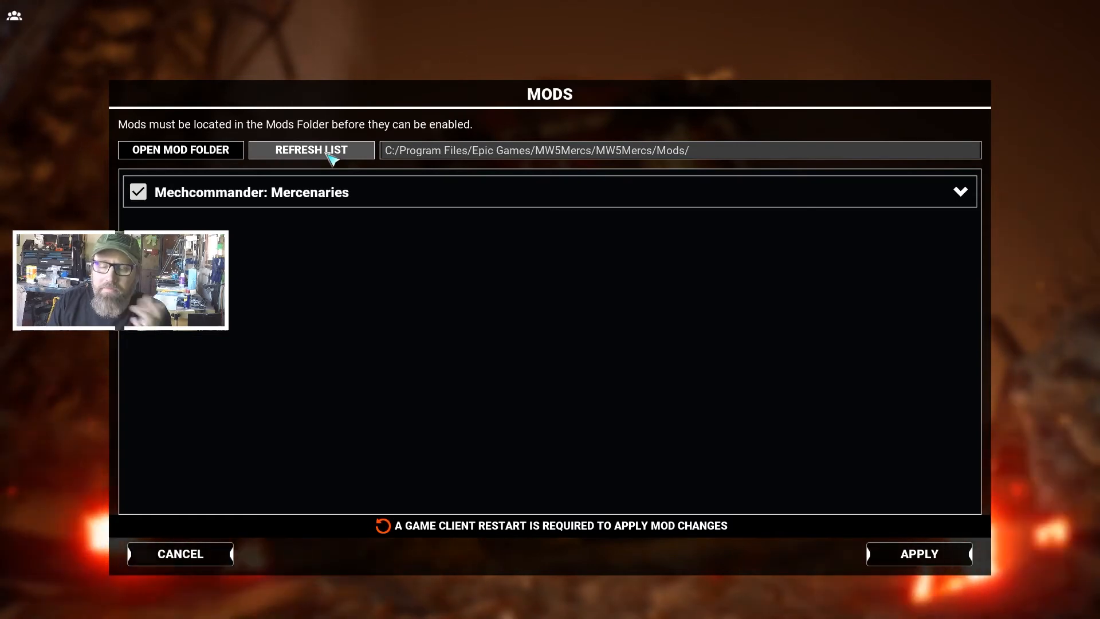
mouse_move(826, 431)
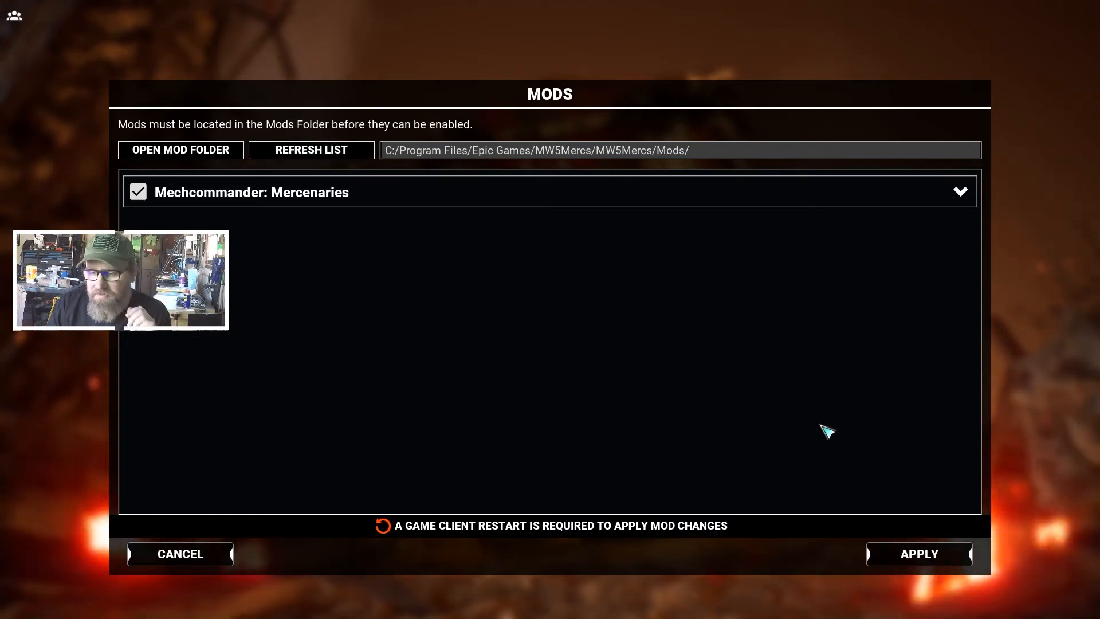
Step: Apply the Mechcommander: Mercenaries mod selection and confirm in the Apply Changes? prompt
click(919, 553)
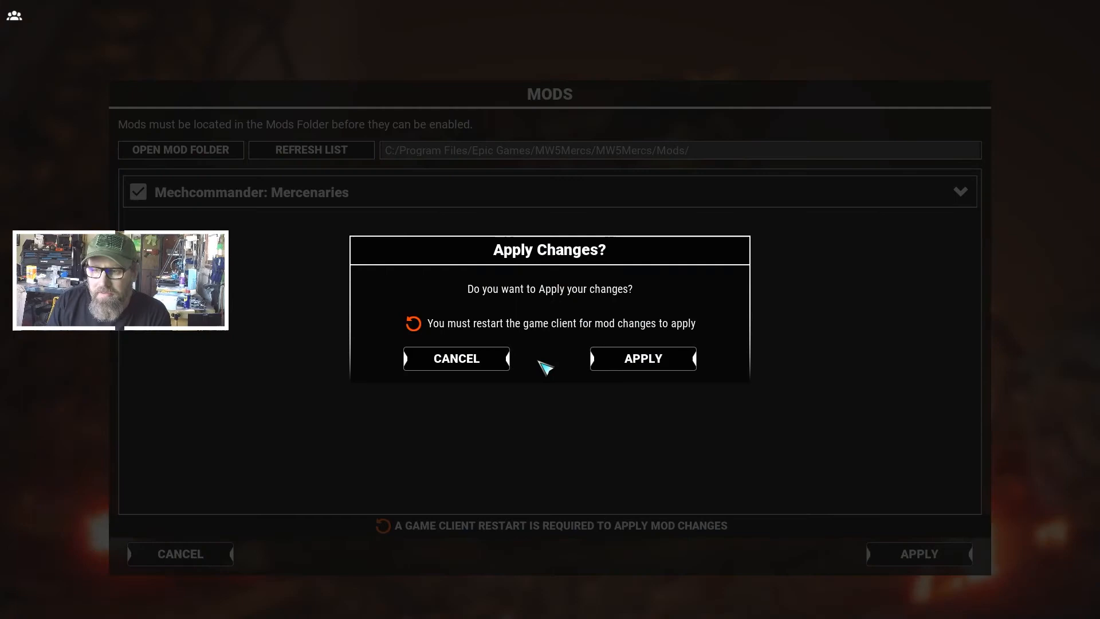
click(641, 359)
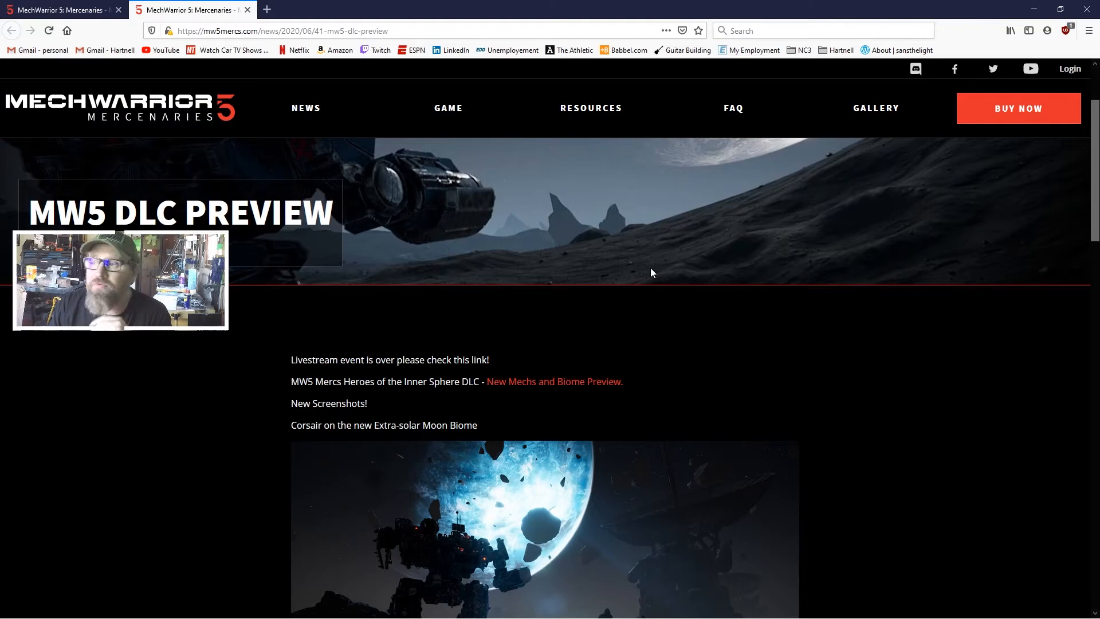
scroll(down, 3)
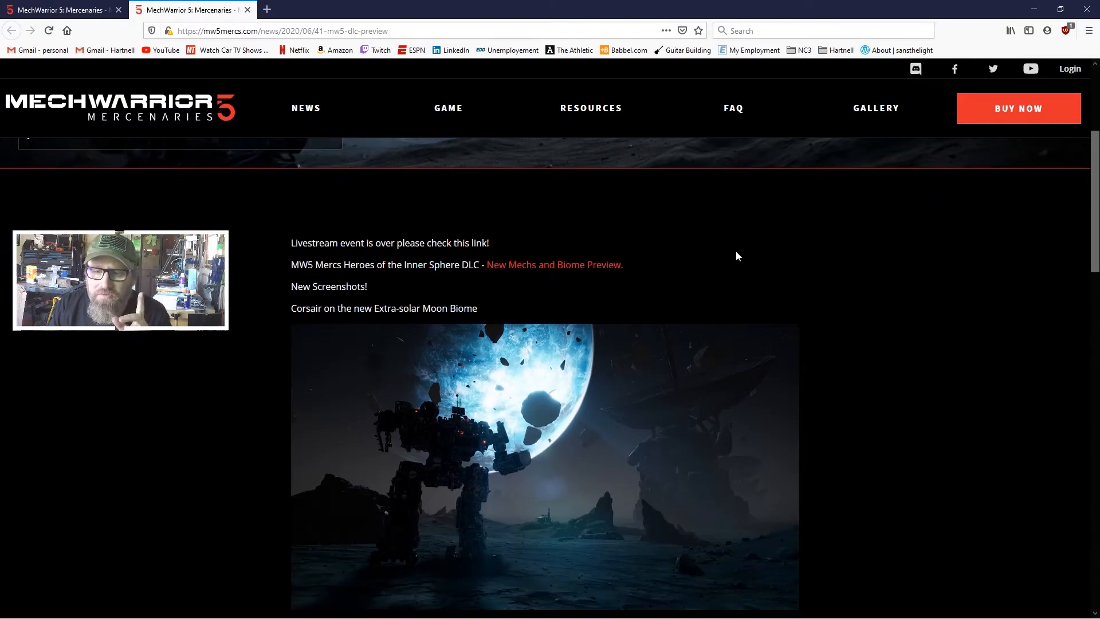
mouse_move(547, 314)
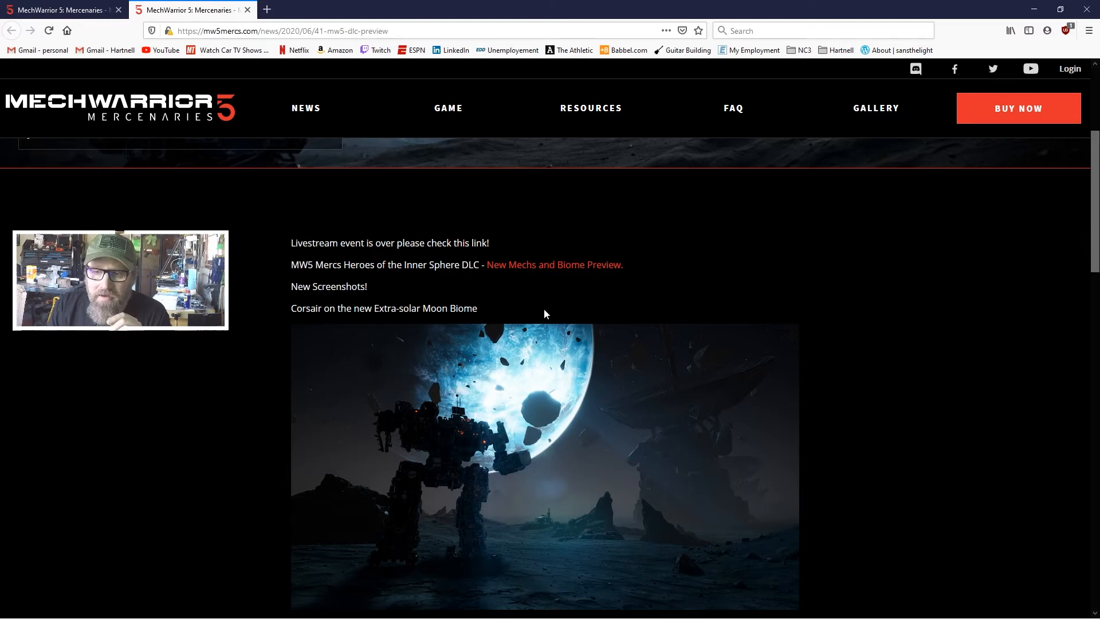
mouse_move(422, 287)
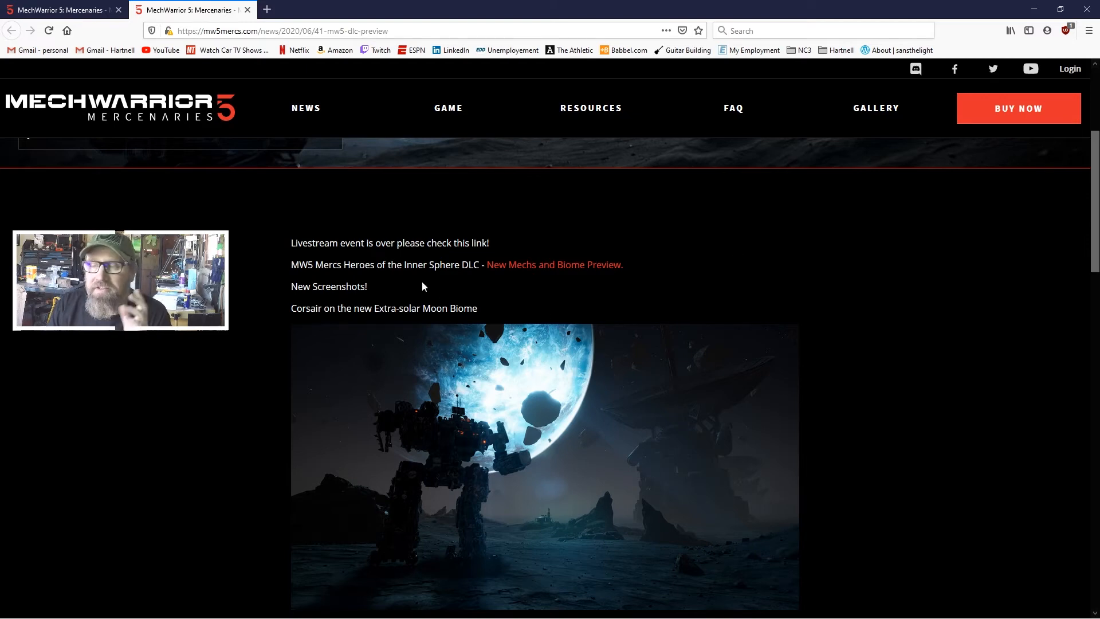
mouse_move(525, 270)
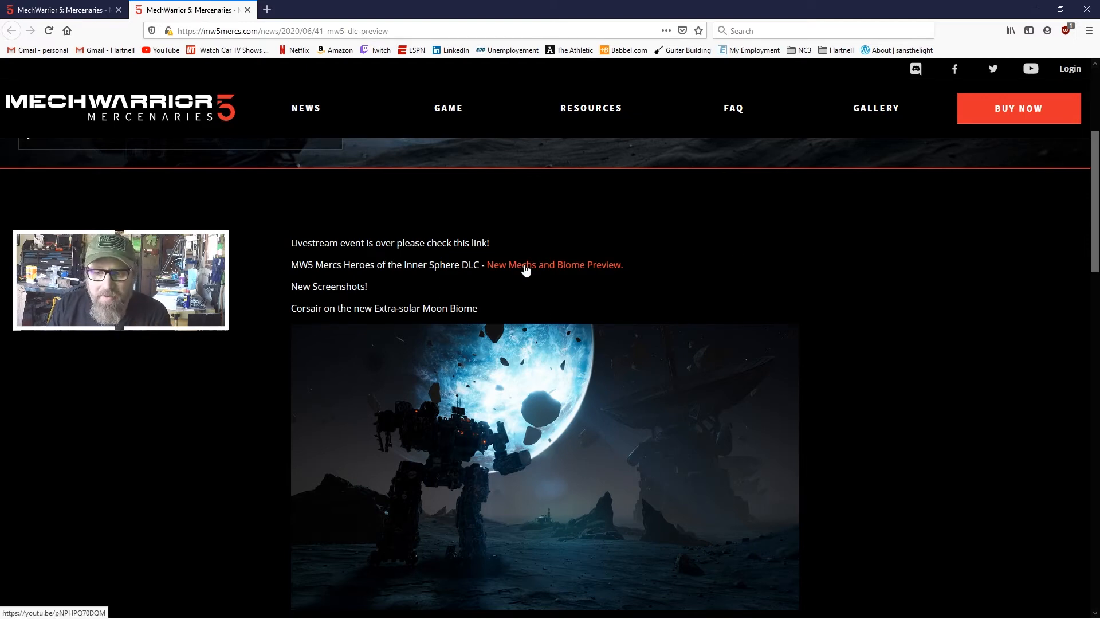
scroll(down, 3)
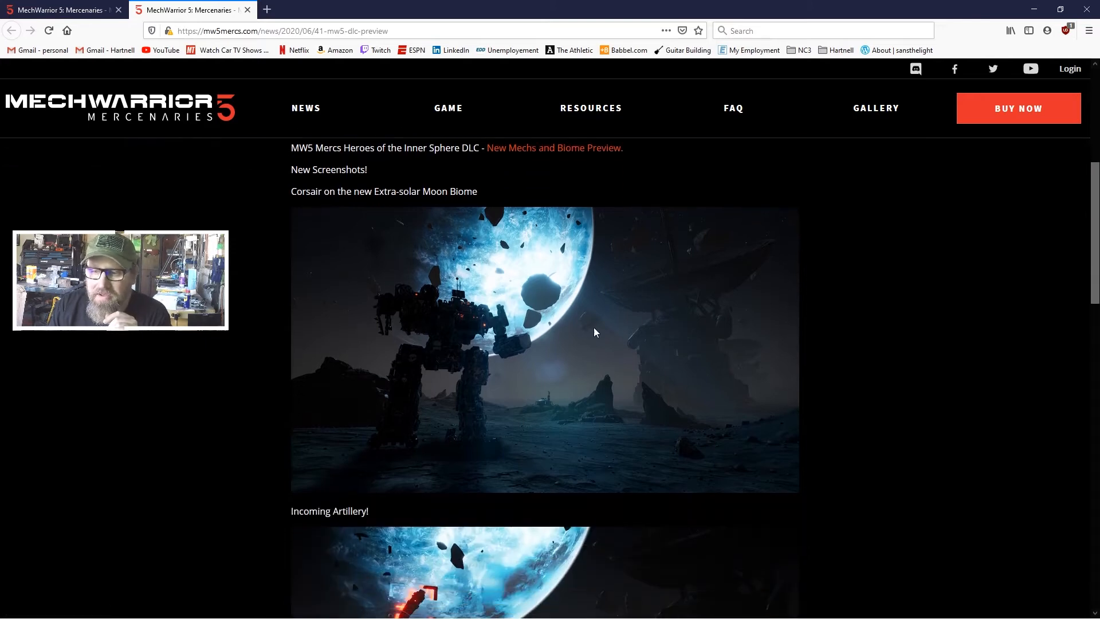
mouse_move(494, 324)
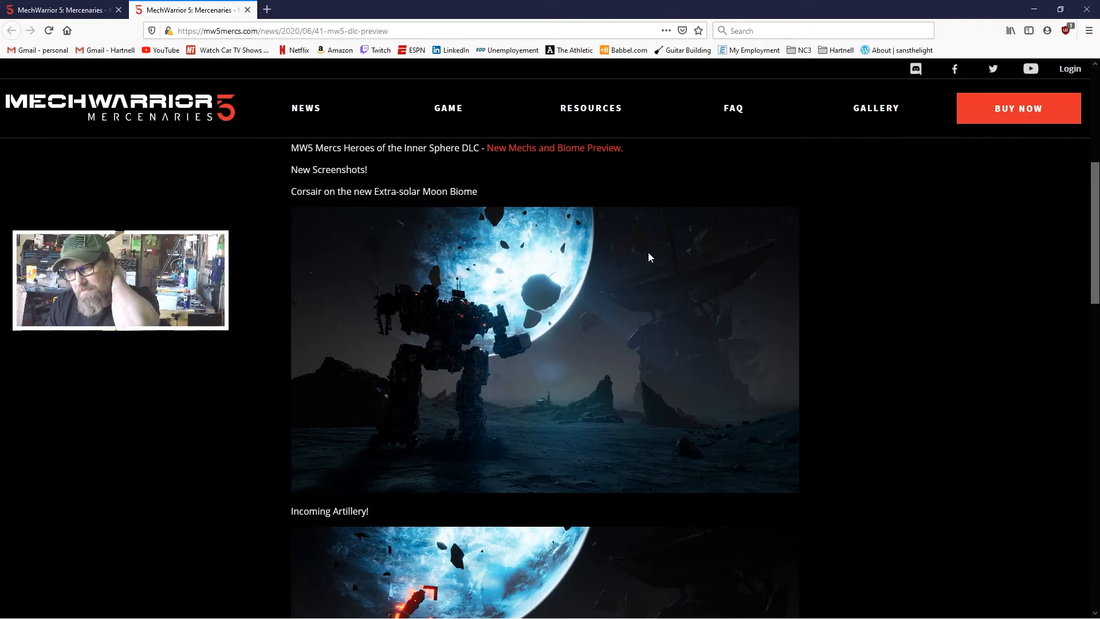
scroll(down, 3)
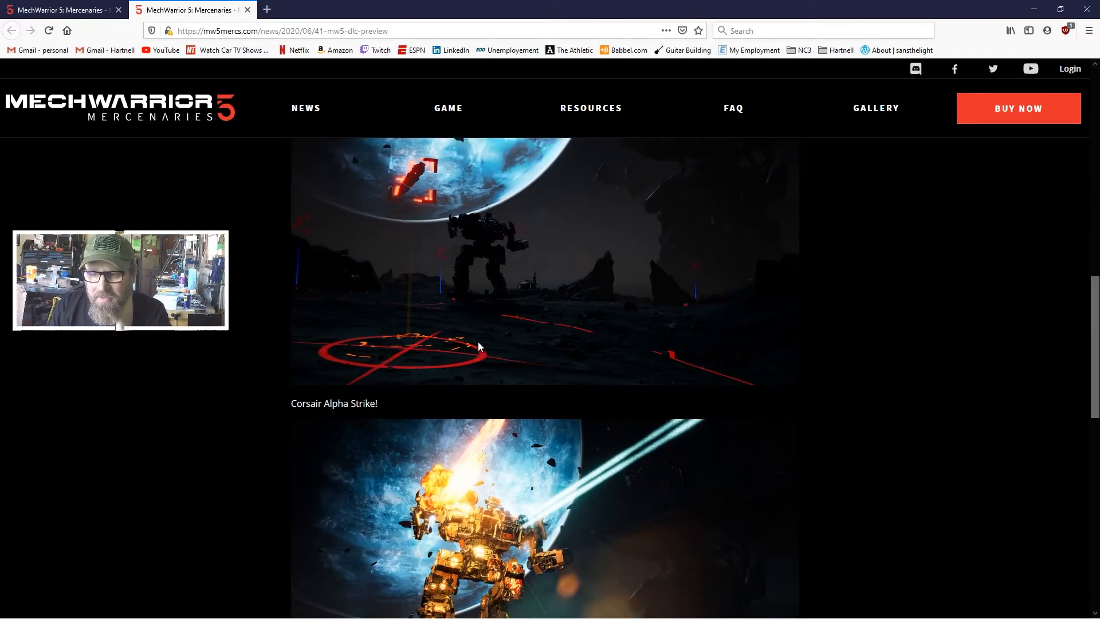
scroll(down, 3)
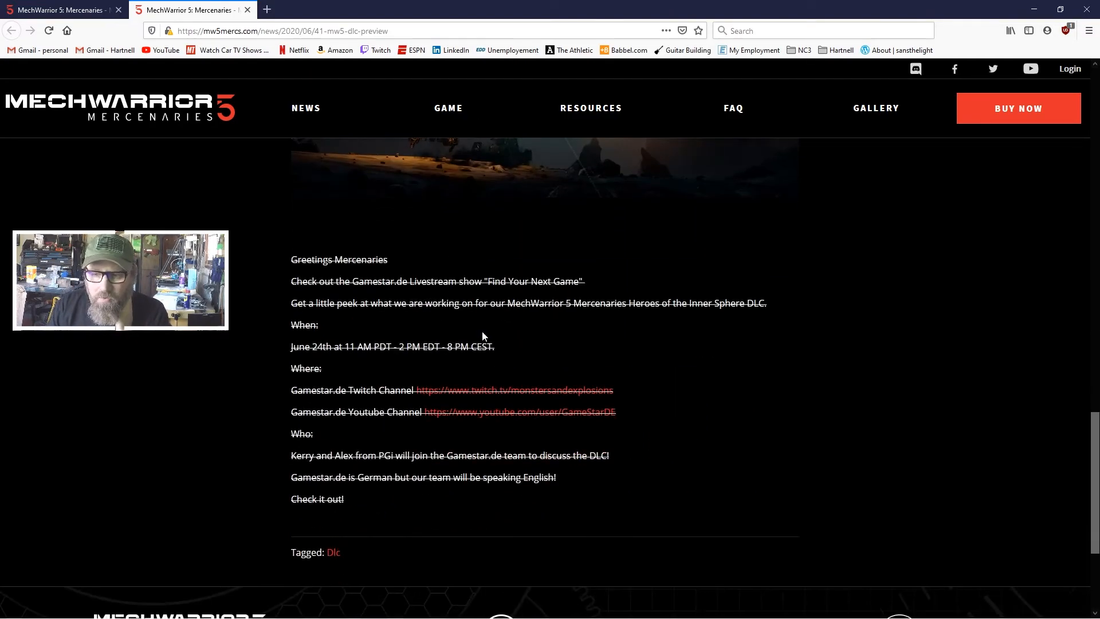
scroll(down, 3)
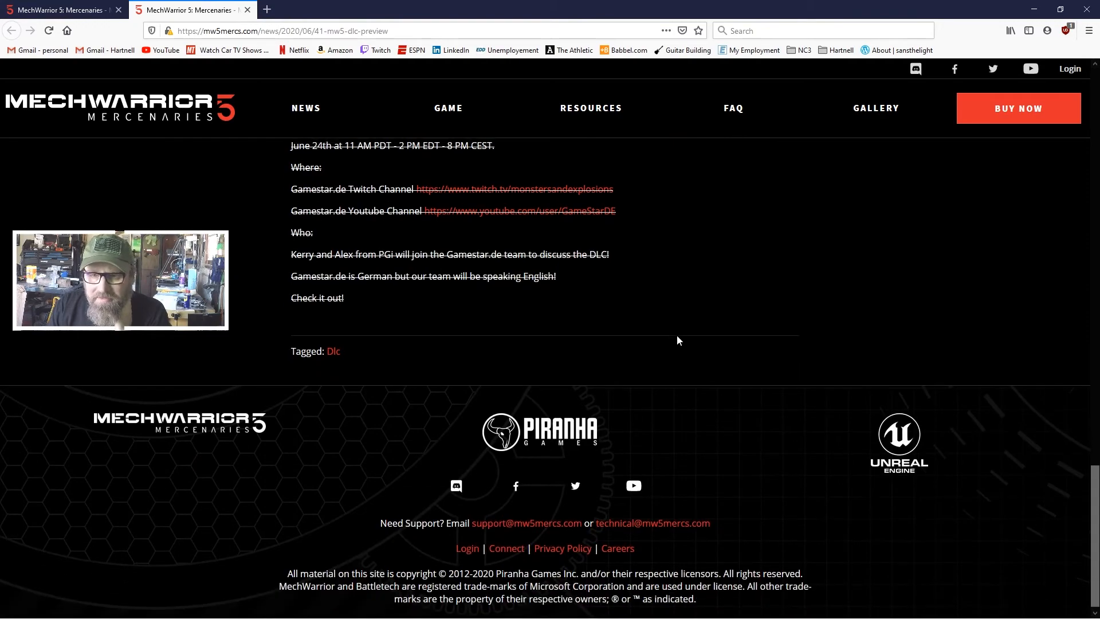
scroll(up, 3)
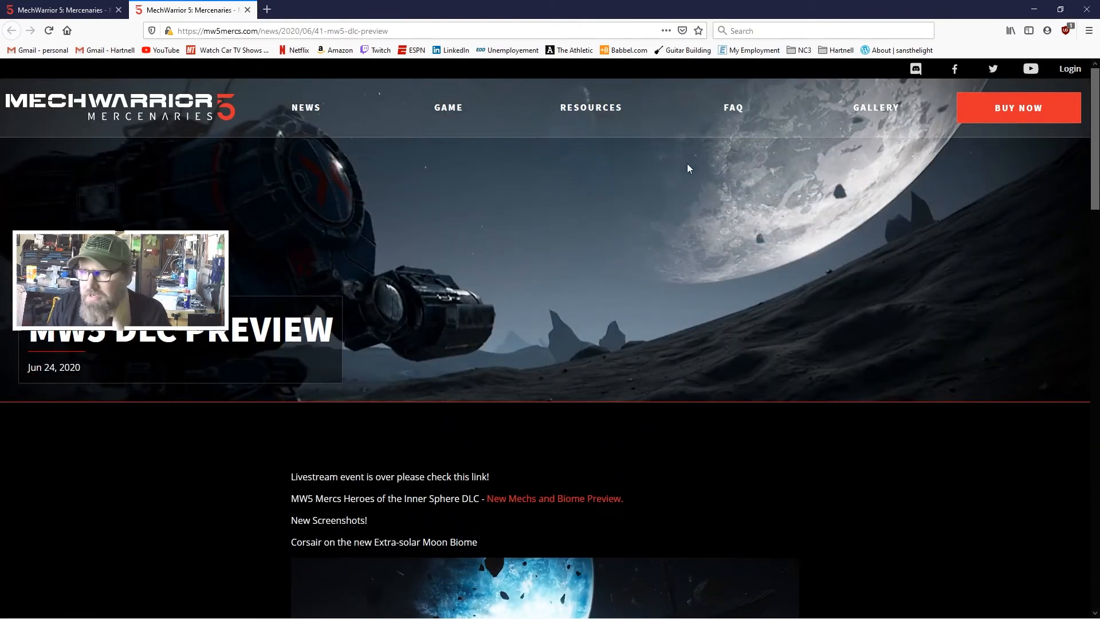
Step: Return to the News listing and open the 'MW5 MERCS DLC UPDATE' article
click(305, 107)
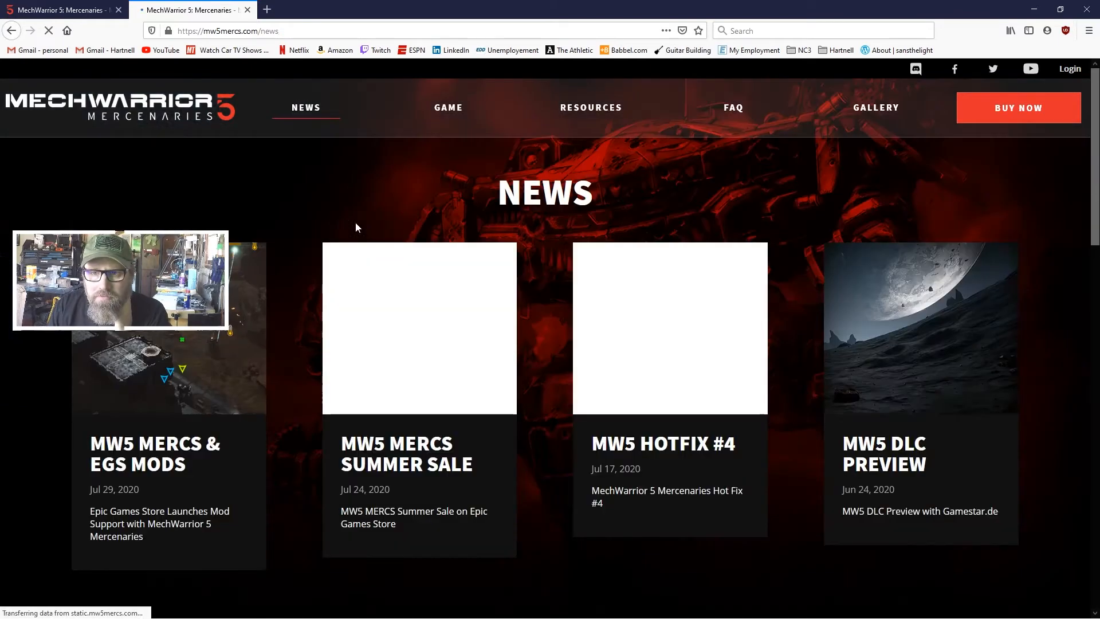
scroll(down, 3)
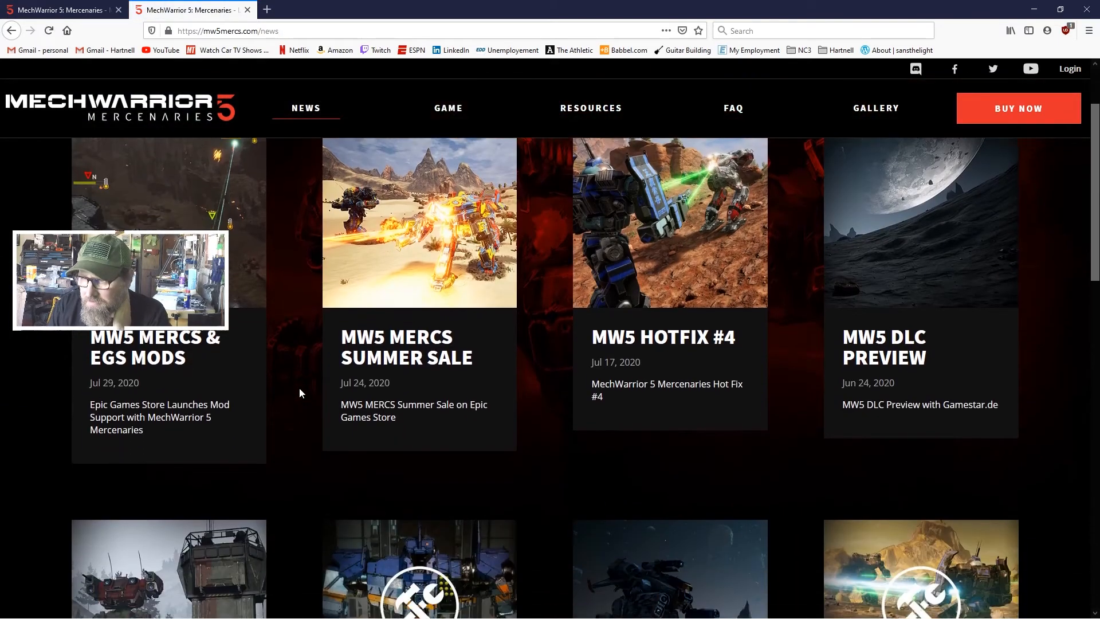
scroll(down, 3)
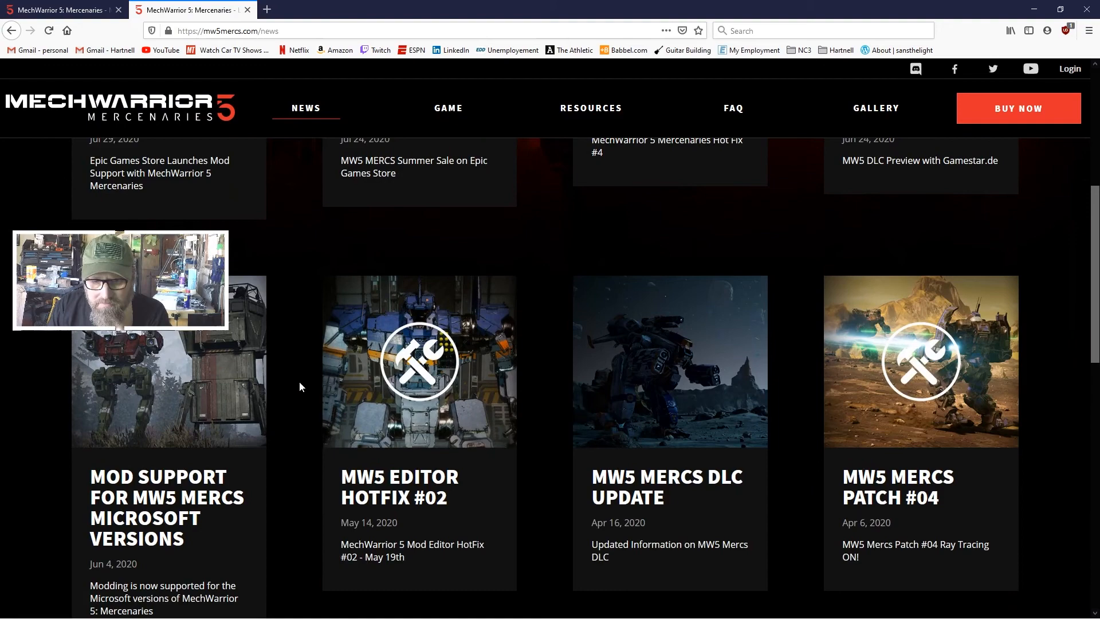
mouse_move(695, 487)
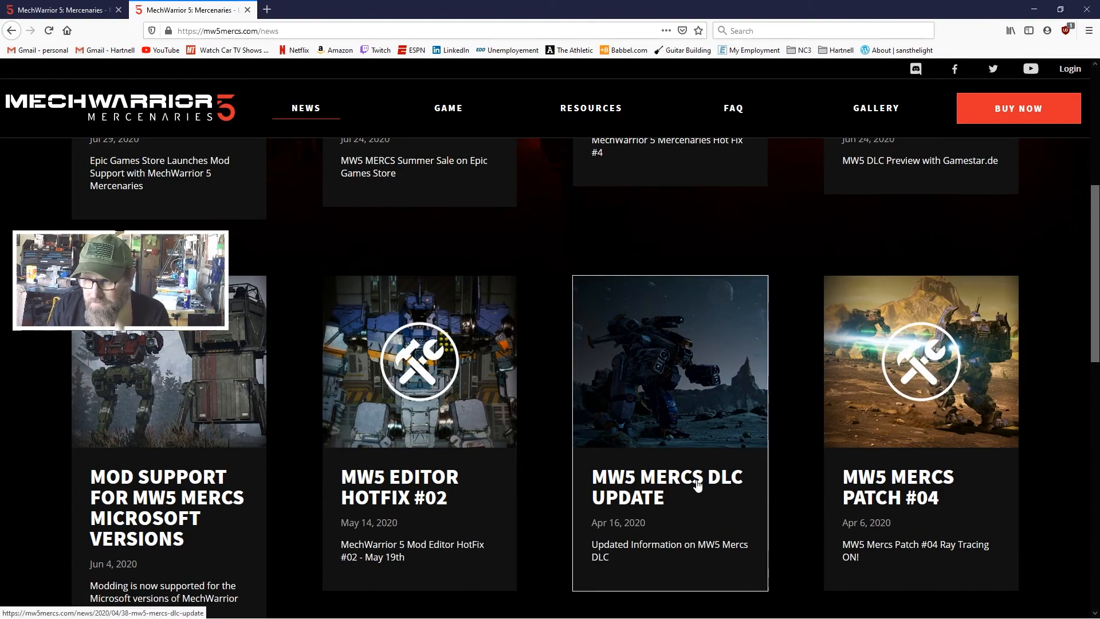
click(667, 487)
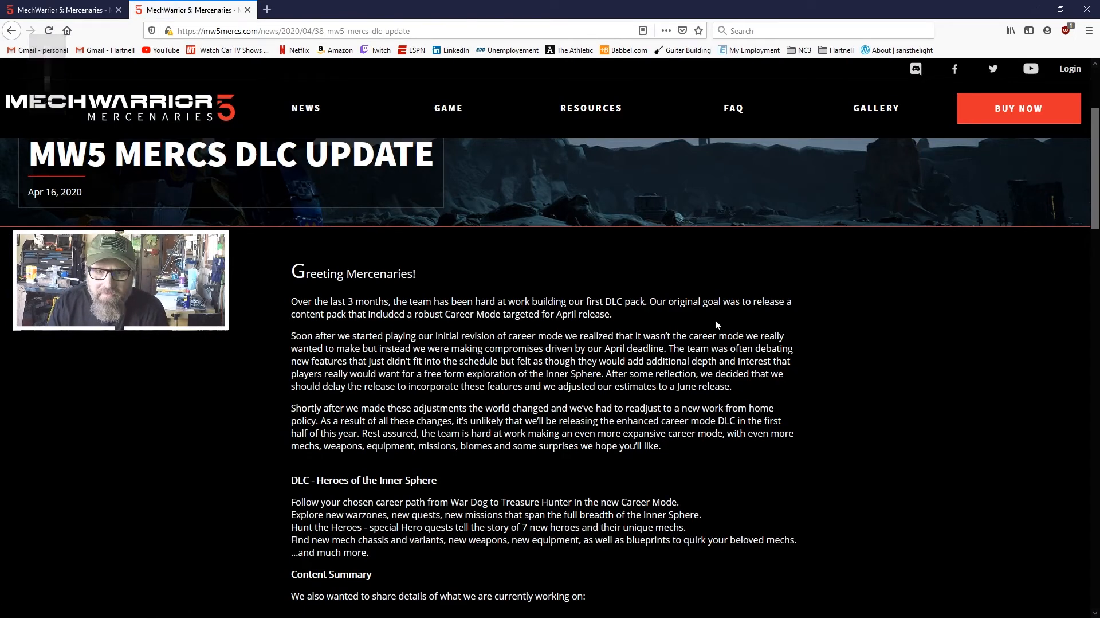
mouse_move(63, 225)
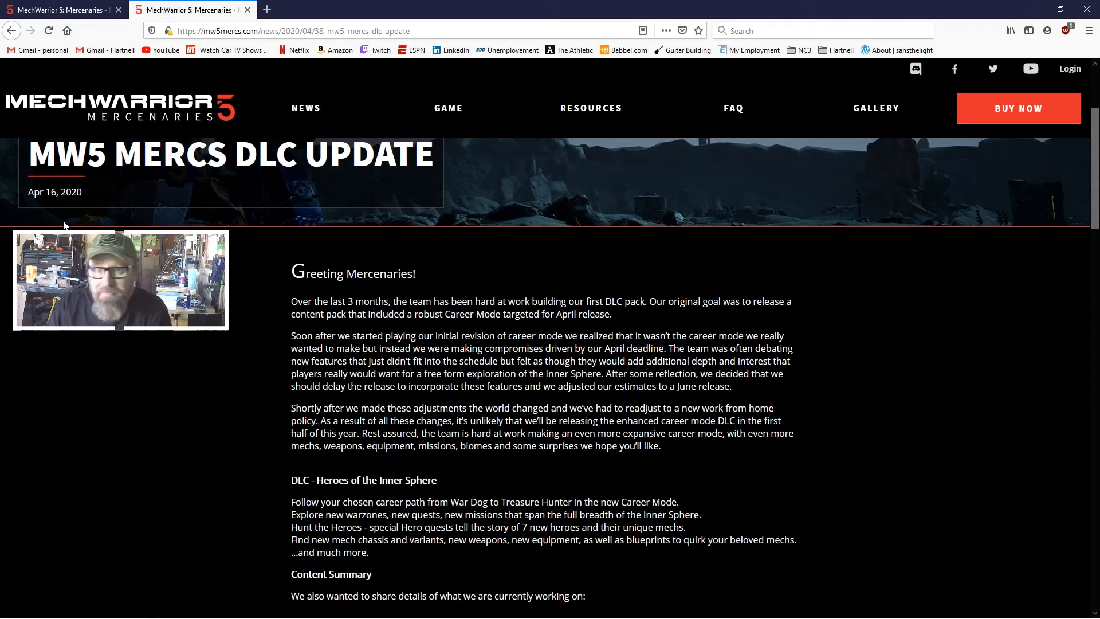
Step: Scroll to the Heroes of the Inner Sphere section and Content Summary
scroll(down, 3)
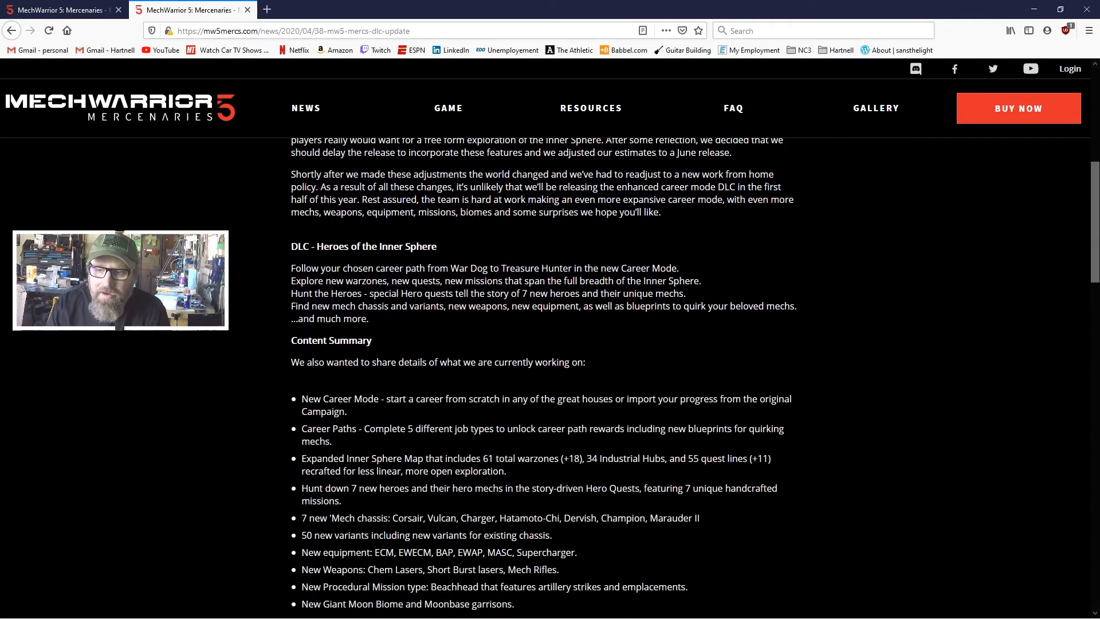
mouse_move(693, 276)
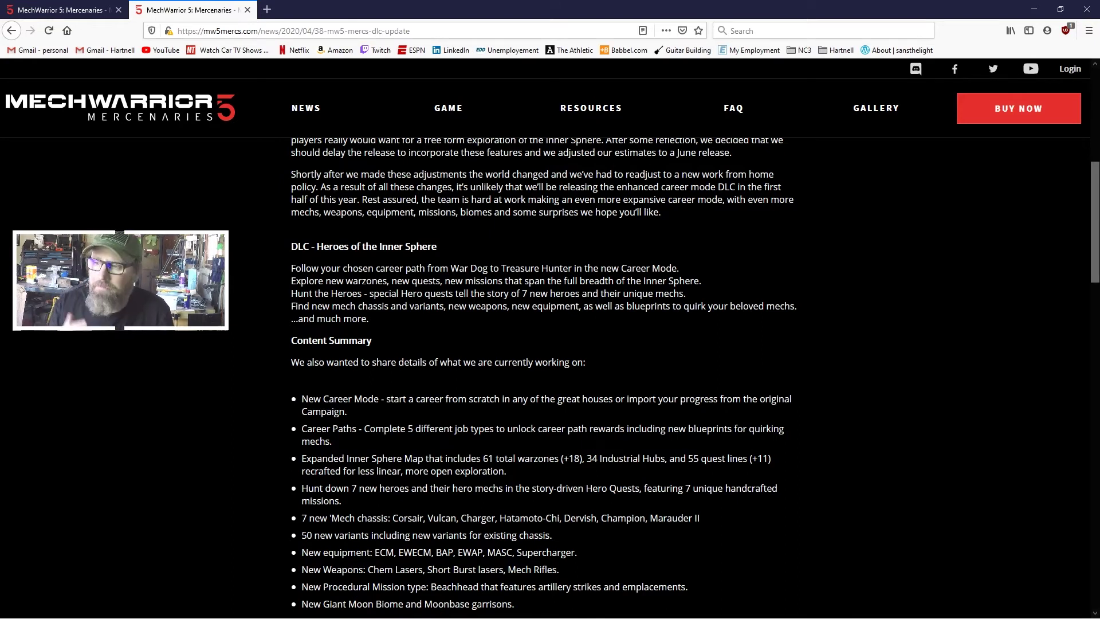
mouse_move(711, 213)
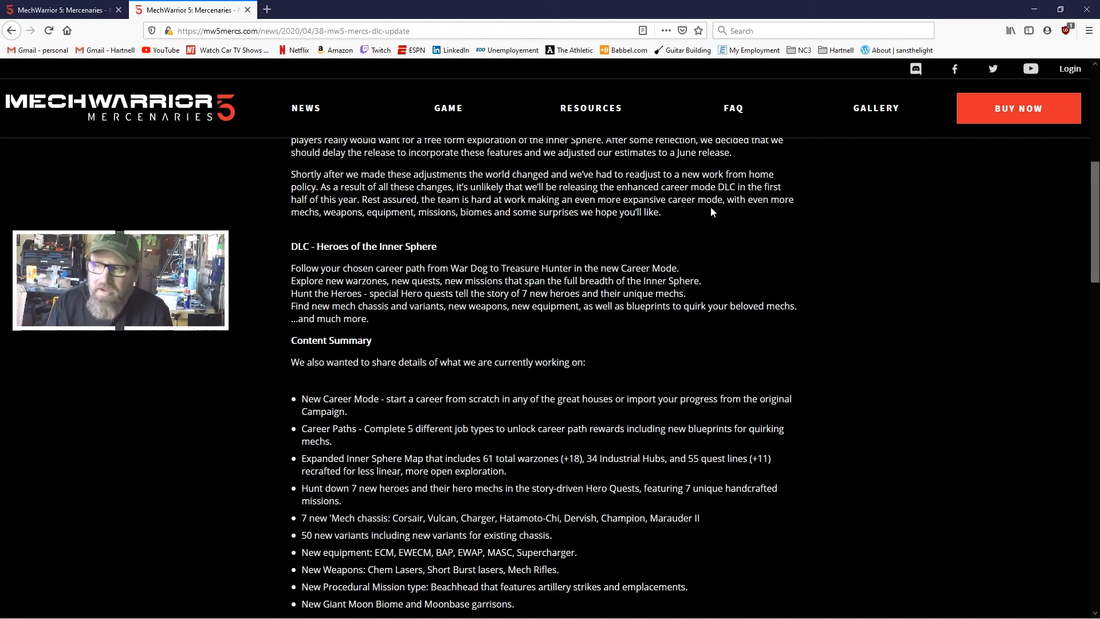
mouse_move(688, 238)
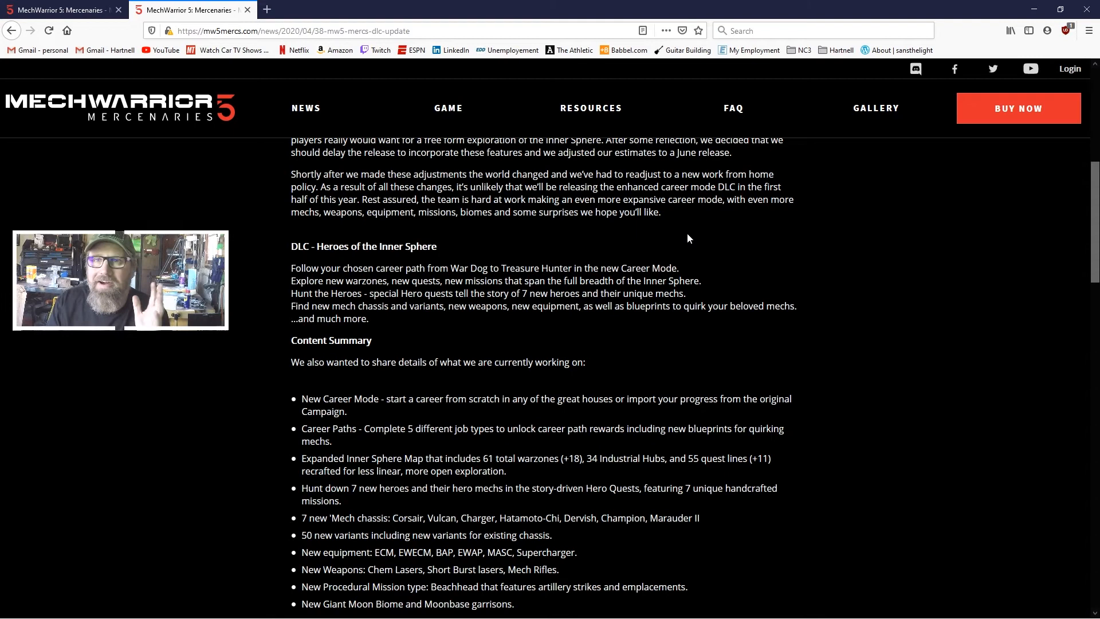
mouse_move(640, 250)
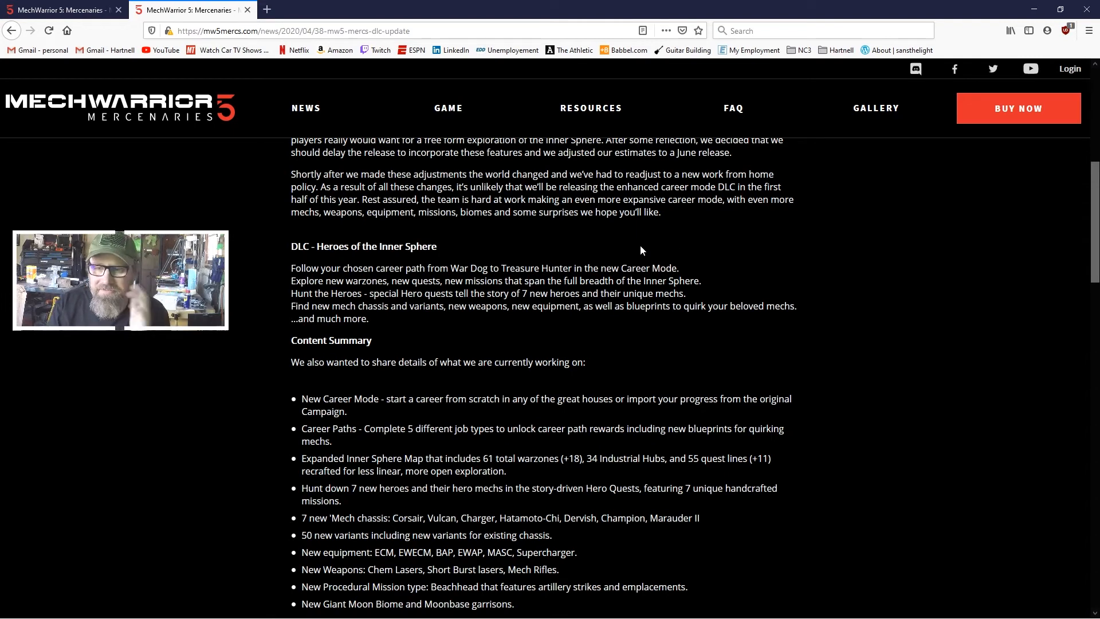
mouse_move(644, 231)
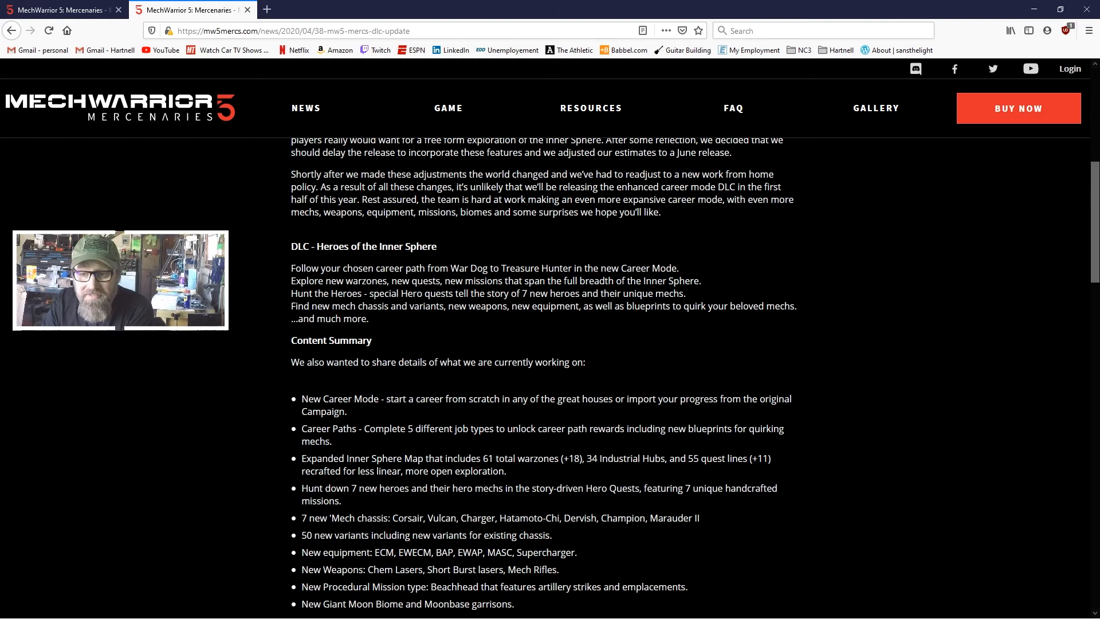
mouse_move(617, 347)
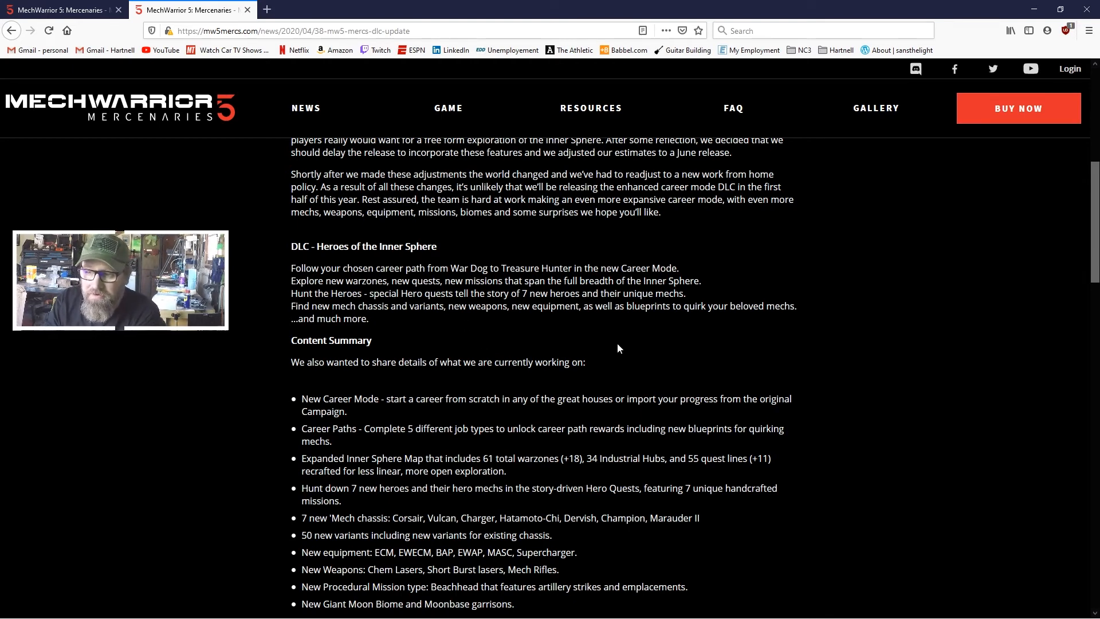
mouse_move(541, 331)
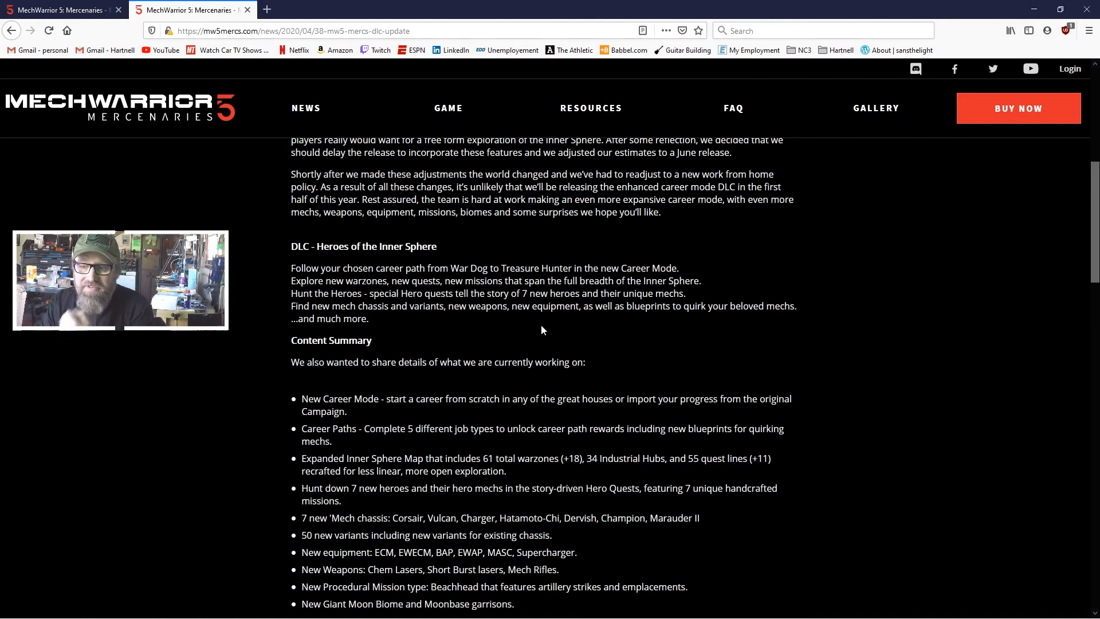
Step: Scroll through the Content Summary and free update list to the Team Piranha sign-off
scroll(down, 3)
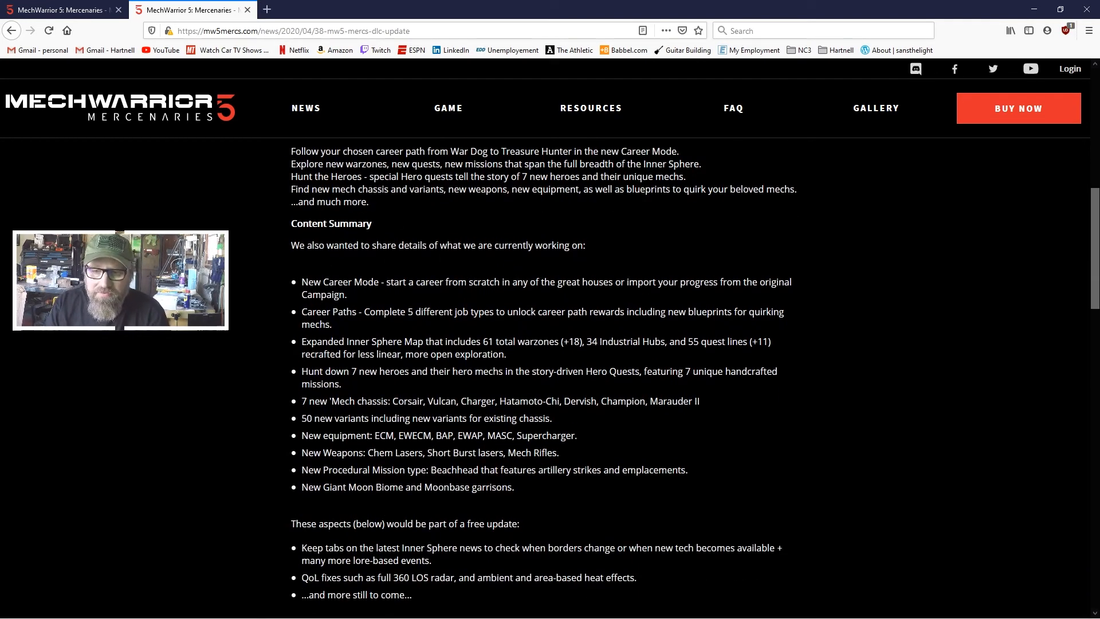
scroll(down, 3)
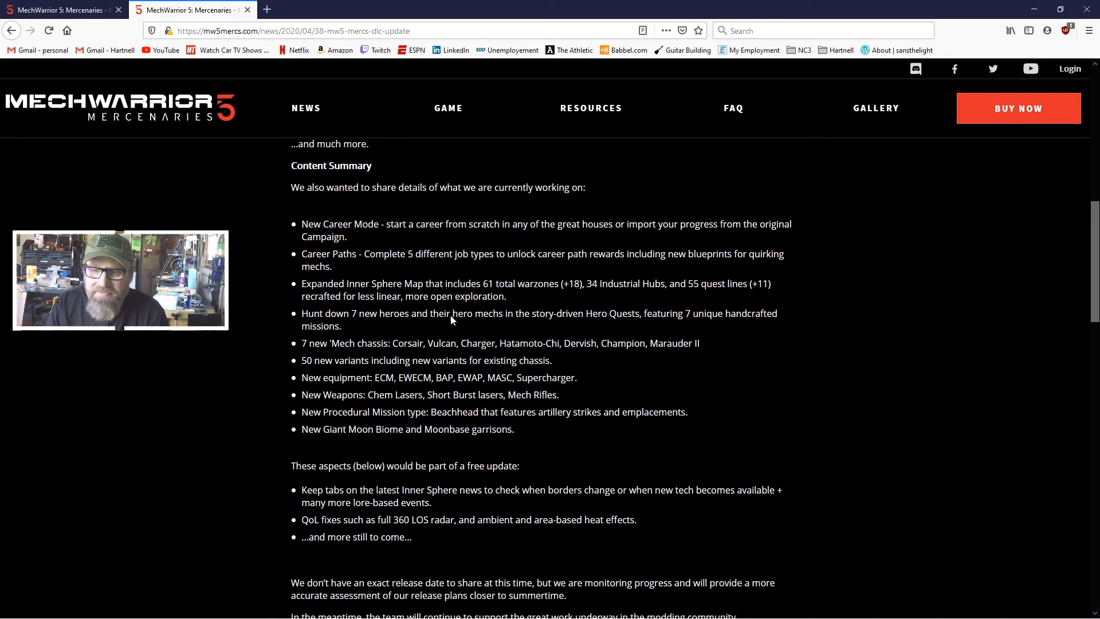
mouse_move(706, 264)
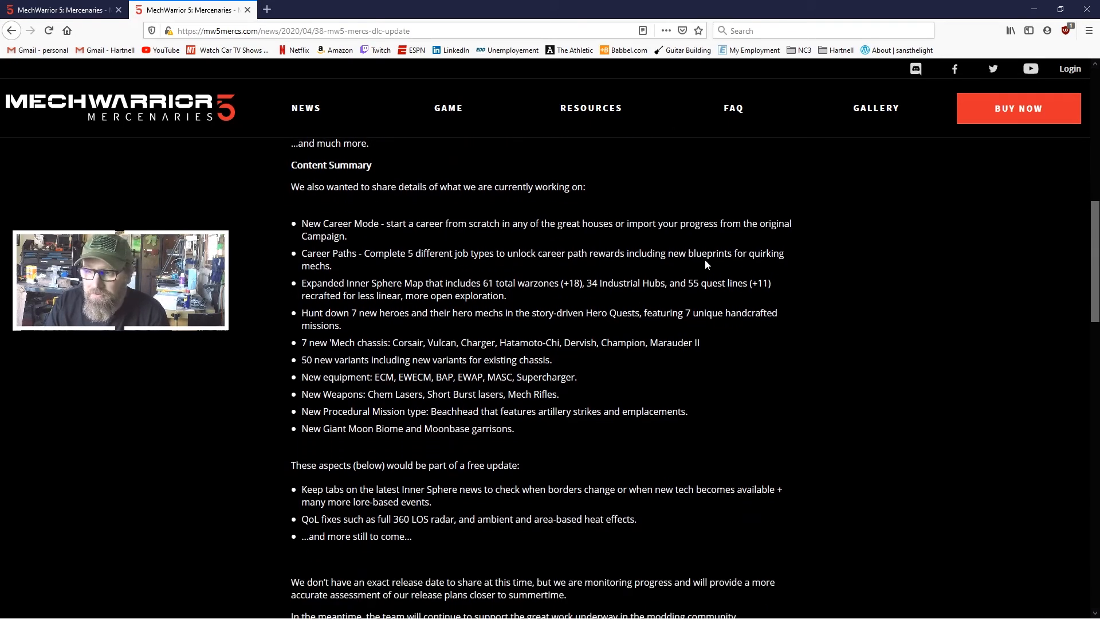
mouse_move(764, 264)
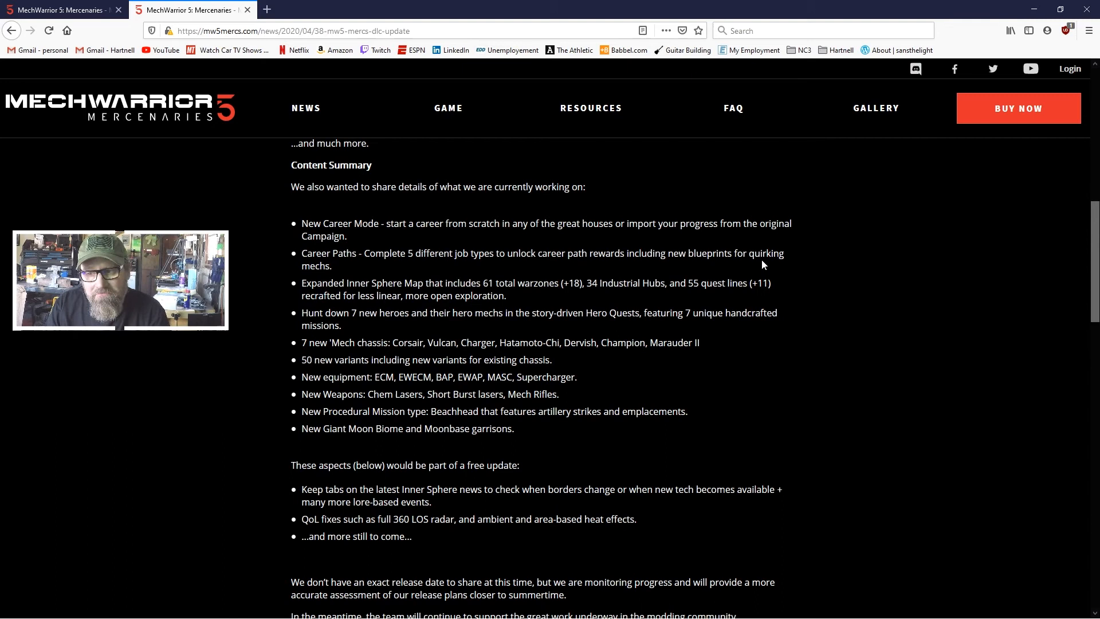
mouse_move(519, 272)
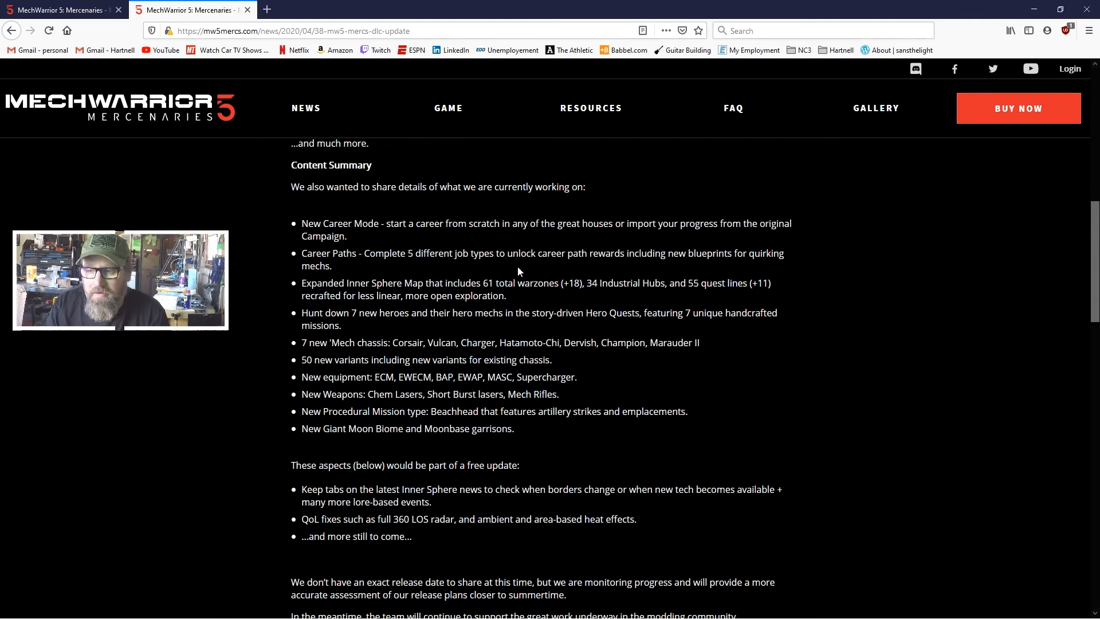
mouse_move(563, 304)
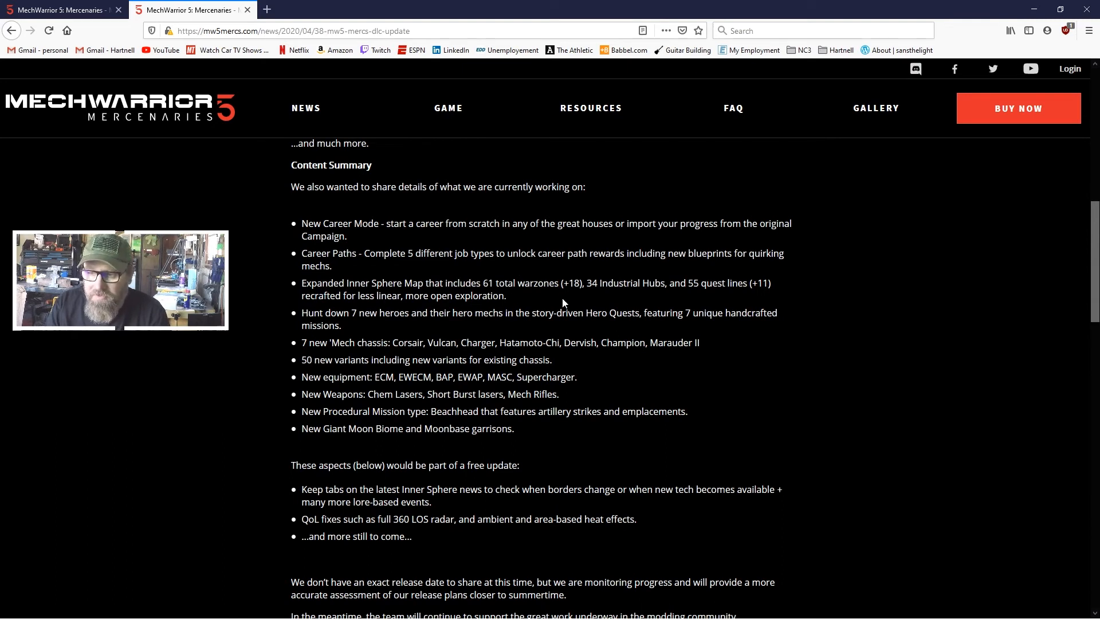
mouse_move(719, 373)
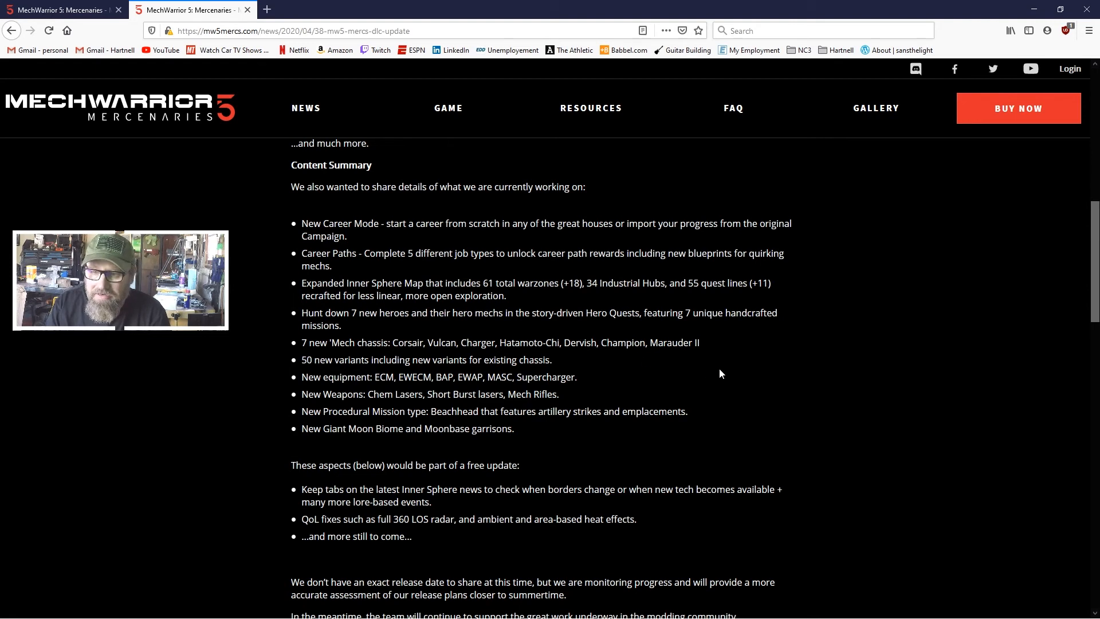
scroll(down, 3)
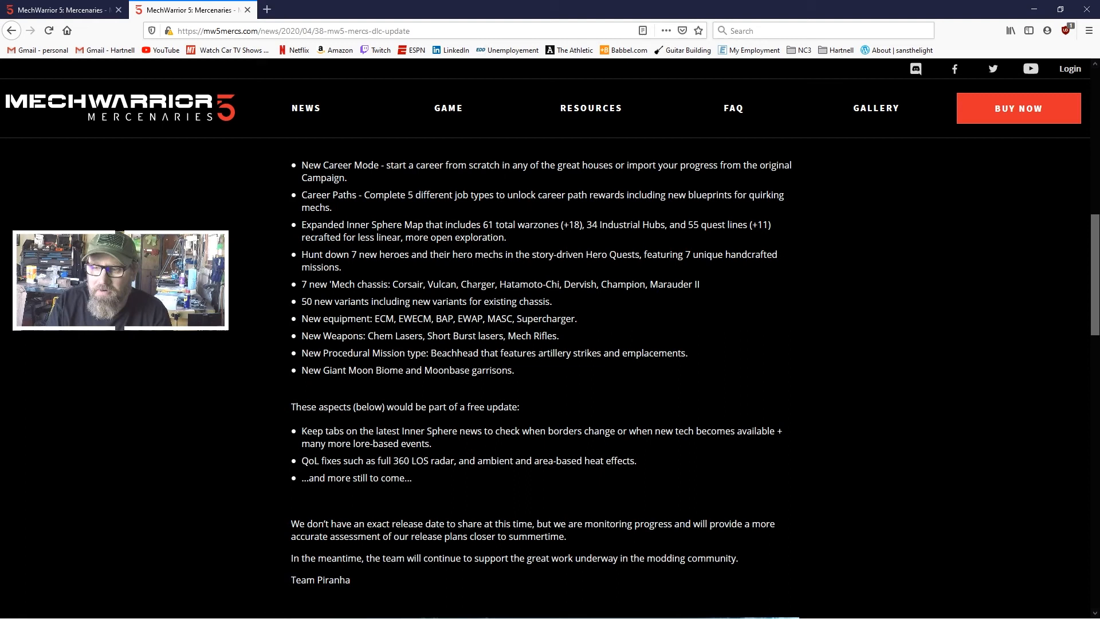
mouse_move(660, 311)
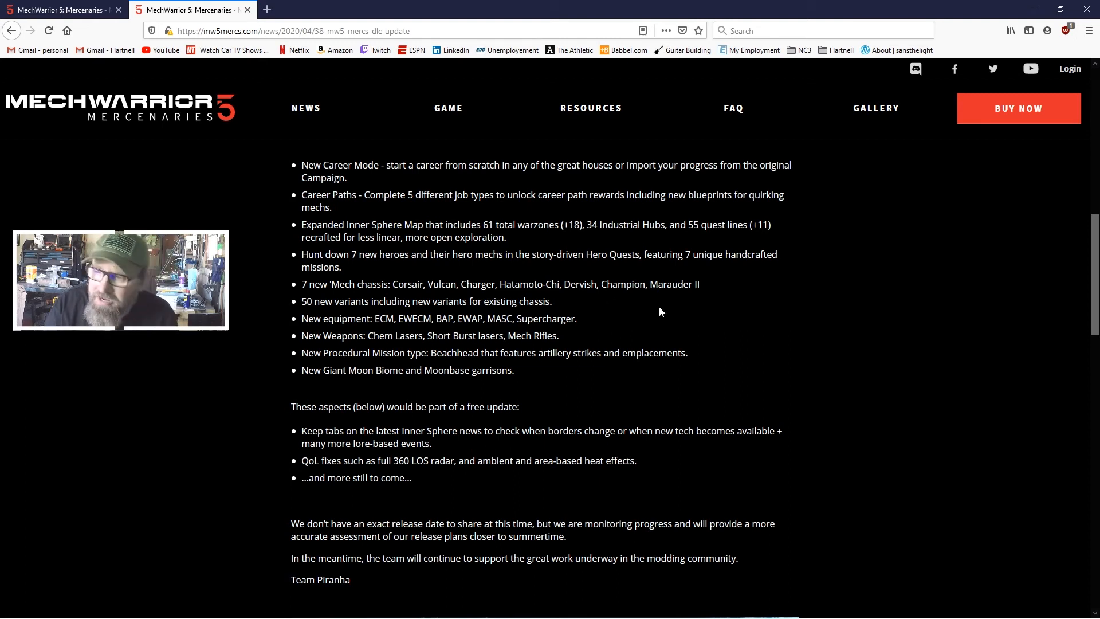
scroll(down, 3)
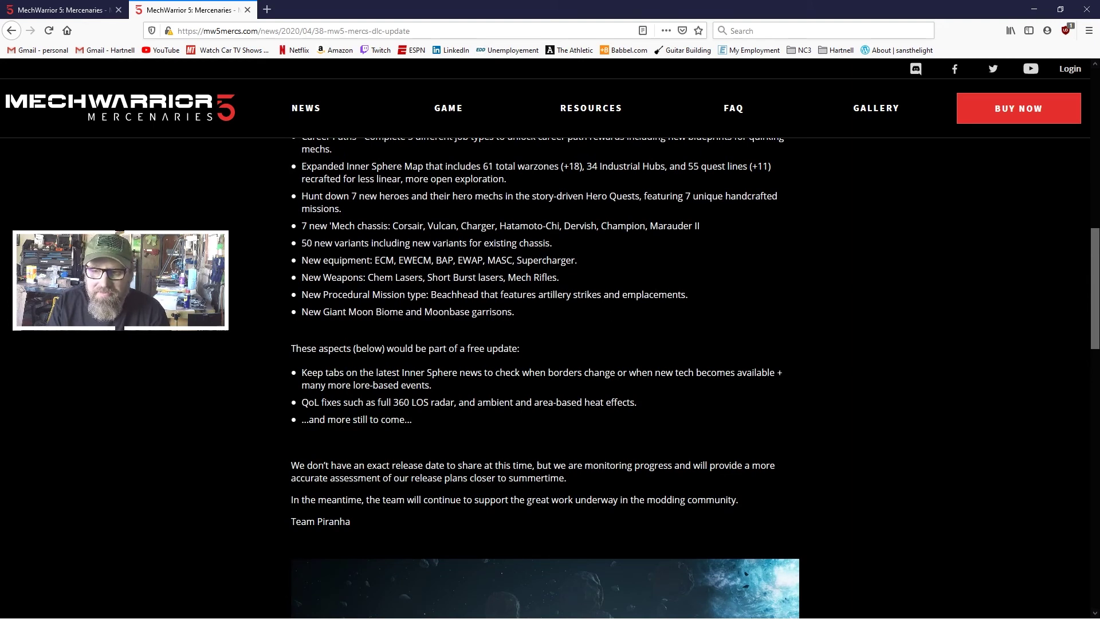
scroll(down, 3)
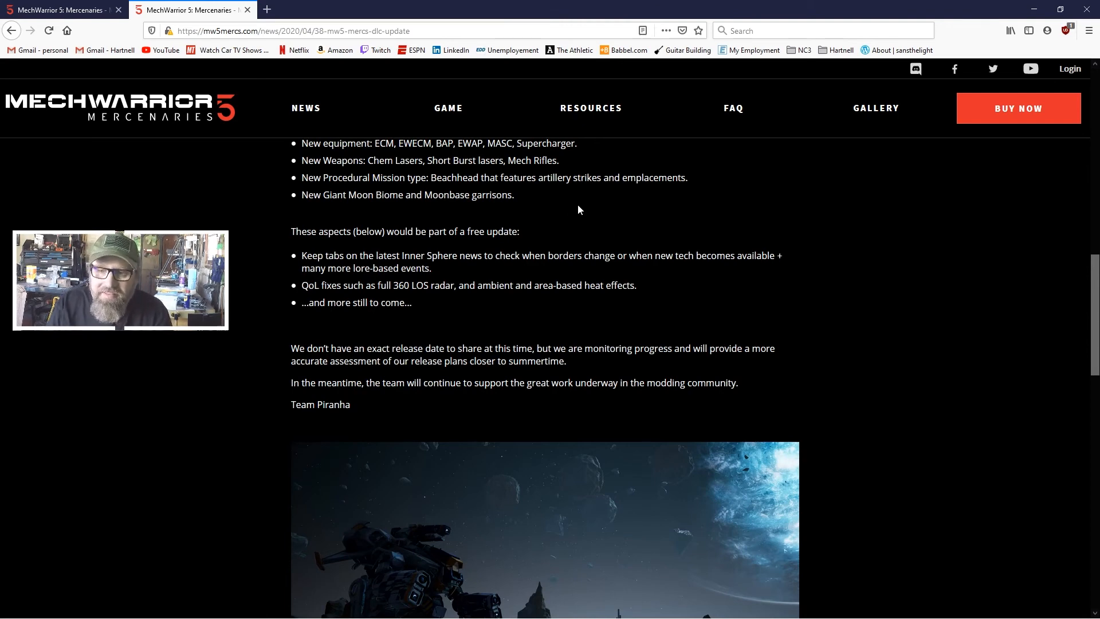
mouse_move(658, 238)
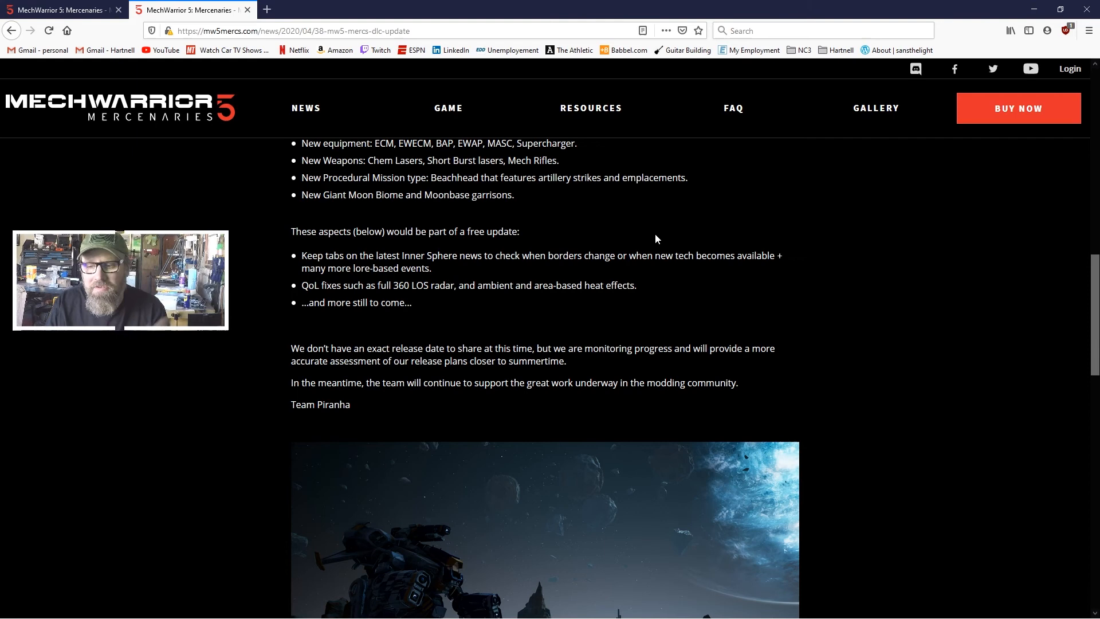
Step: Scroll past the work-in-progress DLC screenshots, then back up to the article header
scroll(down, 3)
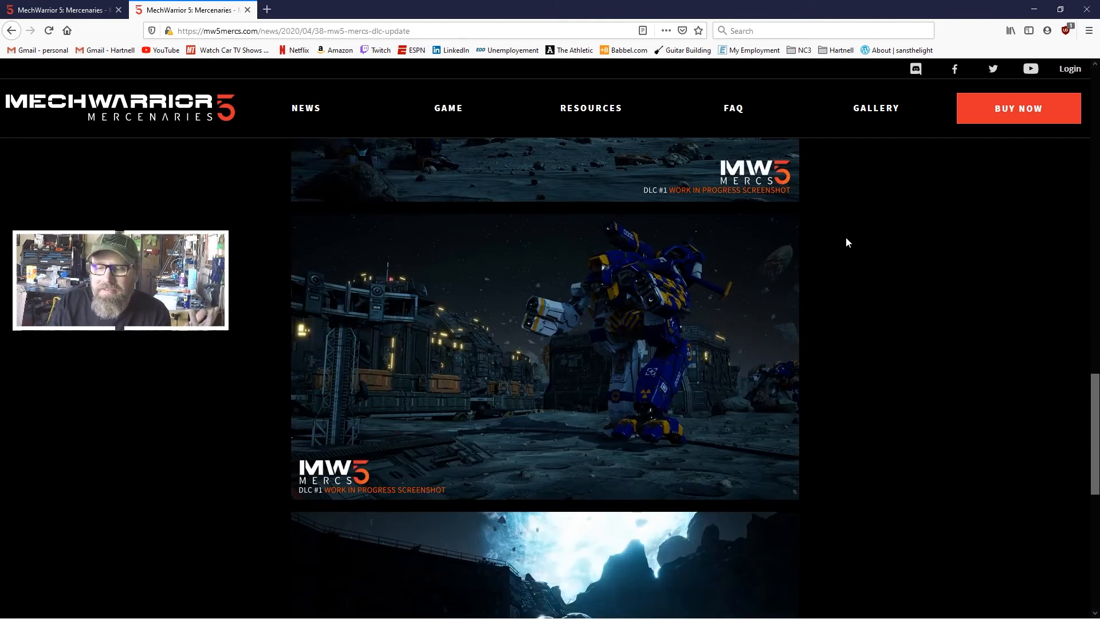
scroll(down, 3)
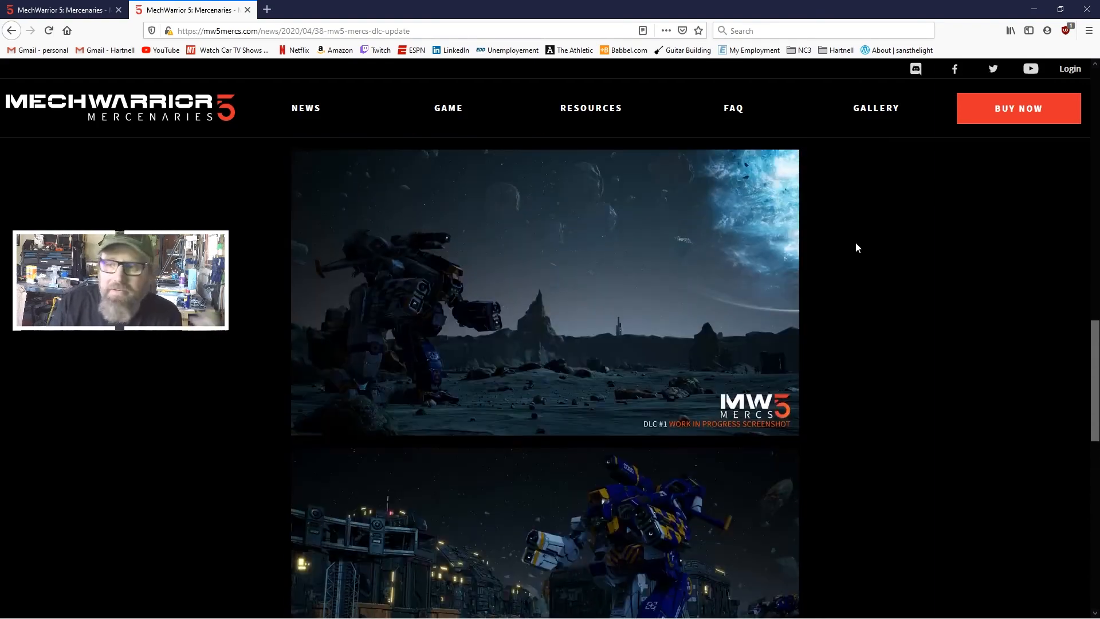
scroll(up, 3)
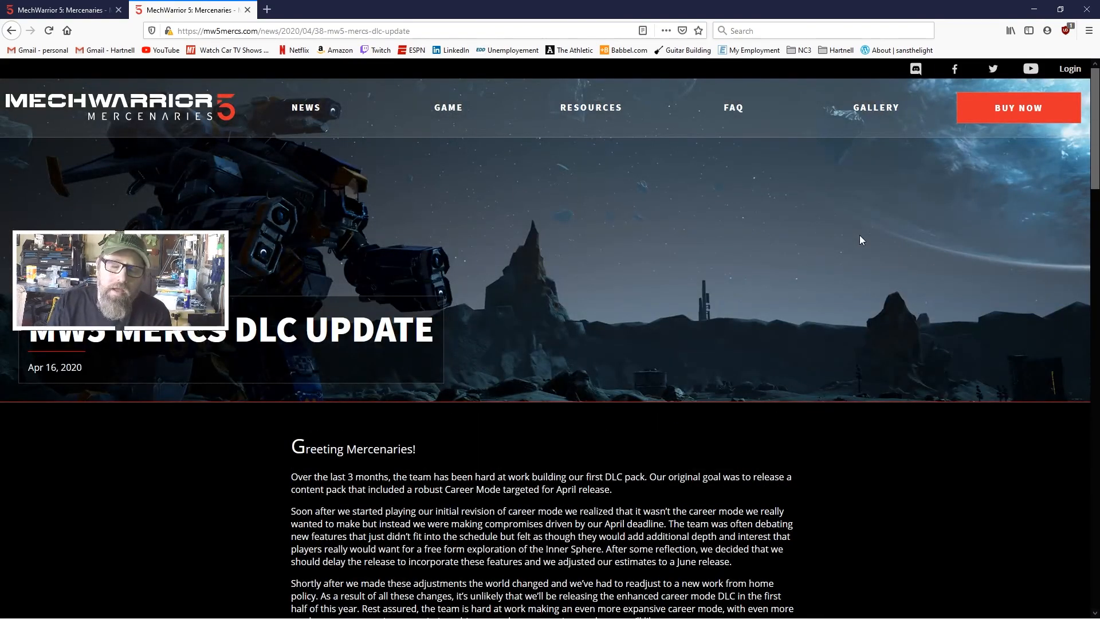
mouse_move(274, 130)
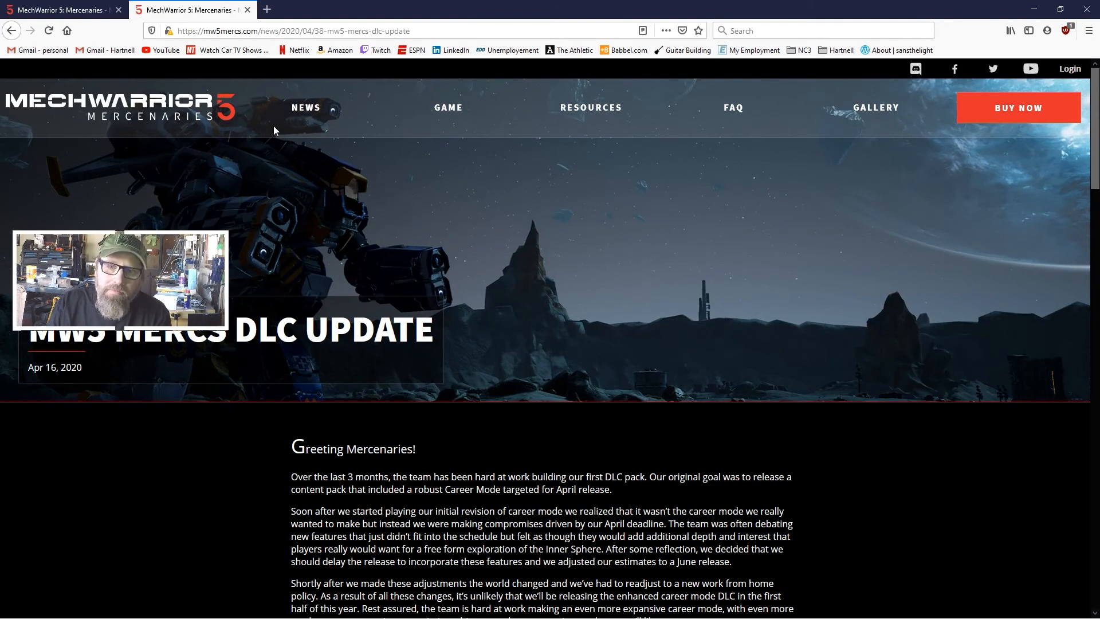
mouse_move(357, 244)
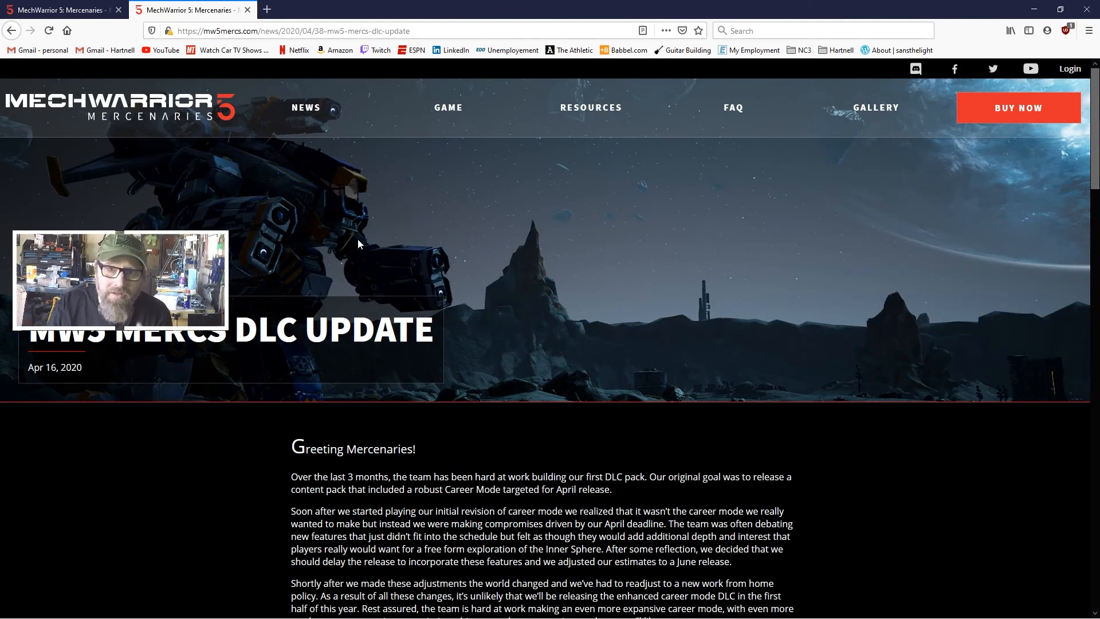